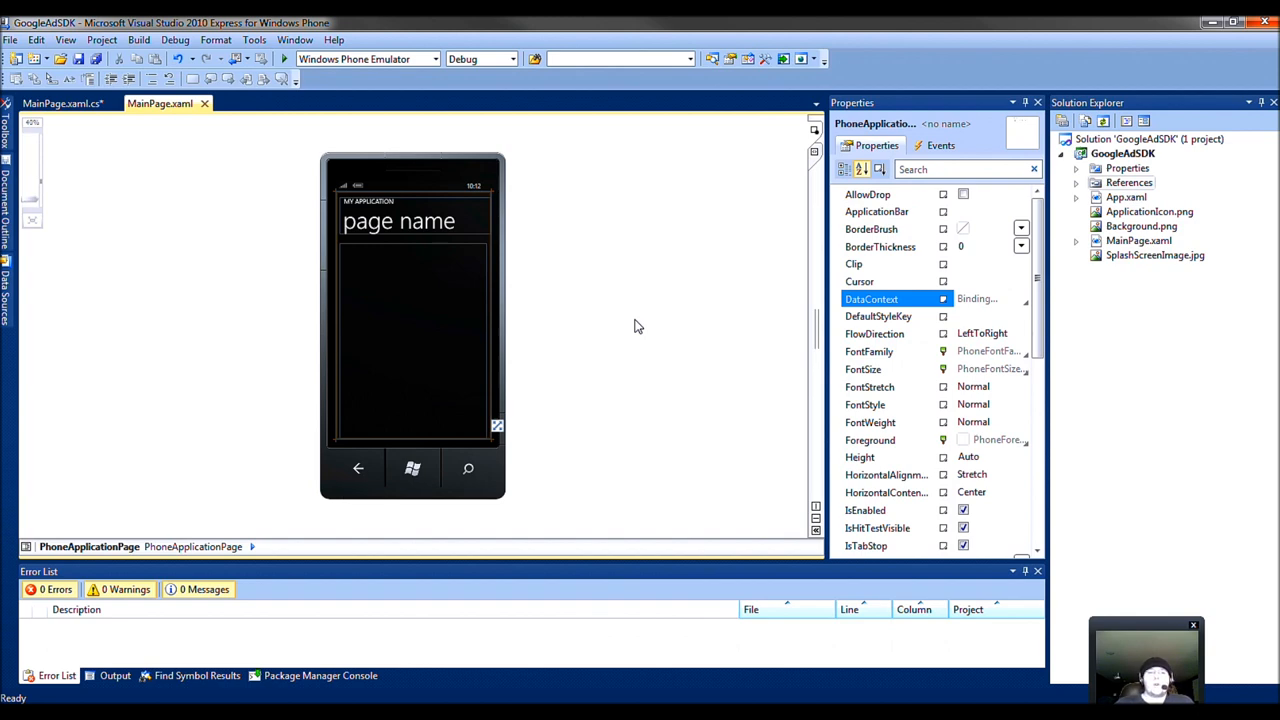
{"action": "mouse_move", "coordinate": [764, 324]}
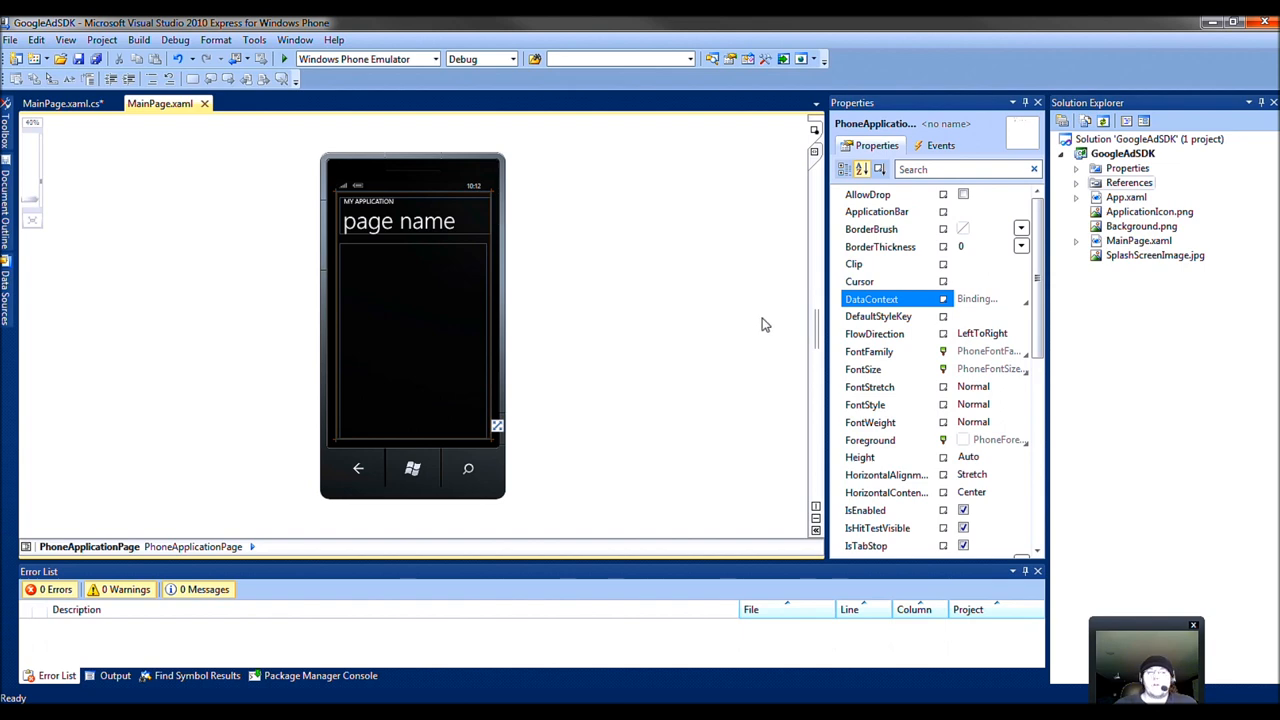
Step: Expand the GoogleAdSDK project's References node to list its referenced assemblies
{"action": "left_click", "coordinate": [12, 40]}
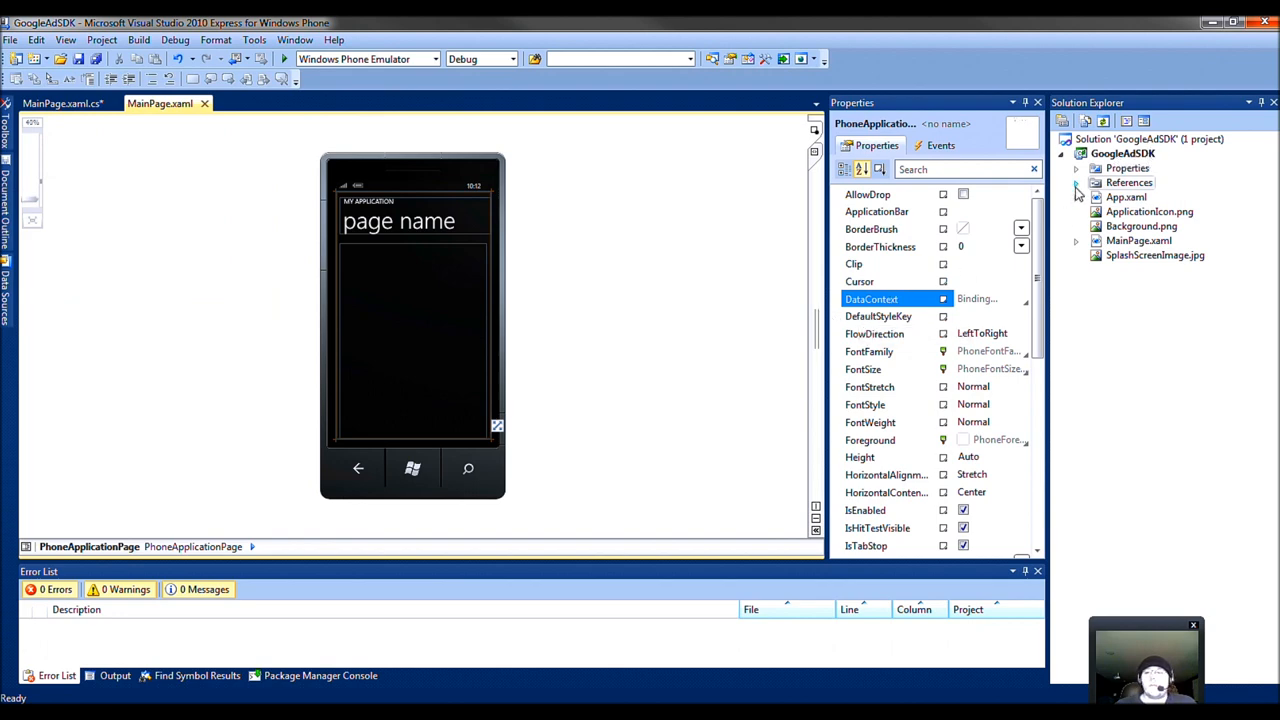
{"action": "left_click", "coordinate": [1076, 182]}
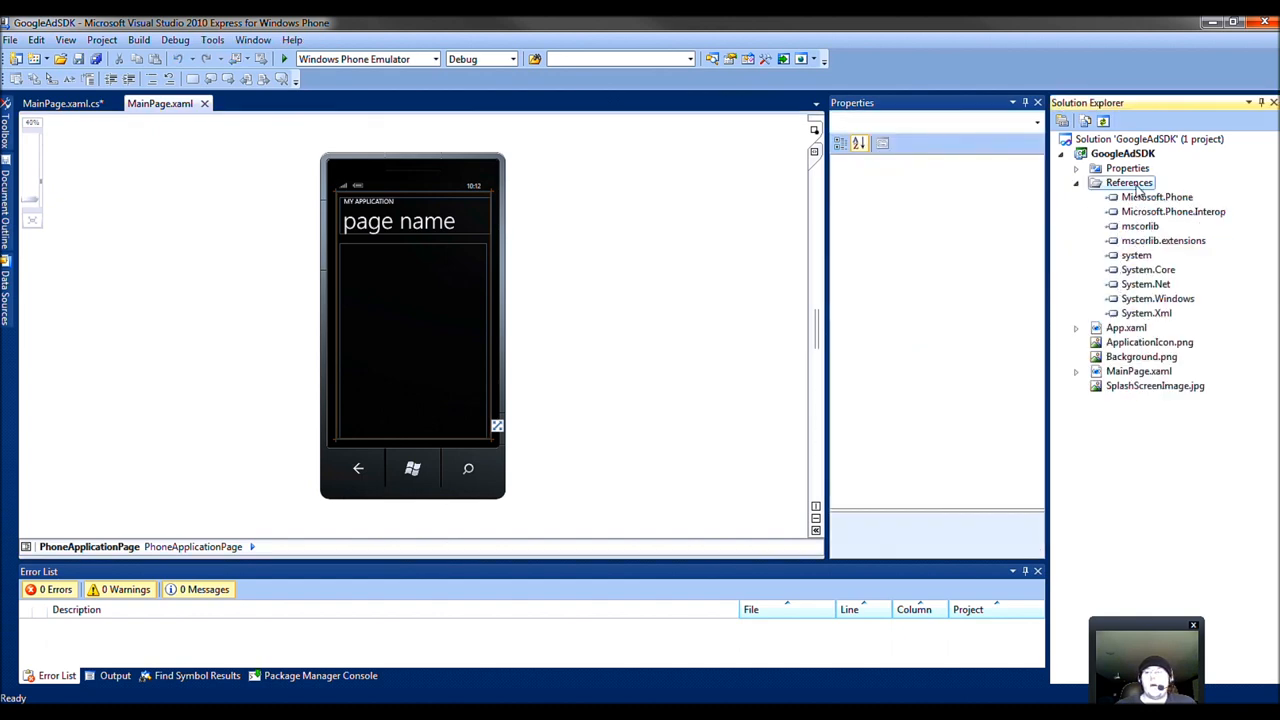
Step: Add Google.AdMob.Ads.WindowsPhone7.dll from the sdk folder as a project reference
{"action": "right_click", "coordinate": [1128, 182]}
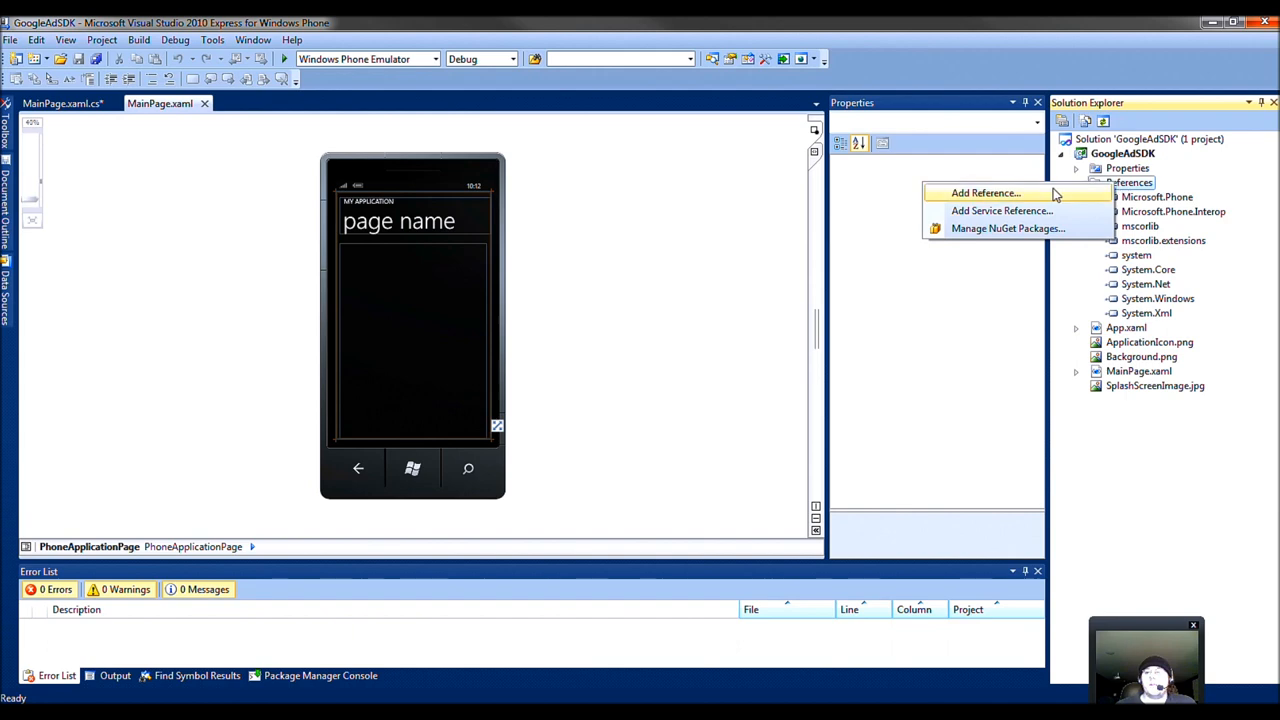
{"action": "left_click", "coordinate": [986, 192]}
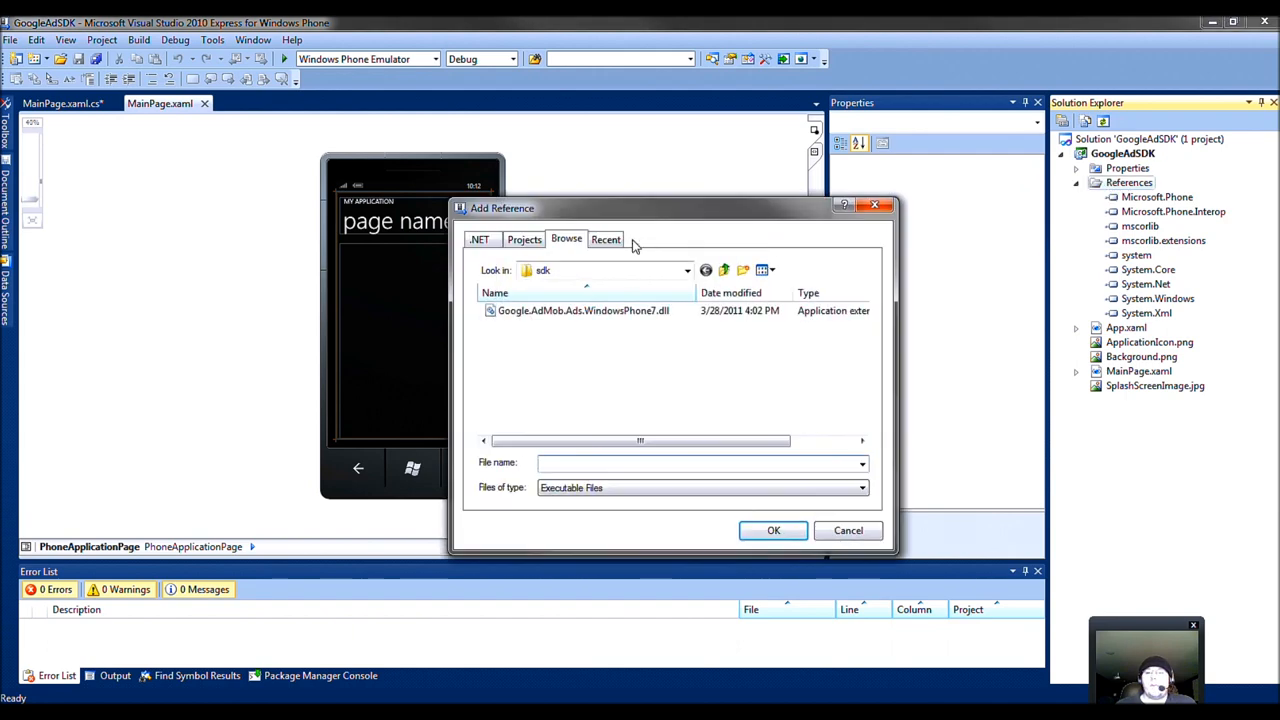
{"action": "left_click", "coordinate": [724, 270]}
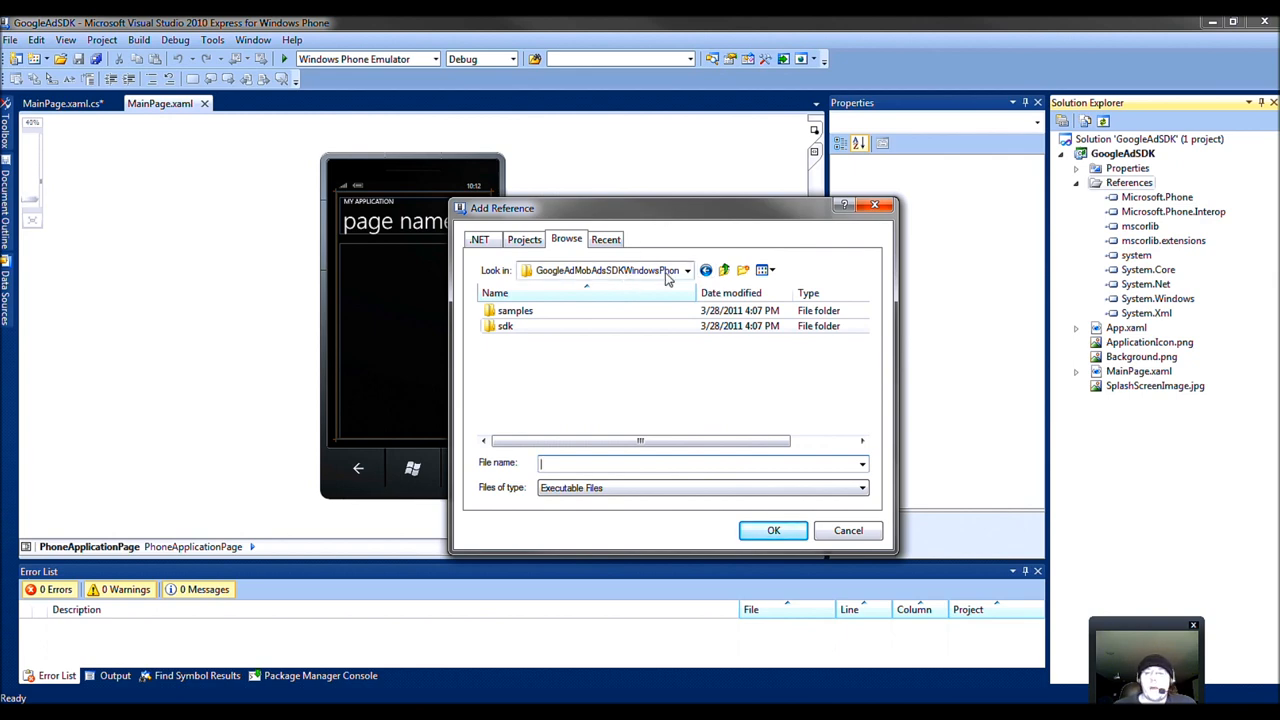
{"action": "mouse_move", "coordinate": [532, 326]}
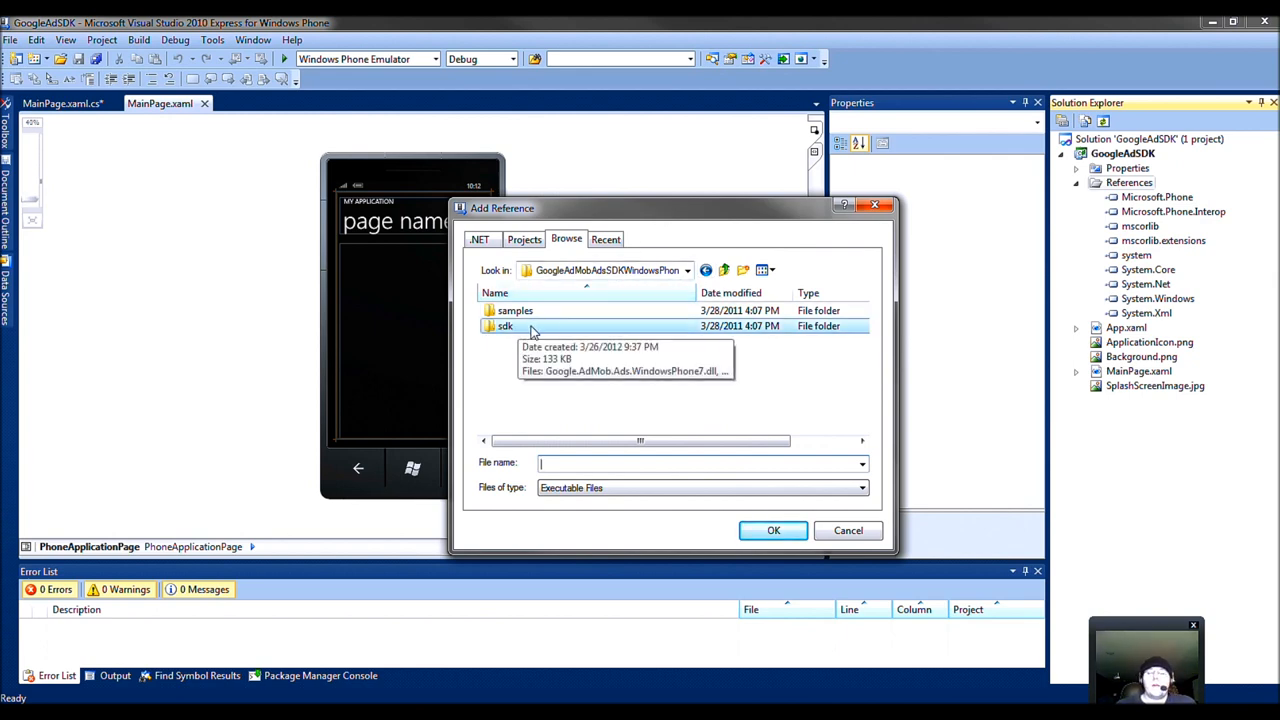
{"action": "mouse_move", "coordinate": [536, 332]}
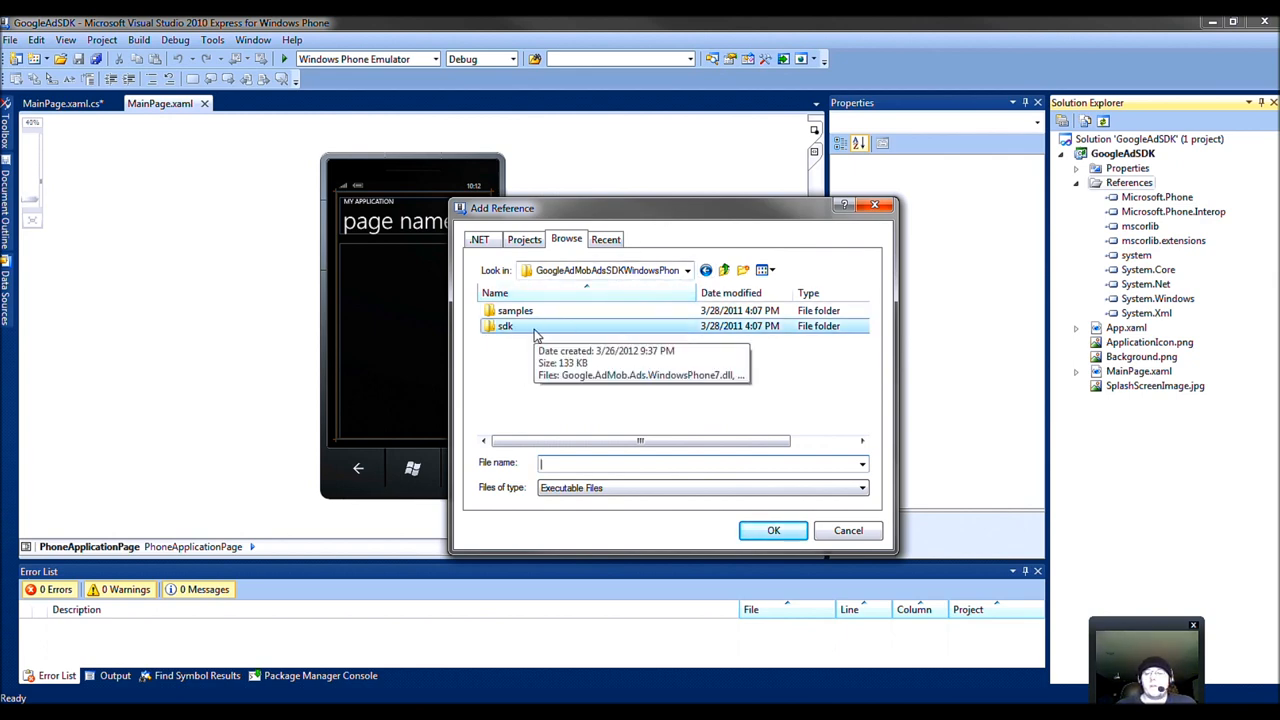
{"action": "double_click", "coordinate": [504, 326]}
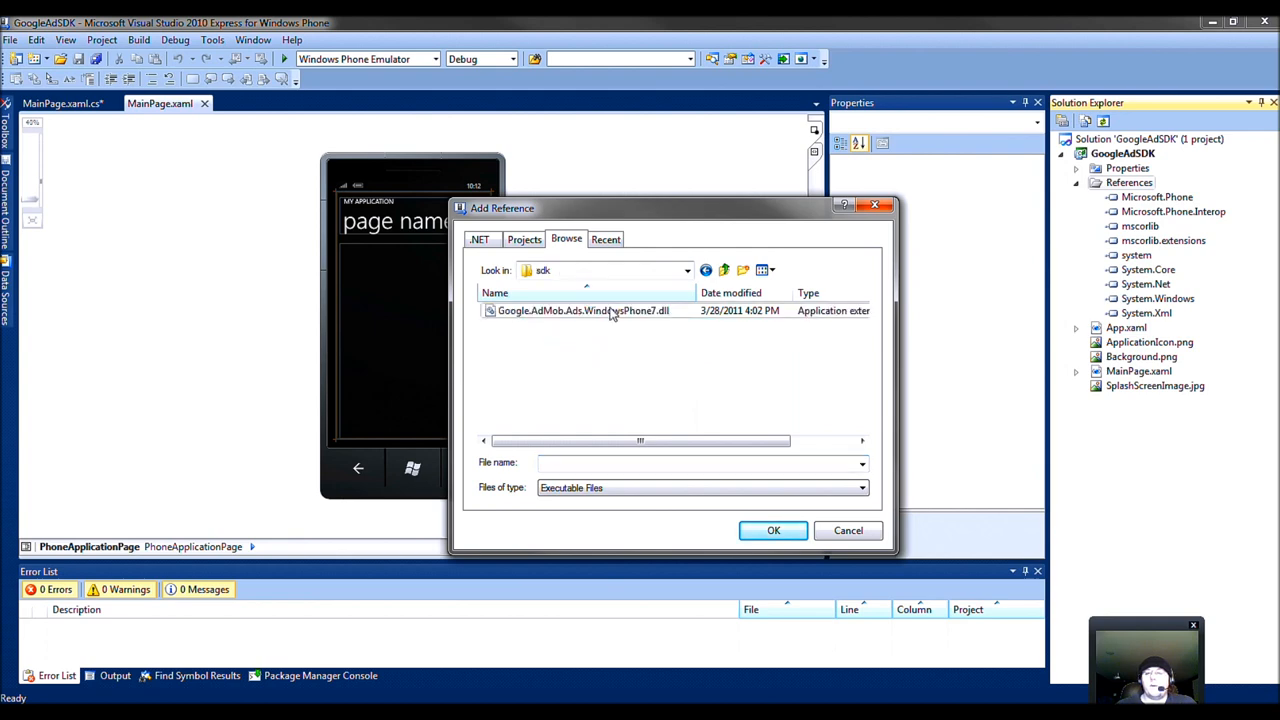
{"action": "left_click", "coordinate": [592, 310]}
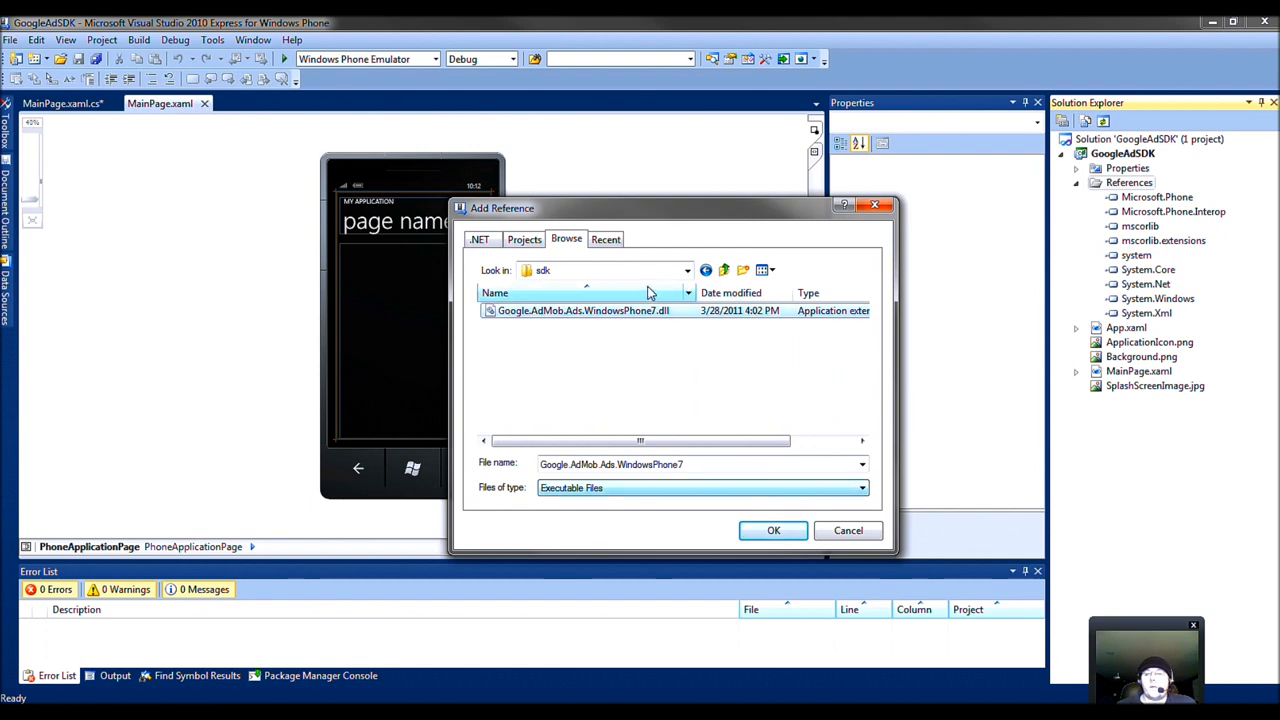
{"action": "mouse_move", "coordinate": [772, 532]}
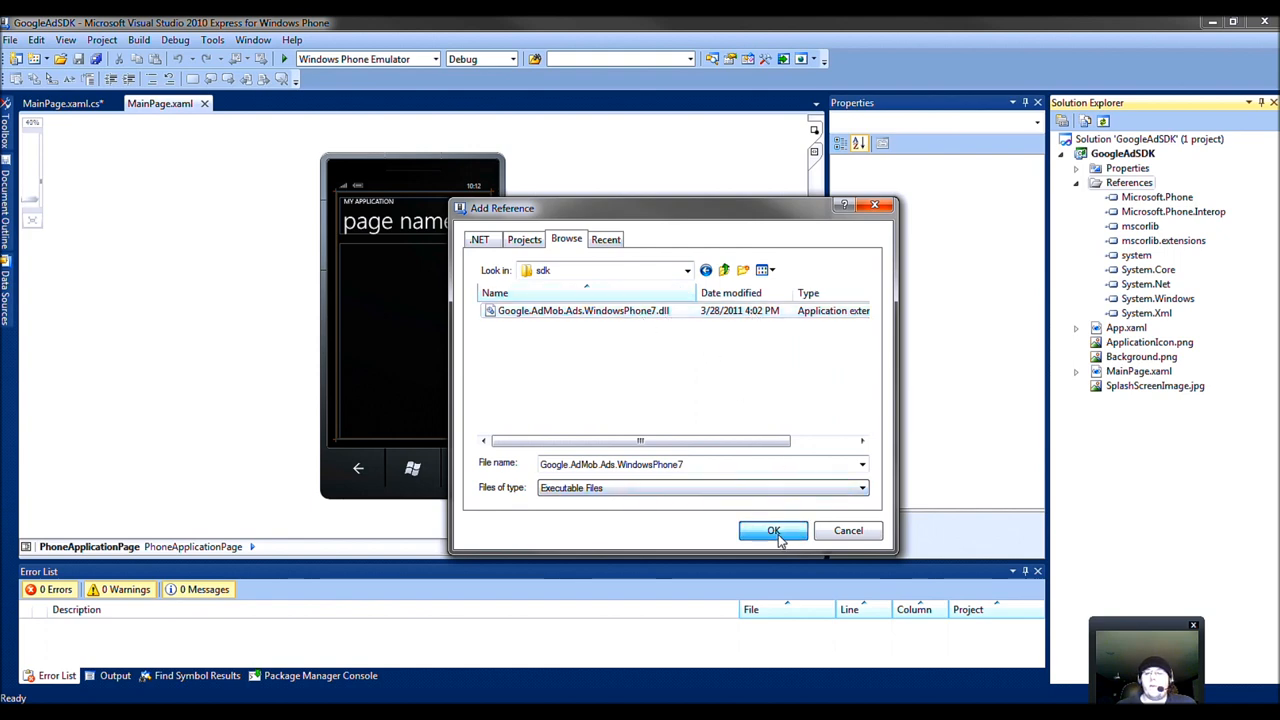
{"action": "left_click", "coordinate": [772, 532]}
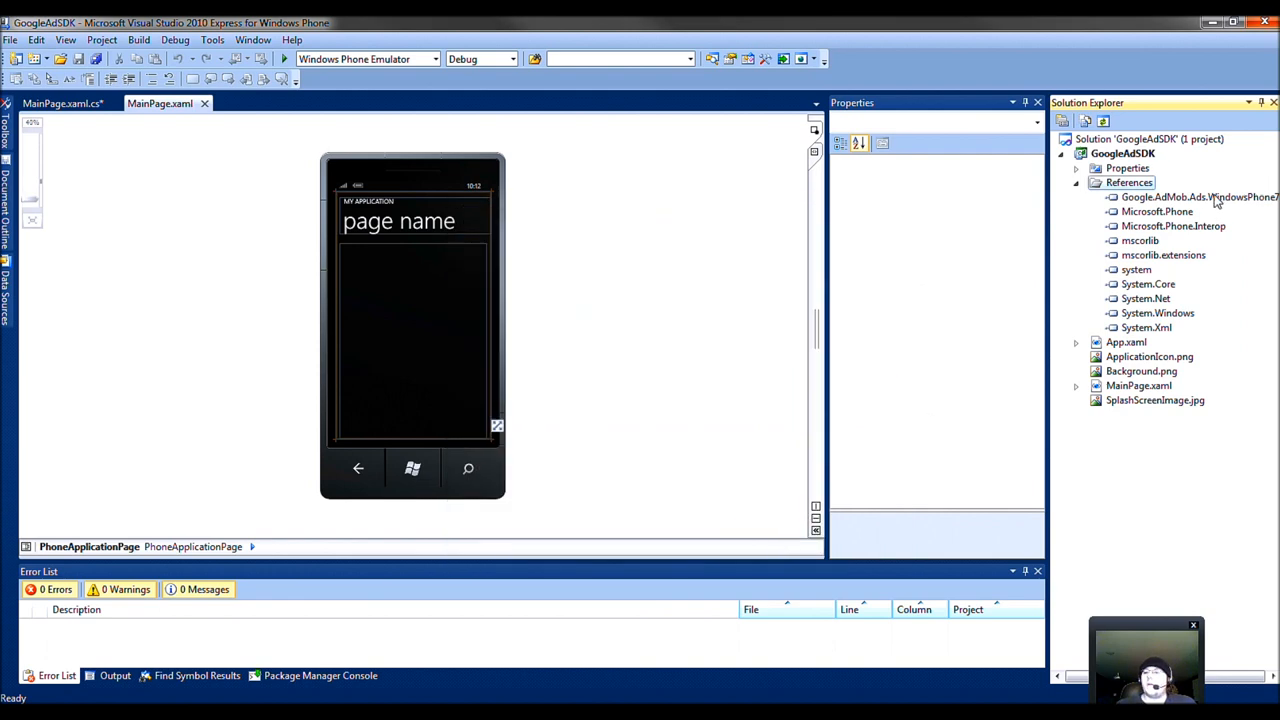
Step: Declare xmlns:googAd in MainPage.xaml mapped to Google.AdMob.Ads.WindowsPhone7.WPF
{"action": "left_click", "coordinate": [1178, 198]}
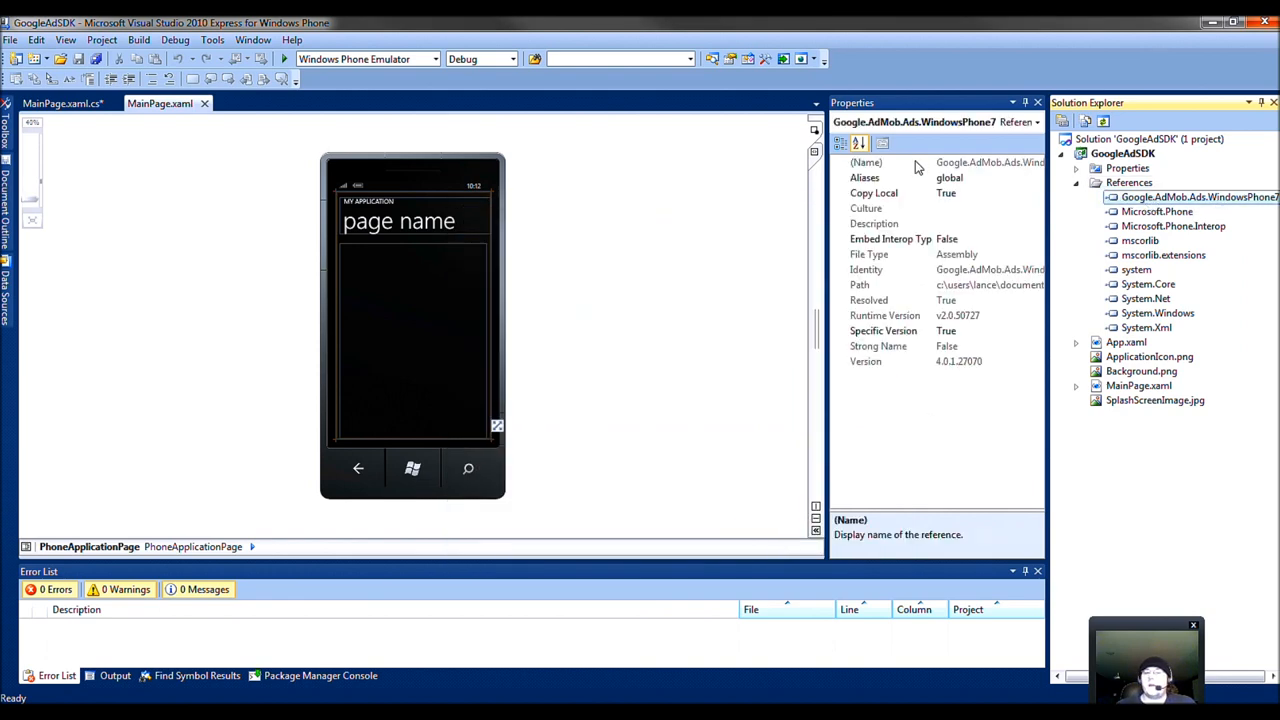
{"action": "mouse_move", "coordinate": [816, 156]}
{"action": "type", "text": "xmlns:g"}
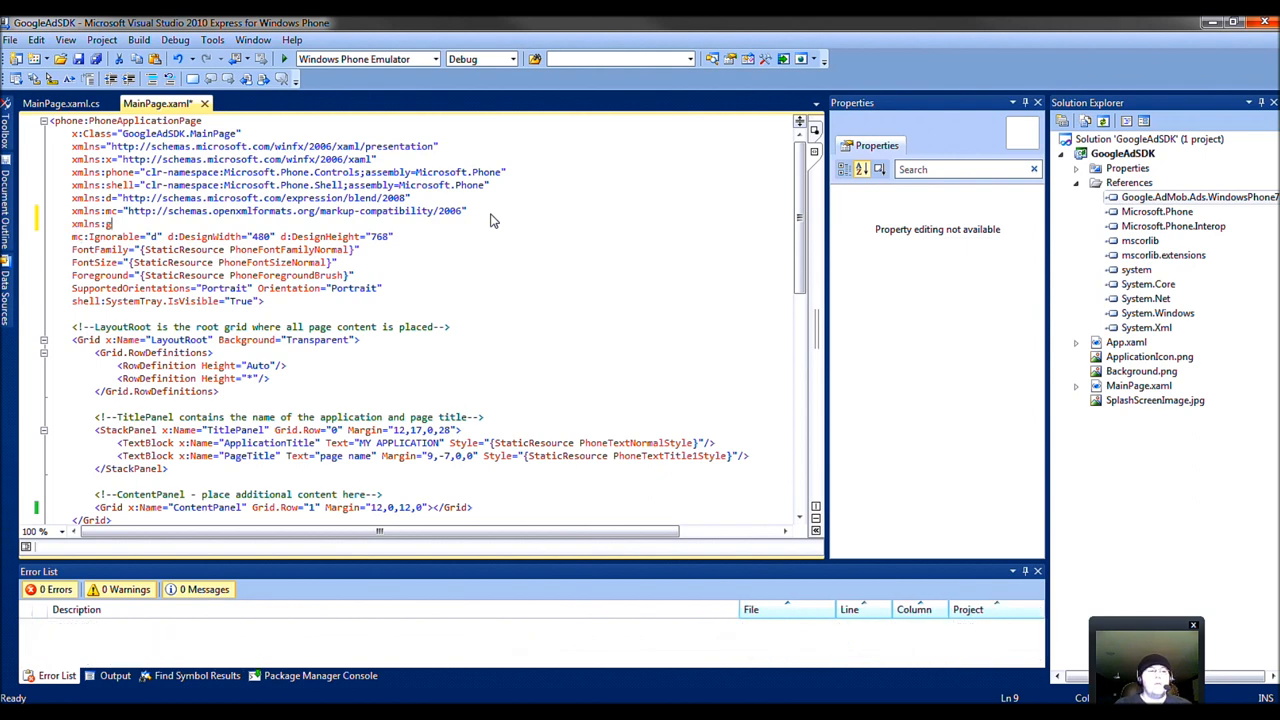
{"action": "type", "text": "oogAd=\""}
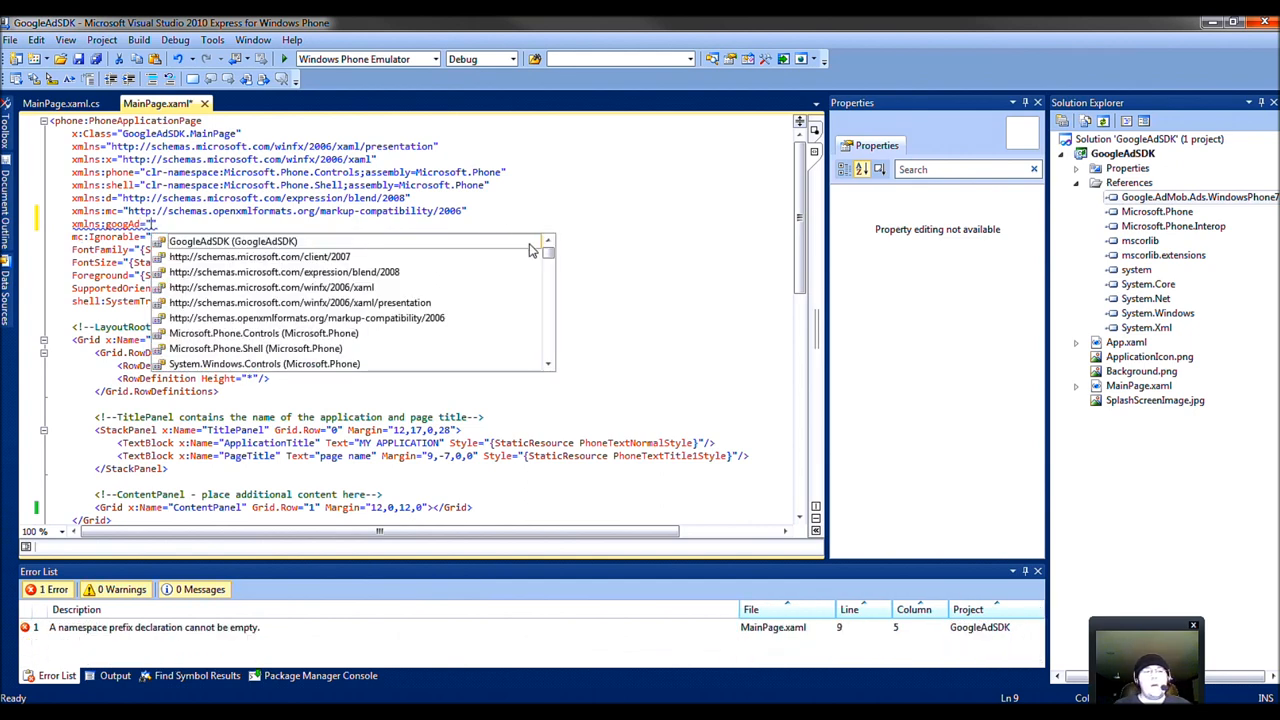
{"action": "scroll", "scroll_direction": "down", "scroll_amount": 3}
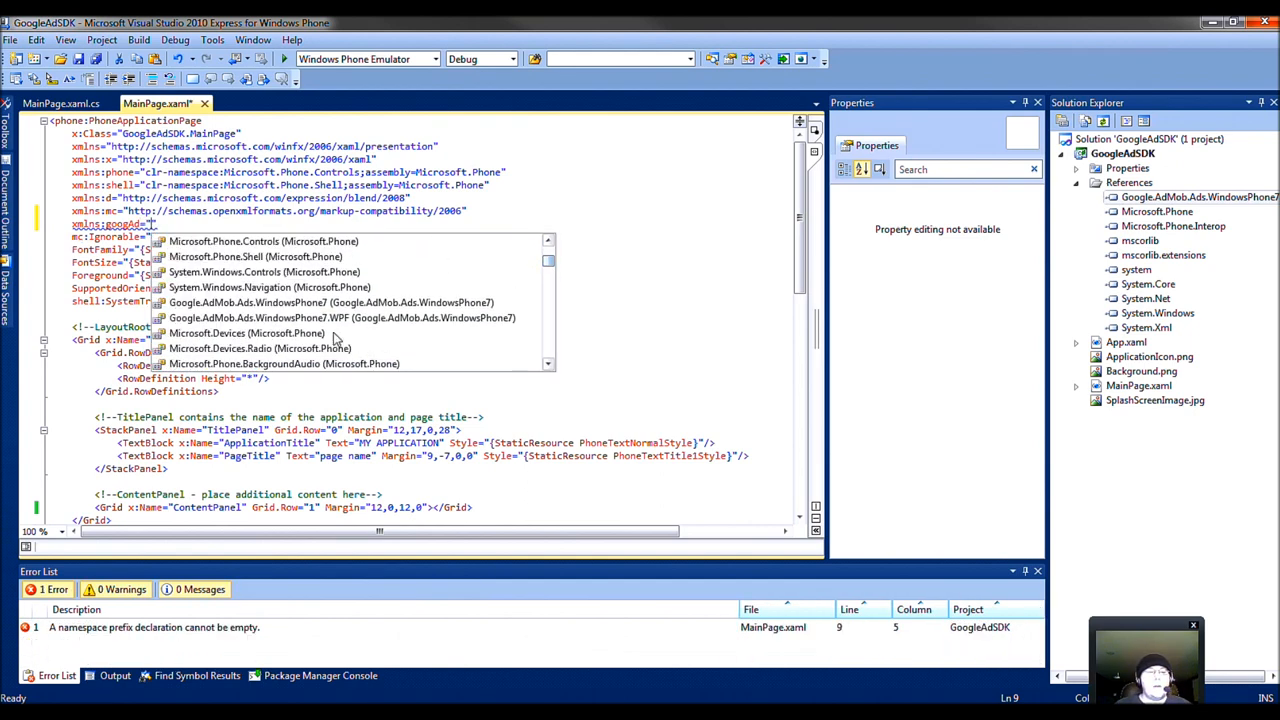
{"action": "mouse_move", "coordinate": [350, 316]}
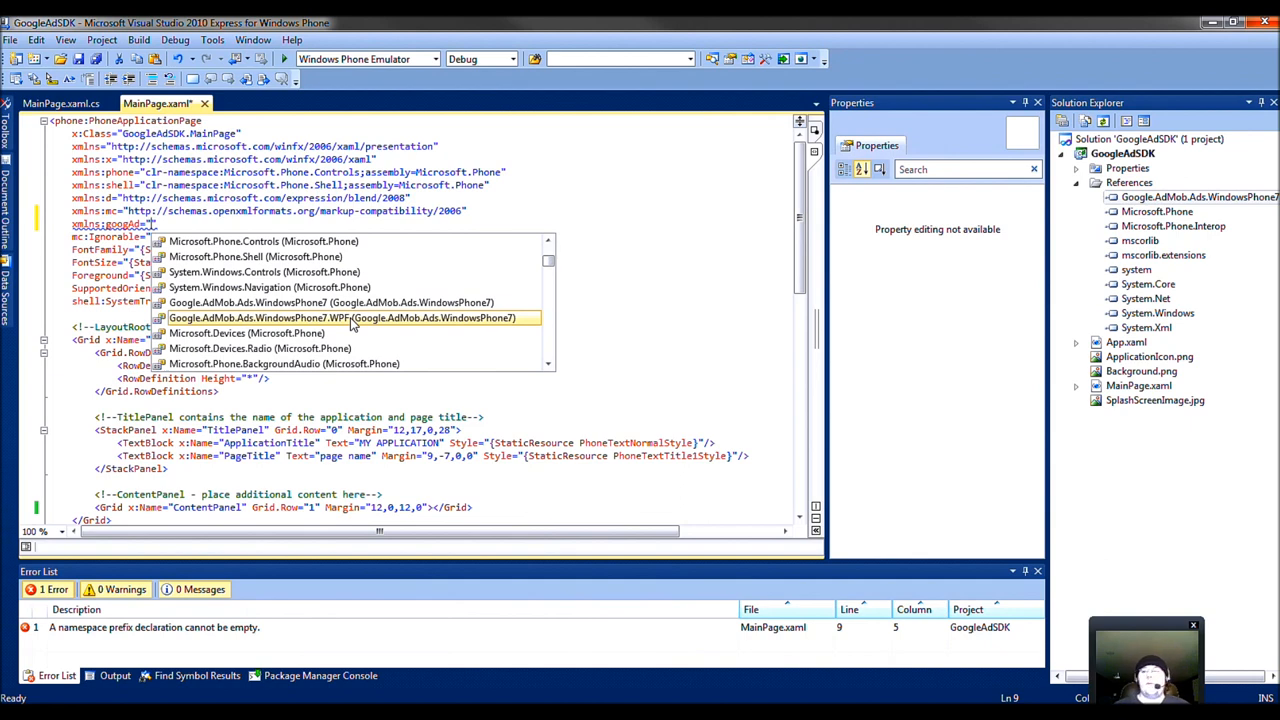
{"action": "left_click", "coordinate": [344, 316]}
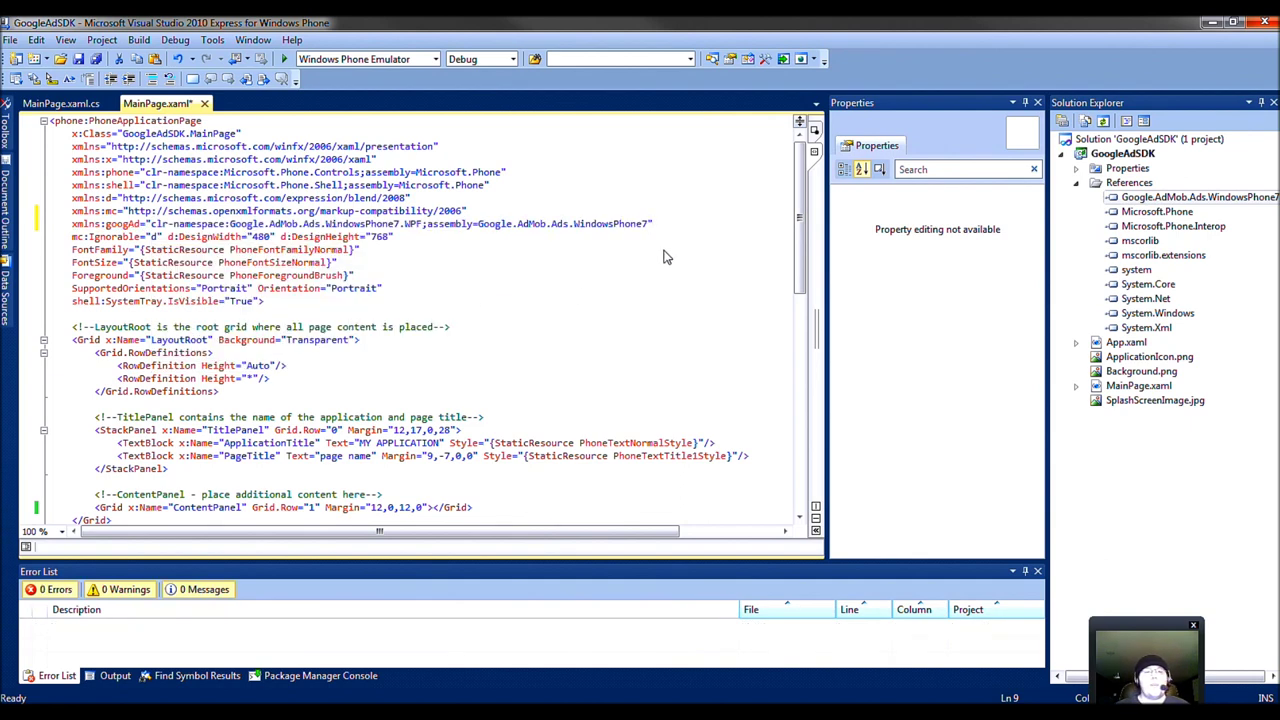
{"action": "scroll", "scroll_direction": "down", "scroll_amount": 3}
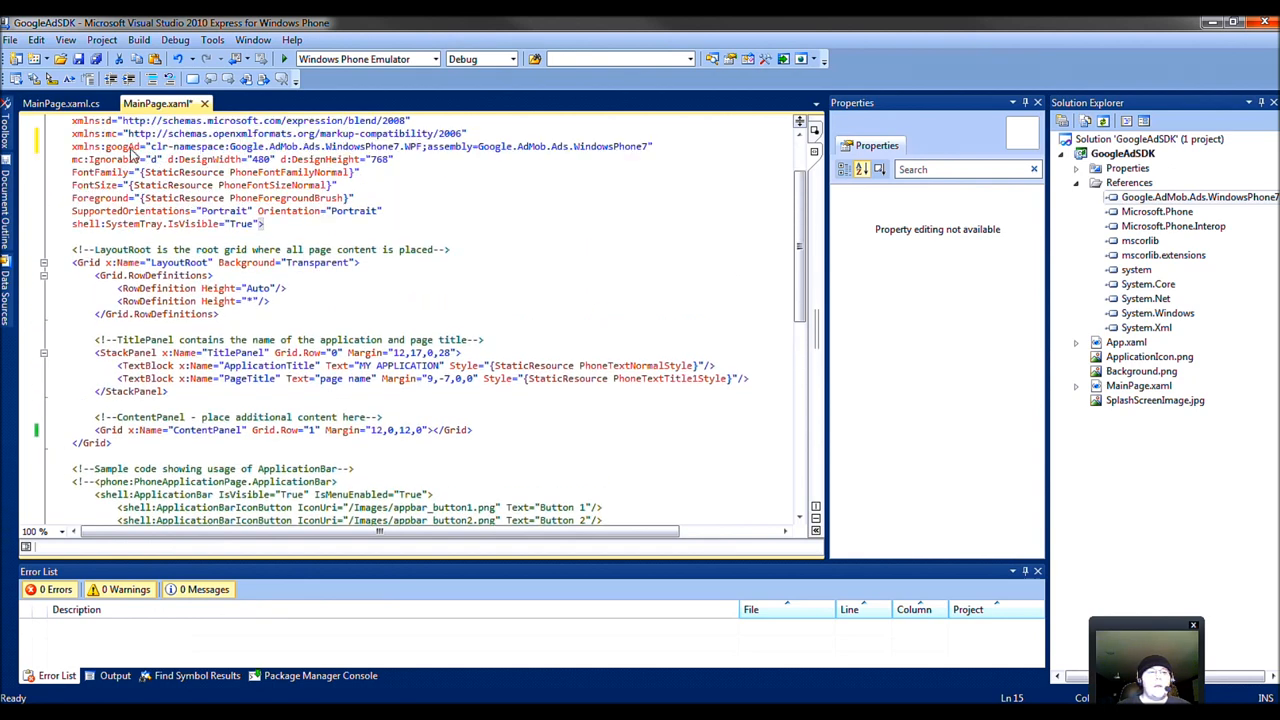
Step: Add a TextBlock named TitleWelcome reading "Welcome to the SDK Example" in the ContentPanel grid
{"action": "scroll", "scroll_direction": "down", "scroll_amount": 3}
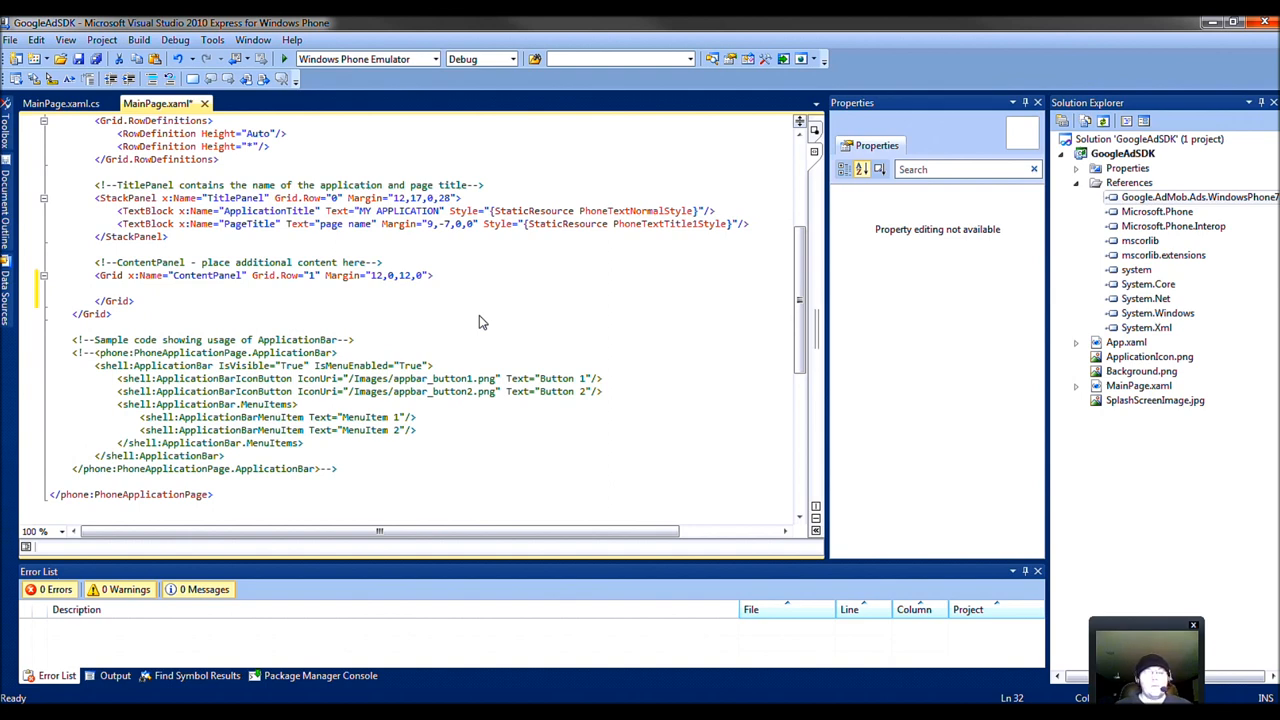
{"action": "type", "text": "<TextBlock"}
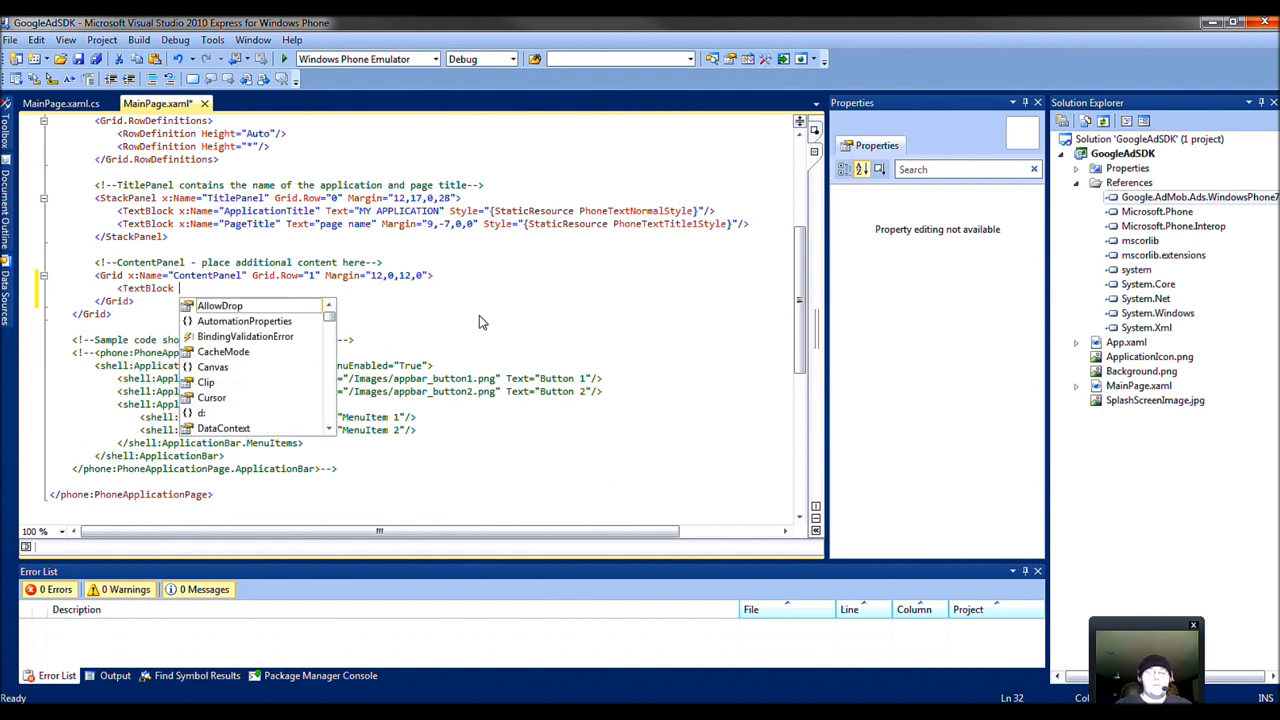
{"action": "type", "text": "Text=\"Welcome to the S"}
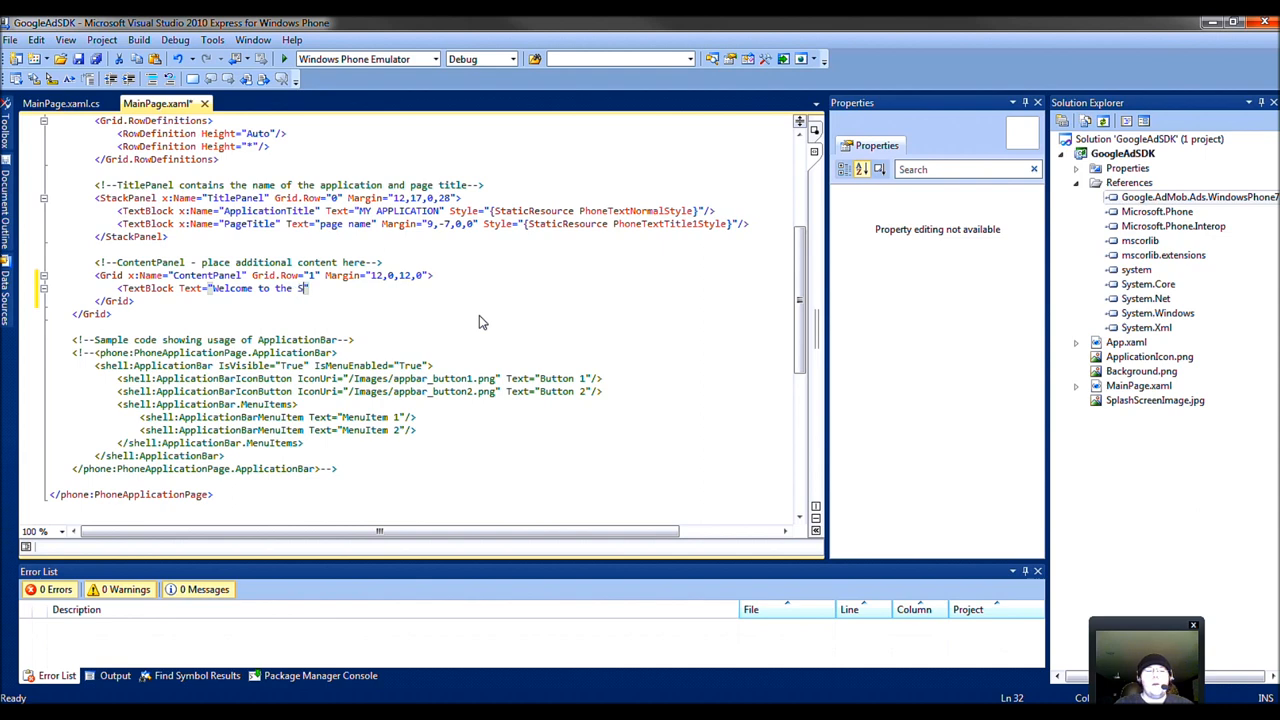
{"action": "type", "text": "DK Example"}
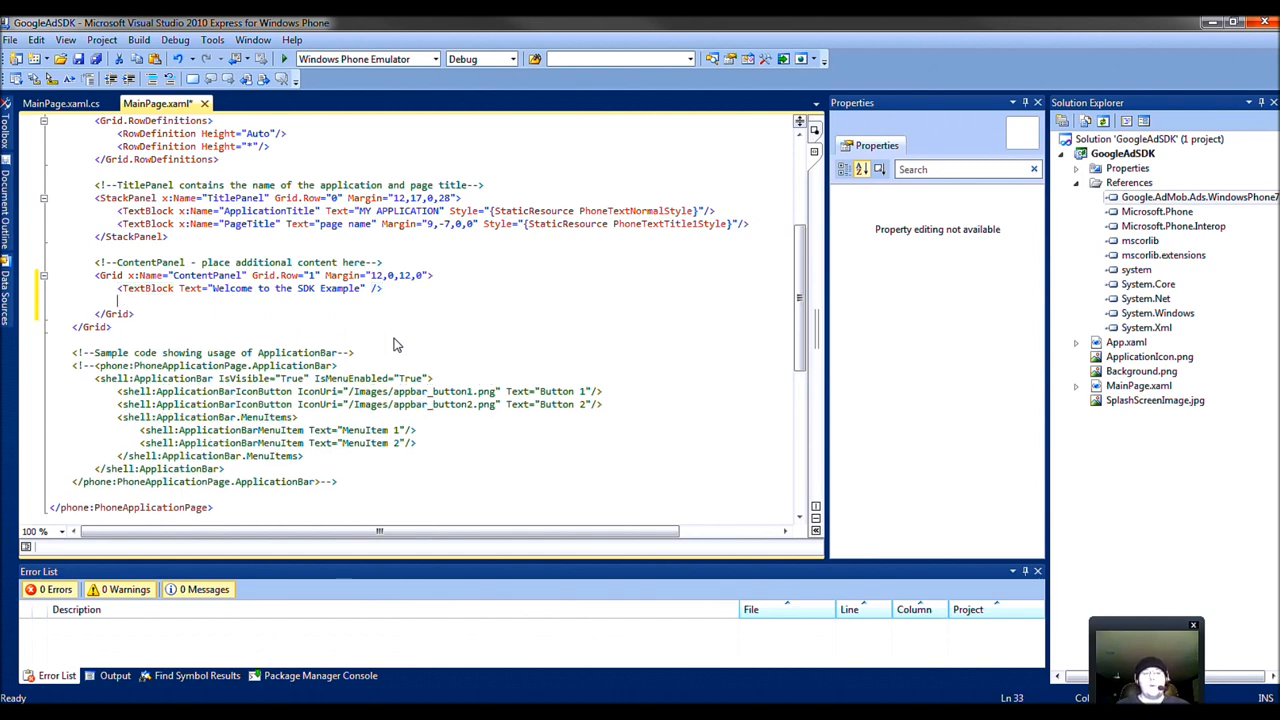
{"action": "mouse_move", "coordinate": [190, 294]}
{"action": "type", "text": " x:Name=\""}
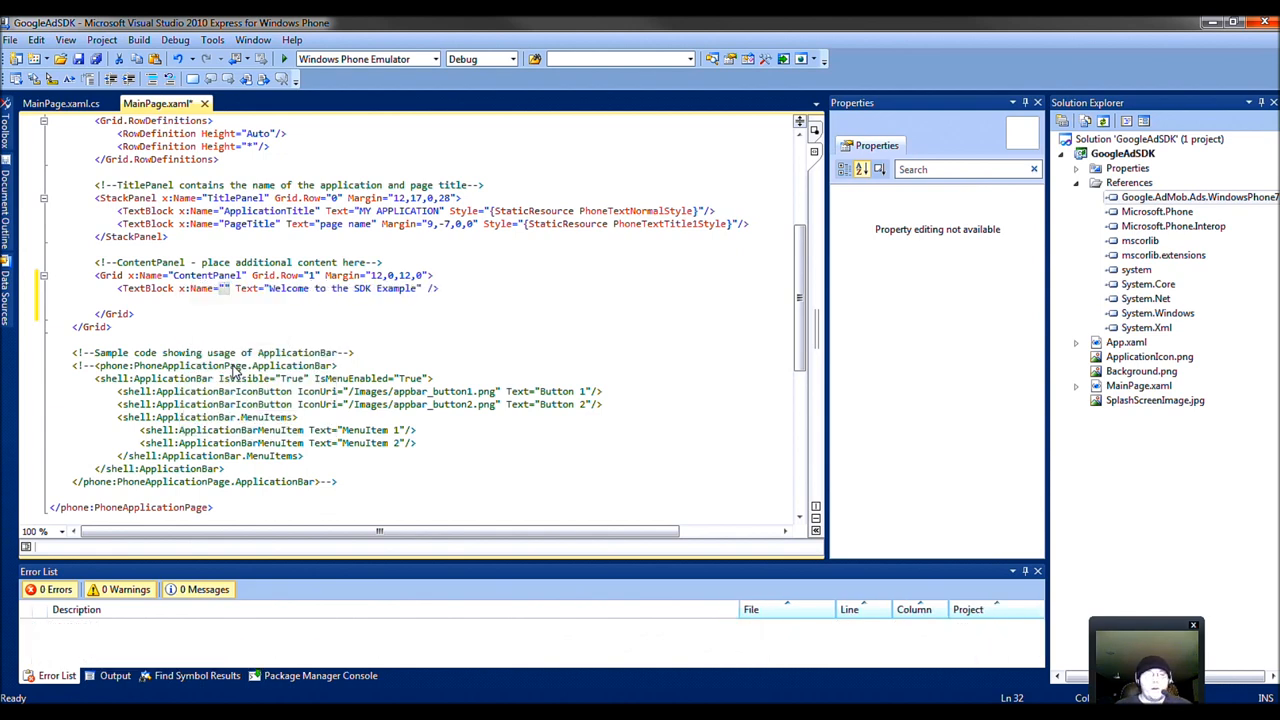
{"action": "type", "text": "Title"}
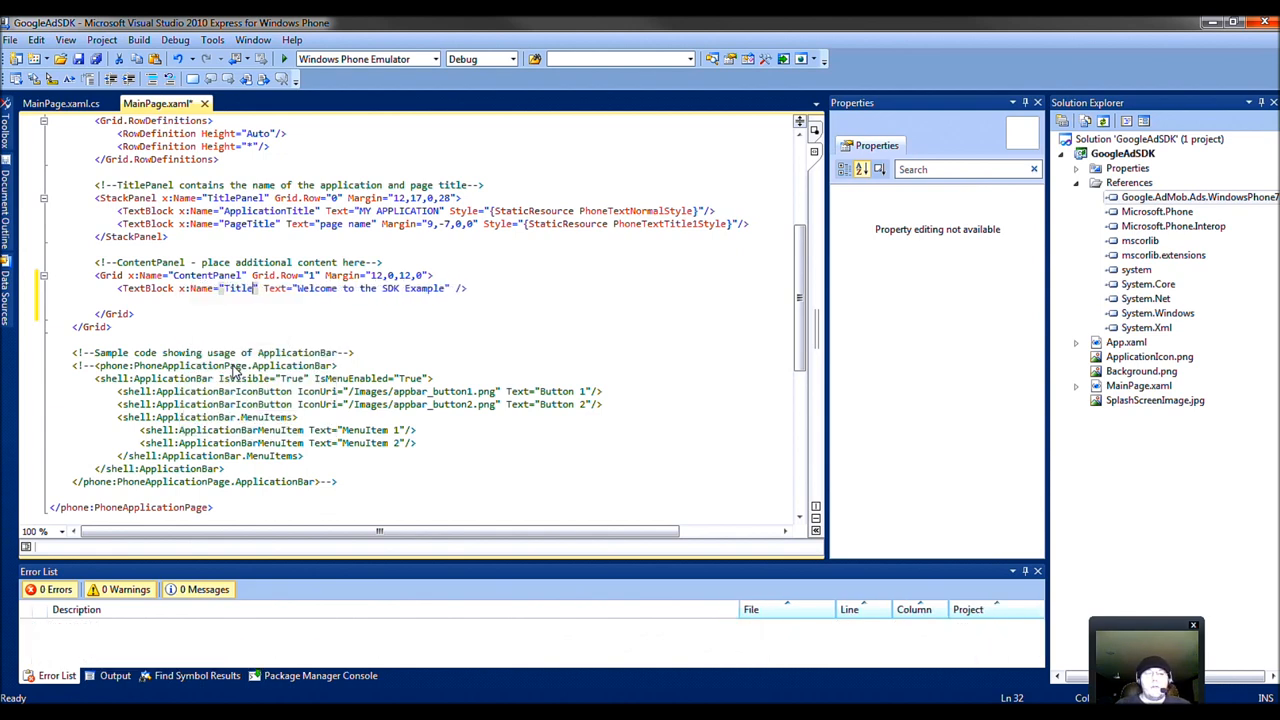
{"action": "type", "text": "Welcome"}
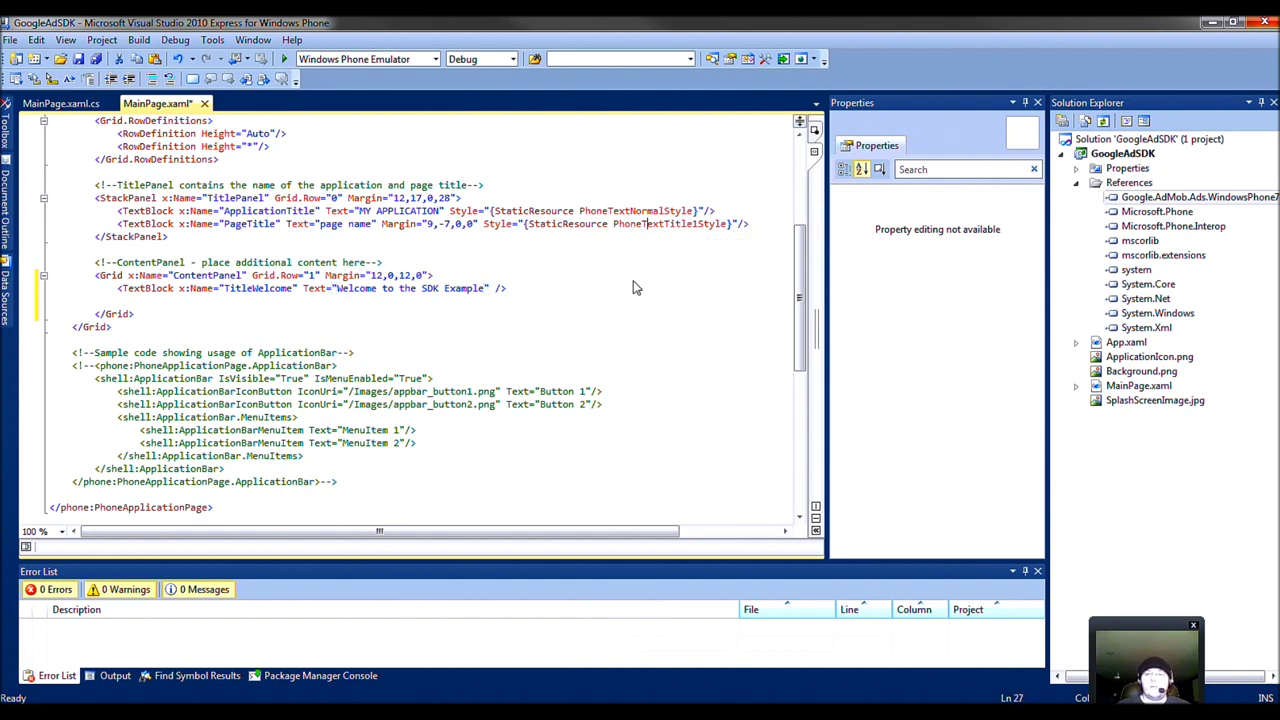
{"action": "left_click", "coordinate": [490, 288]}
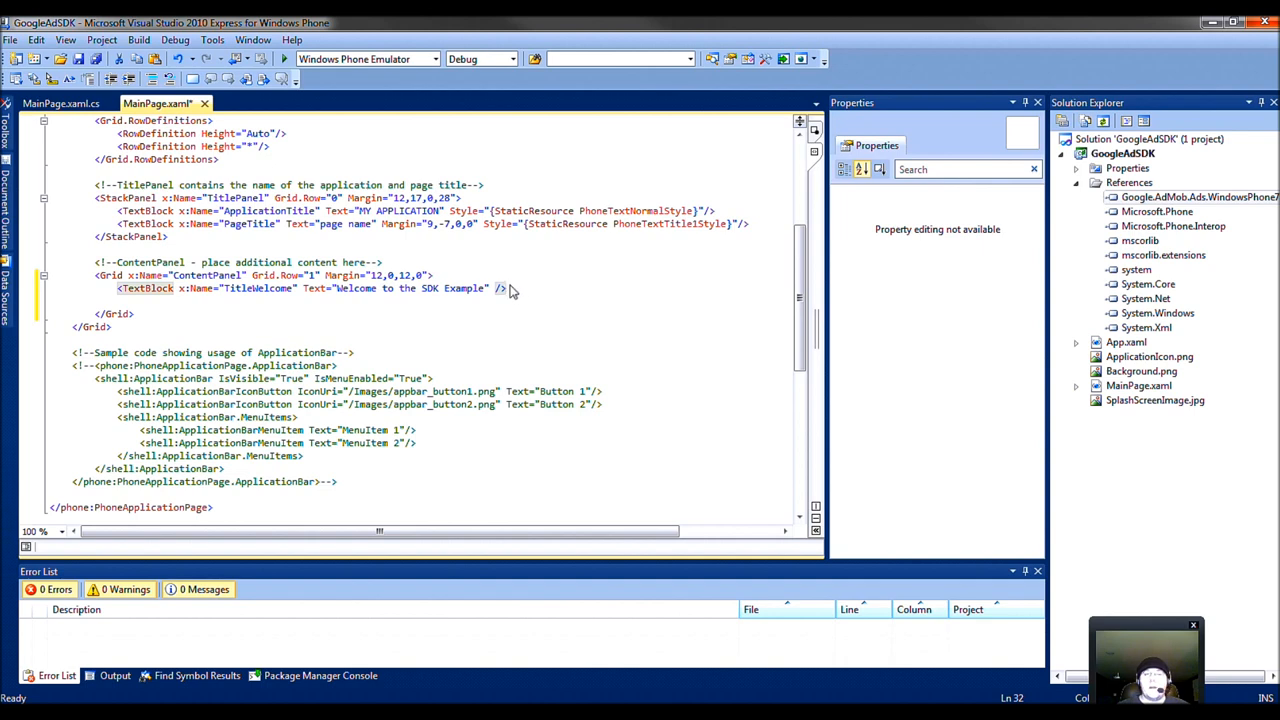
{"action": "mouse_move", "coordinate": [542, 294]}
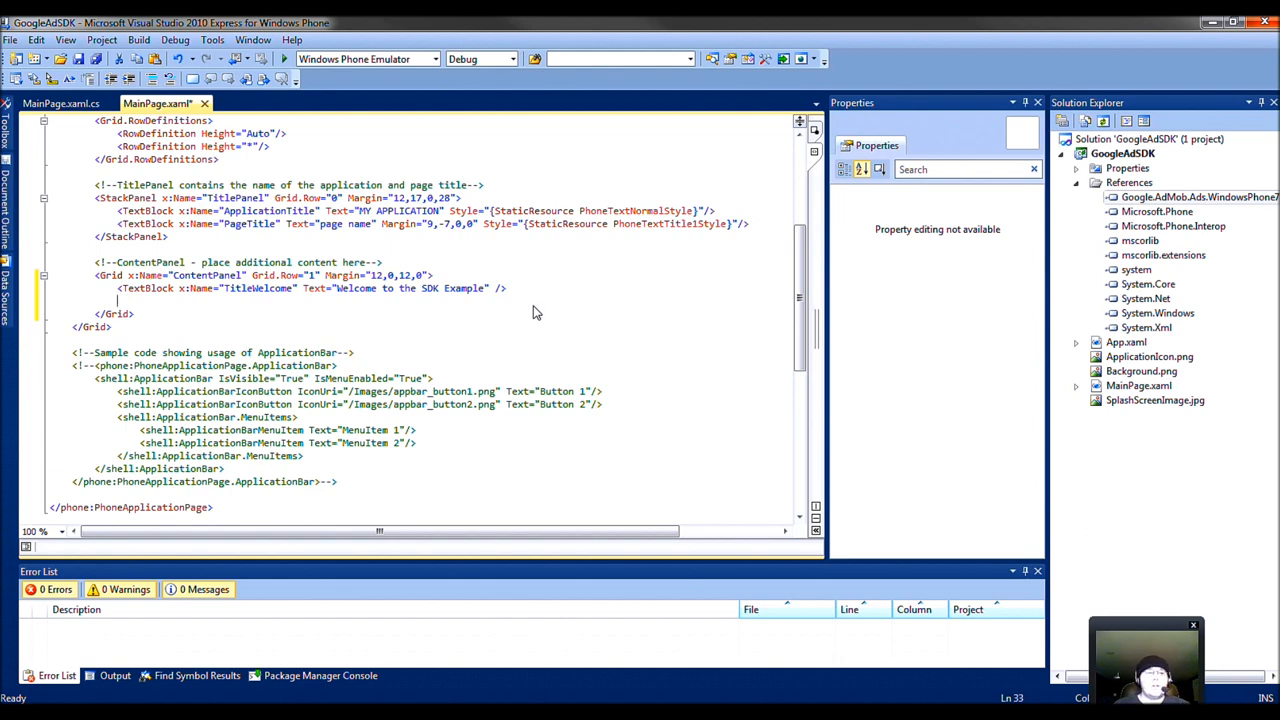
Step: Start a googAd:BannerAd named AdController with AdUnitID a14f9f6ccc37418 below the TextBlock
{"action": "type", "text": "<"}
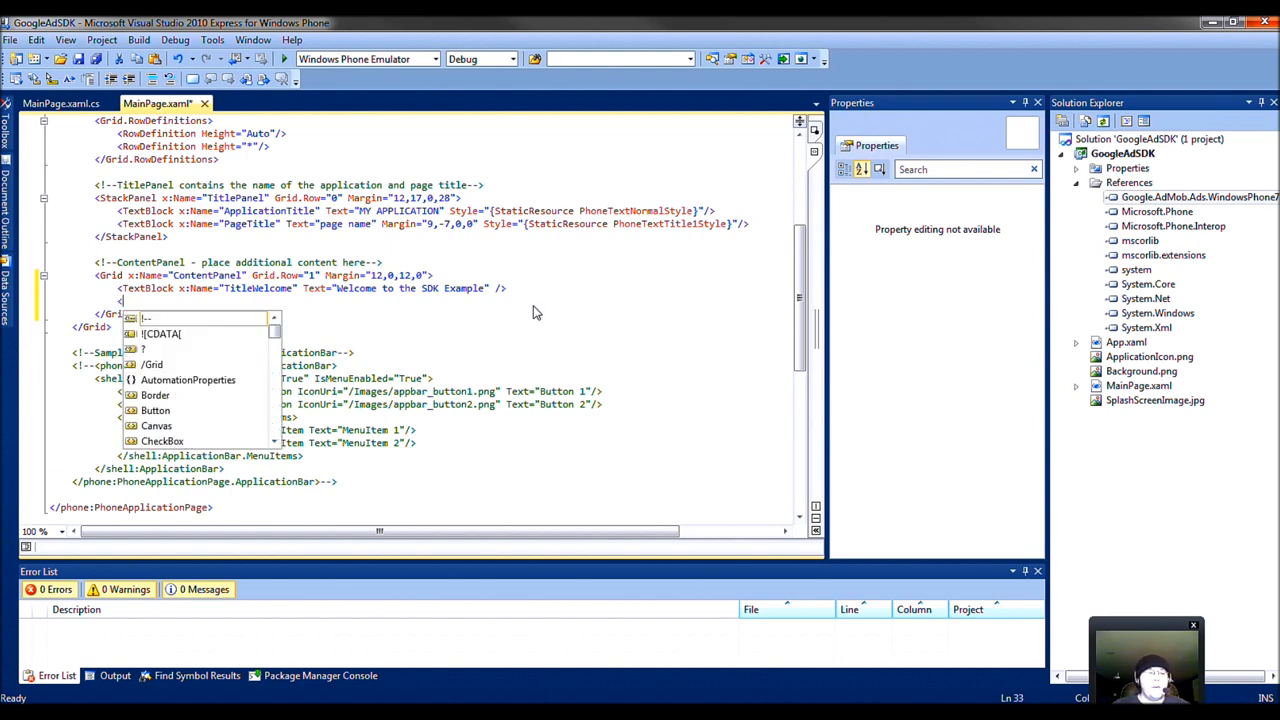
{"action": "type", "text": "g"}
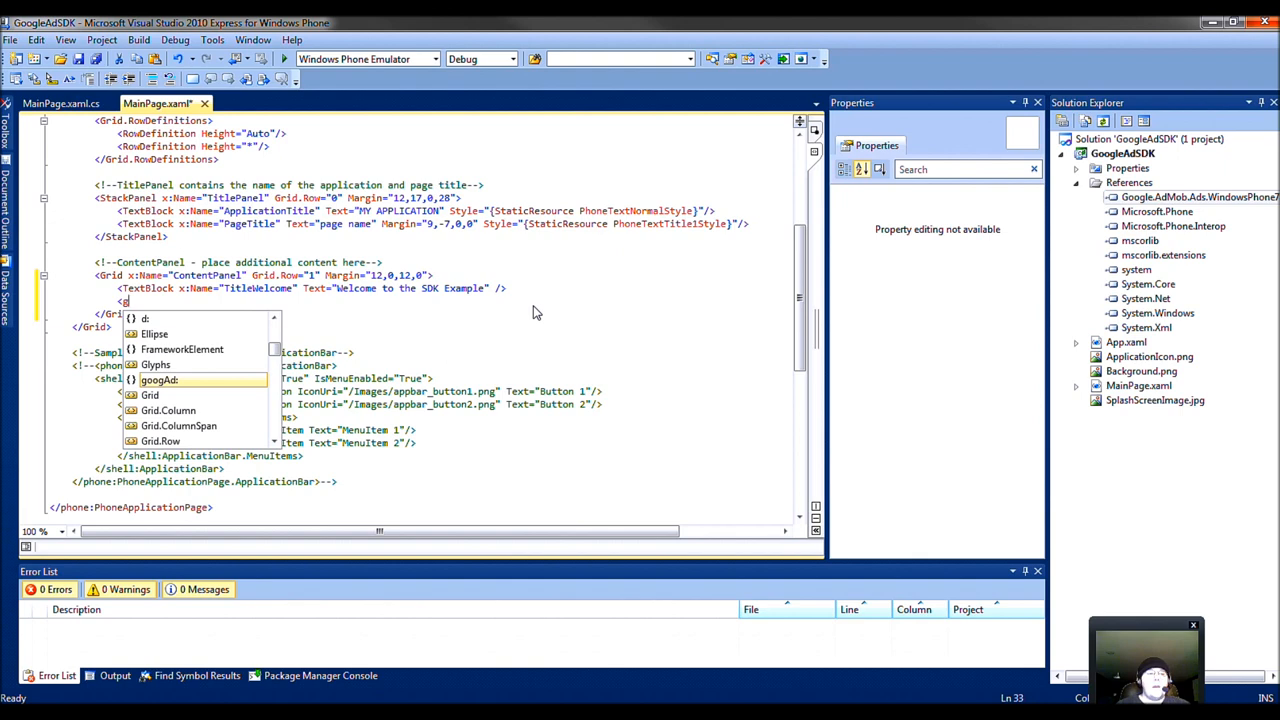
{"action": "type", "text": "googAd:"}
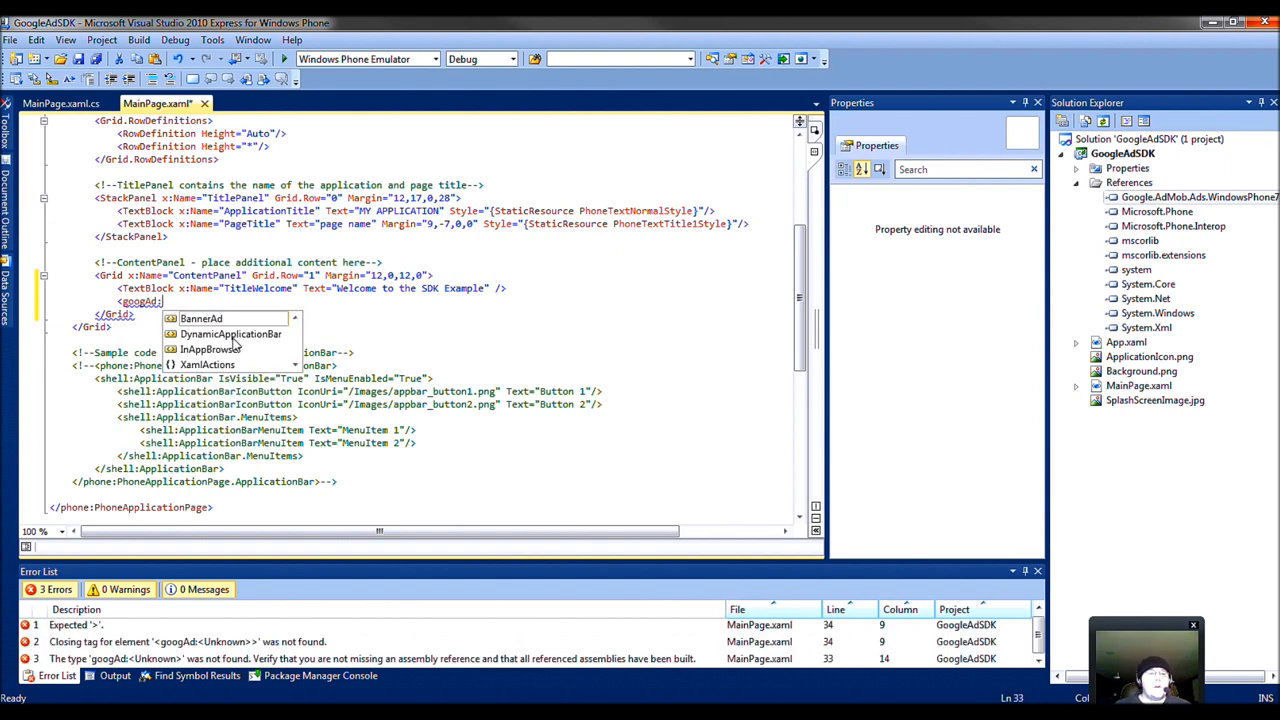
{"action": "mouse_move", "coordinate": [240, 370]}
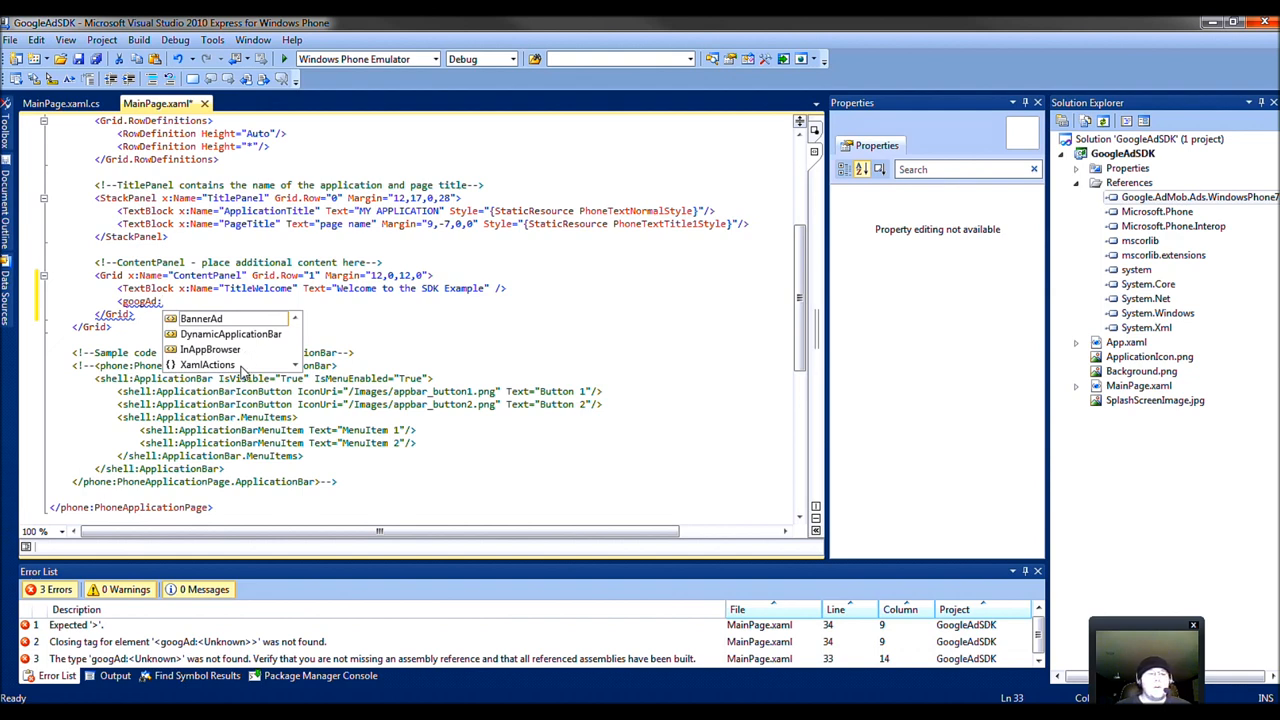
{"action": "mouse_move", "coordinate": [216, 318]}
{"action": "type", "text": "BannerAd"}
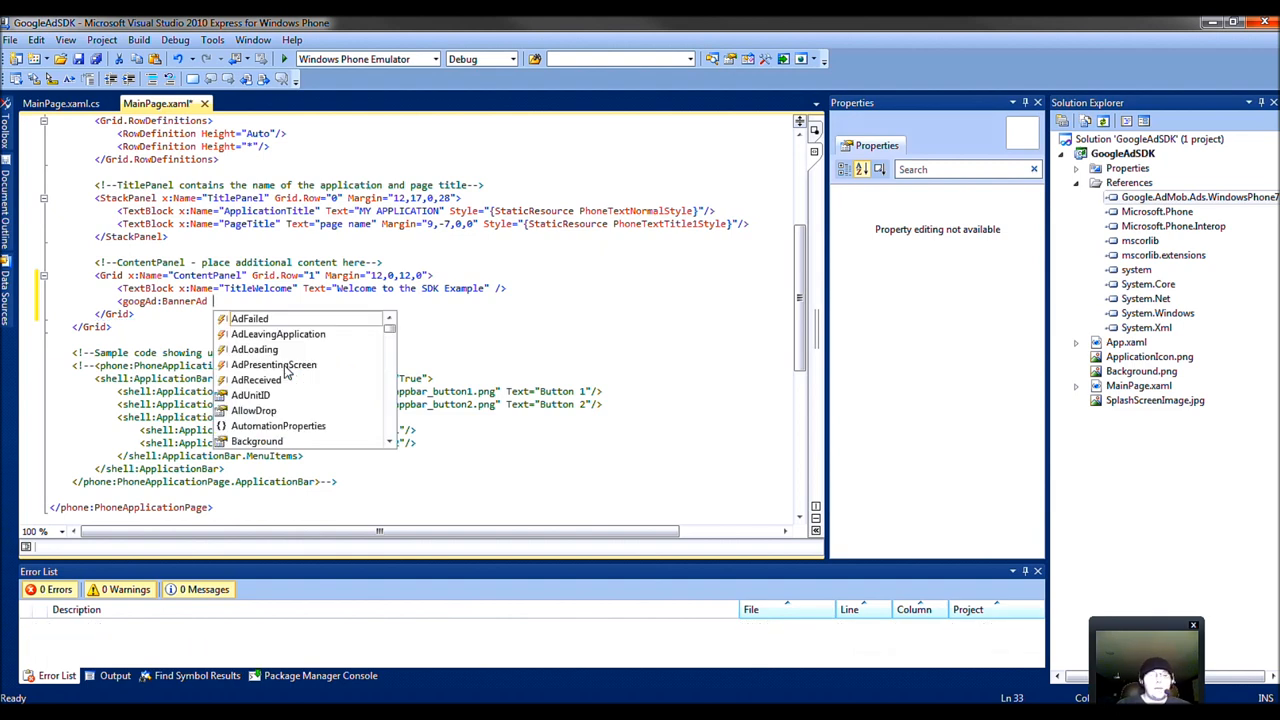
{"action": "type", "text": "na"}
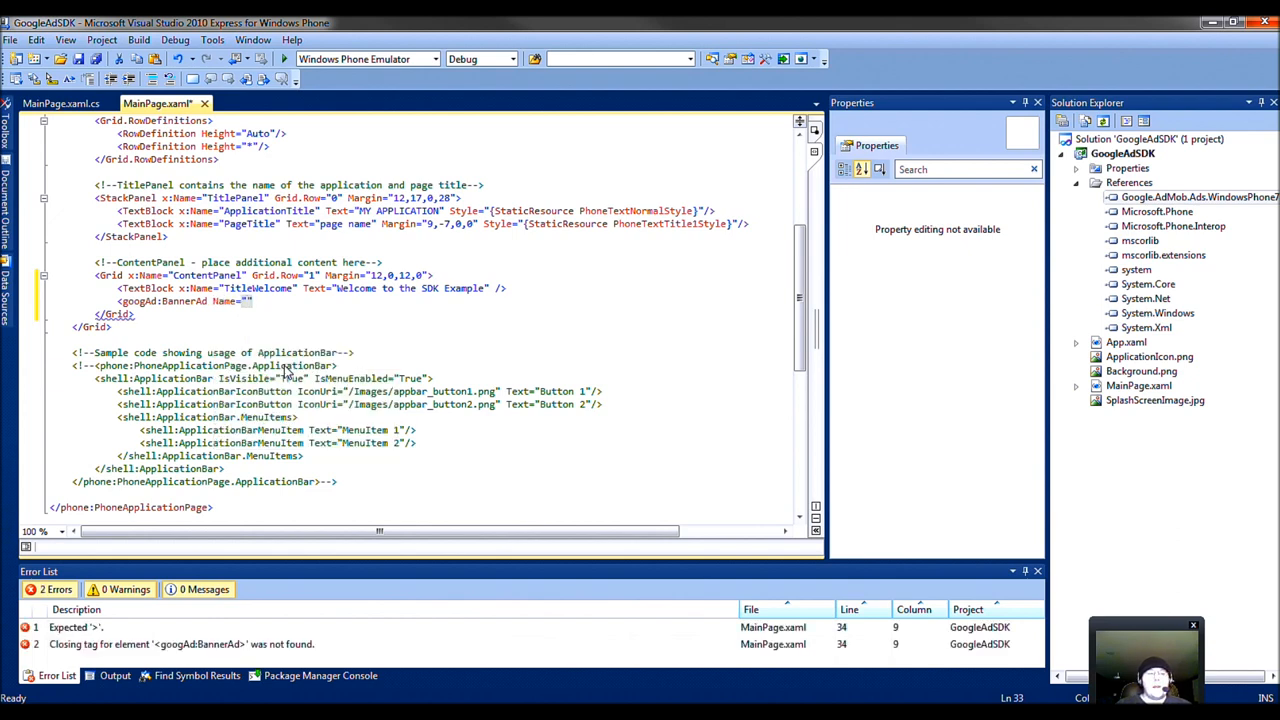
{"action": "type", "text": "Ad"}
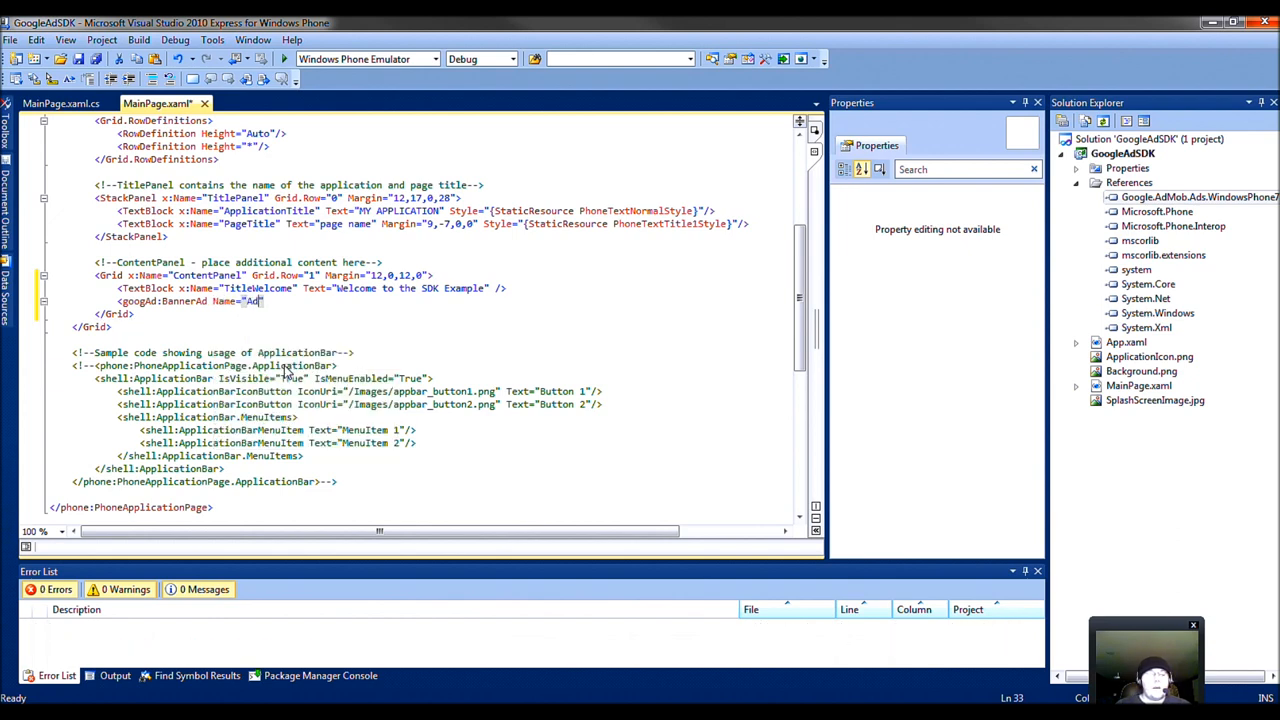
{"action": "type", "text": "Controller"}
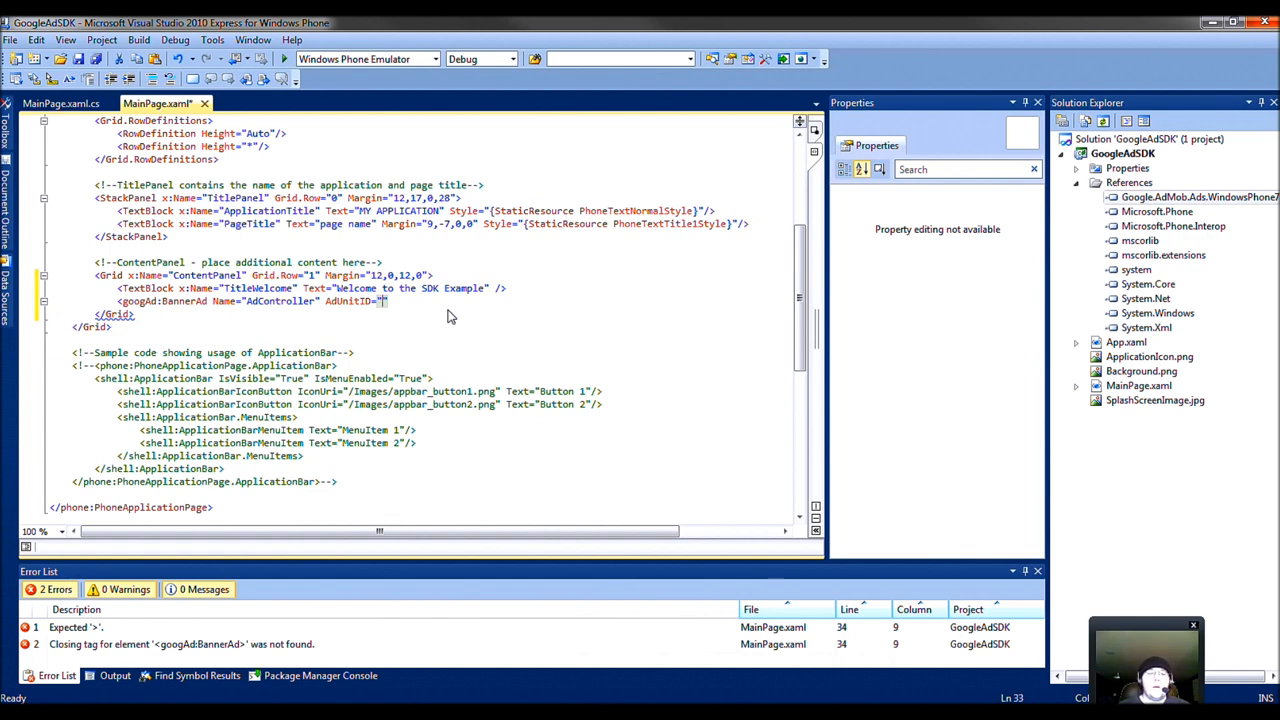
{"action": "type", "text": "a14f9f6ccc37418"}
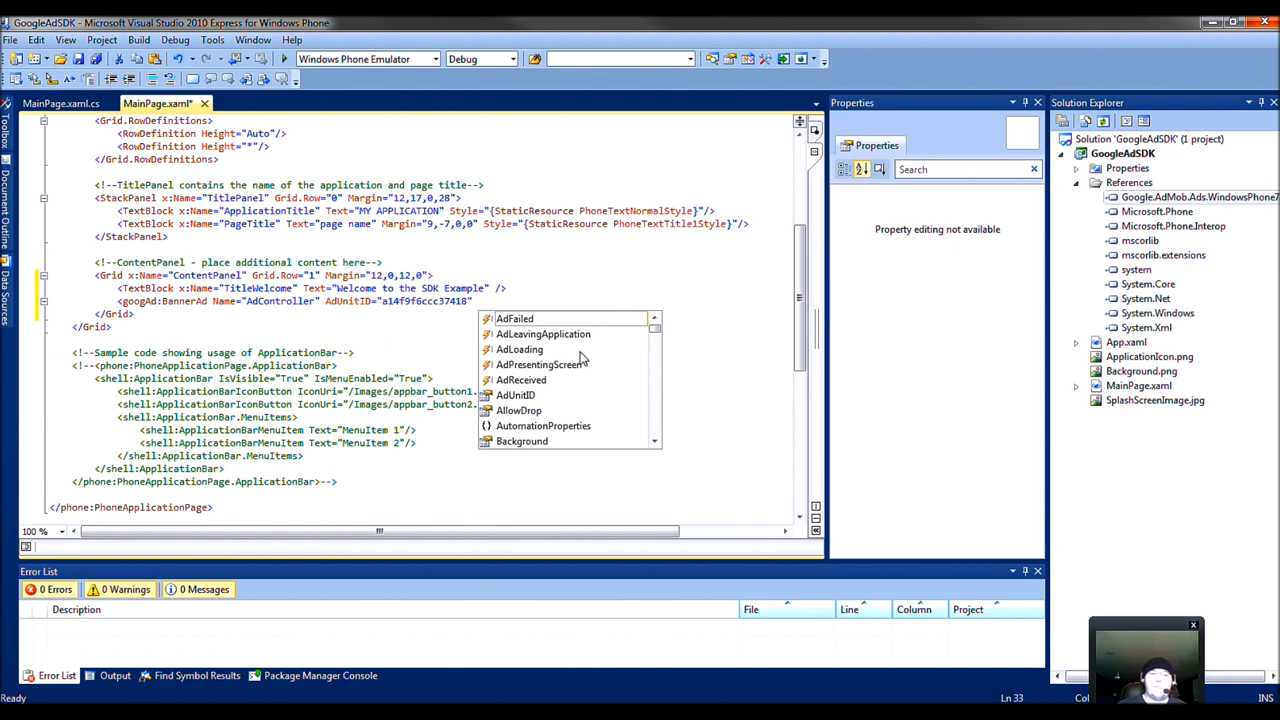
{"action": "mouse_move", "coordinate": [616, 358]}
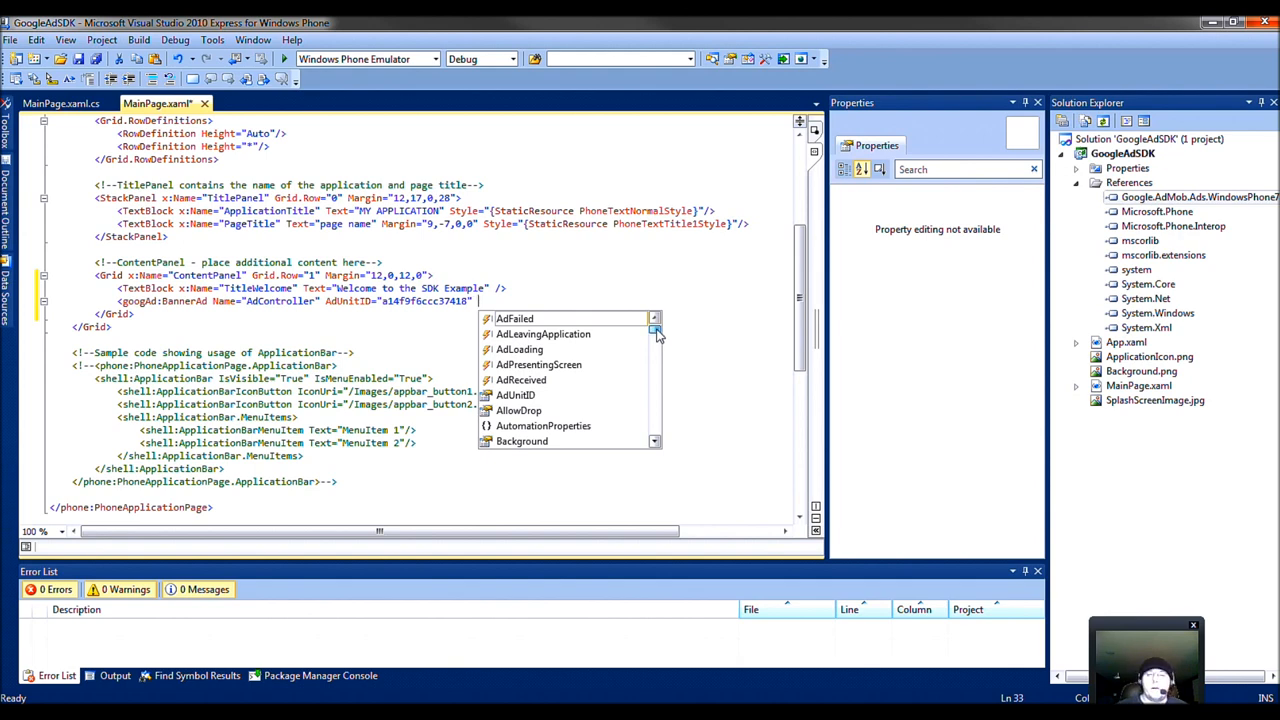
Step: Give the AdController banner ad Gender="Male" and IsEnabled="True"
{"action": "scroll", "scroll_direction": "down", "scroll_amount": 3}
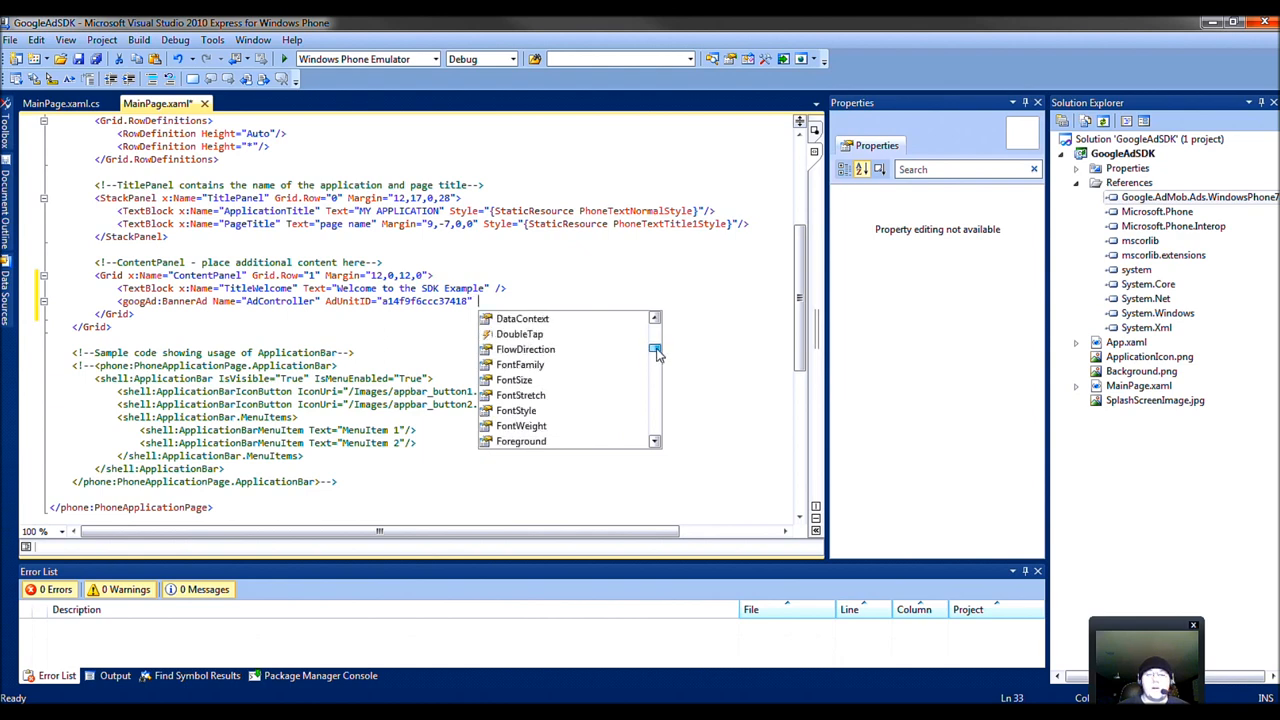
{"action": "scroll", "scroll_direction": "down", "scroll_amount": 3}
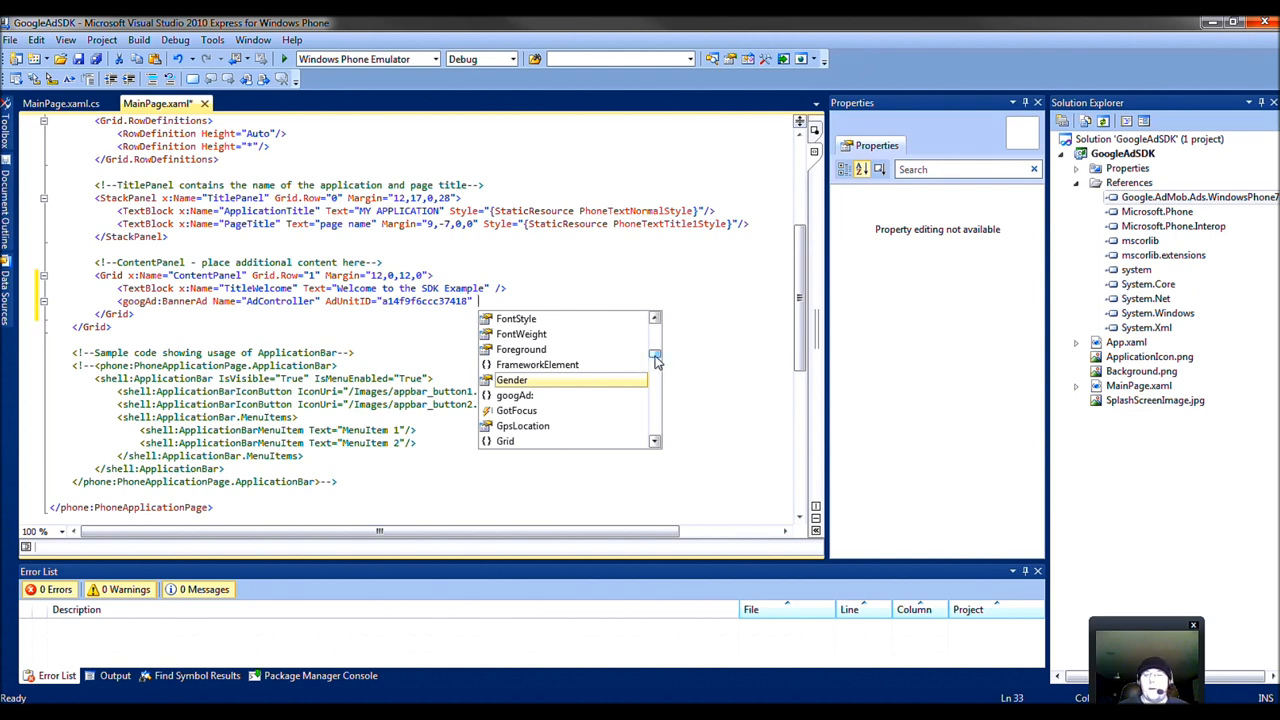
{"action": "scroll", "scroll_direction": "down", "scroll_amount": 3}
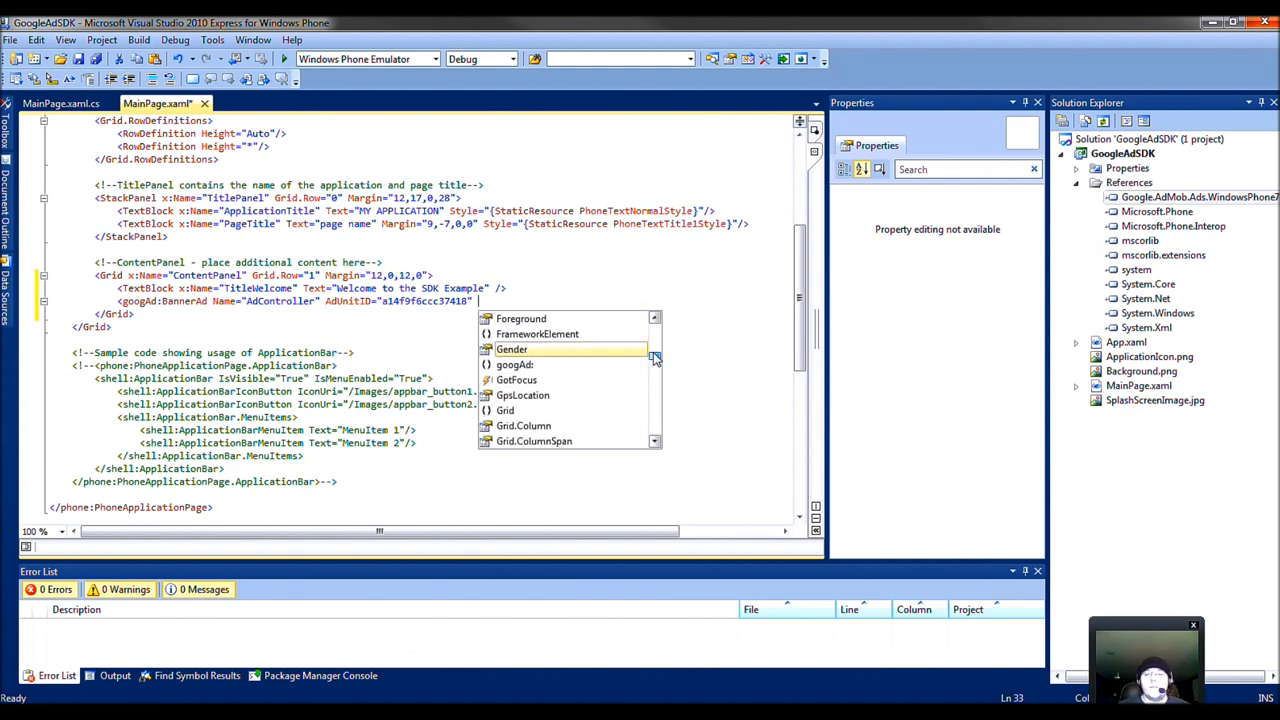
{"action": "mouse_move", "coordinate": [528, 348]}
{"action": "type", "text": " Gender=\""}
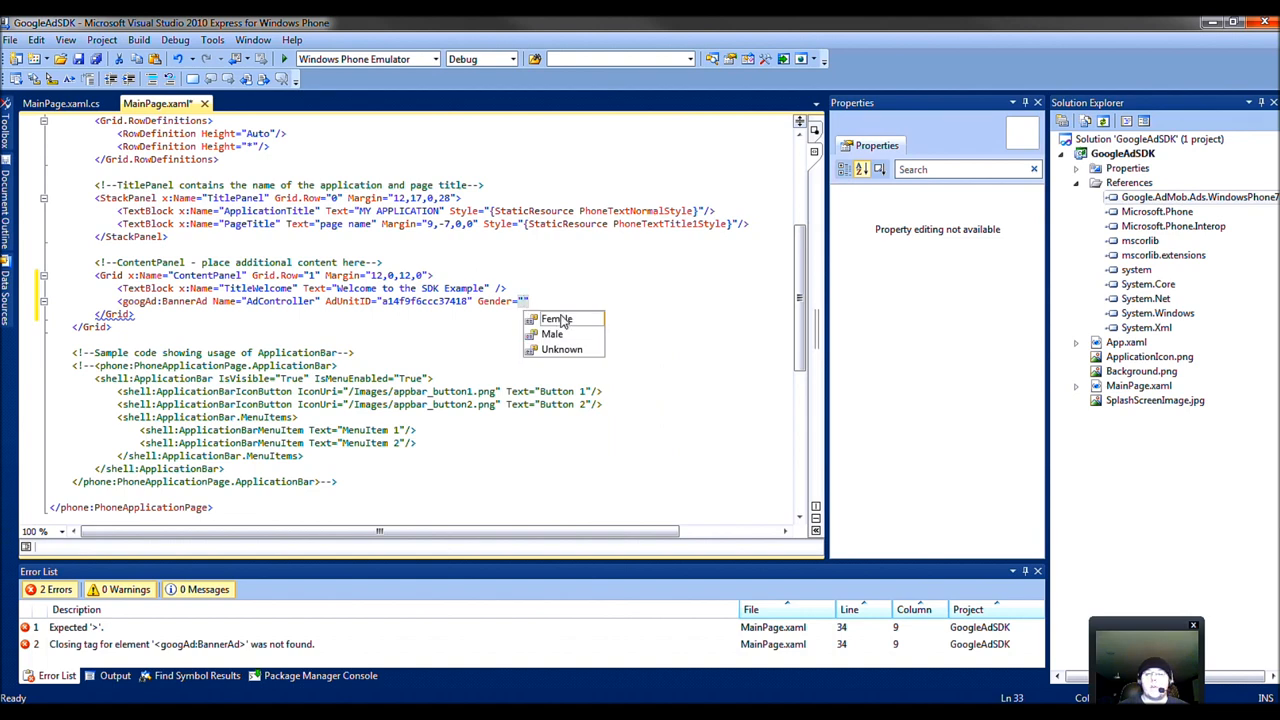
{"action": "left_click", "coordinate": [552, 332]}
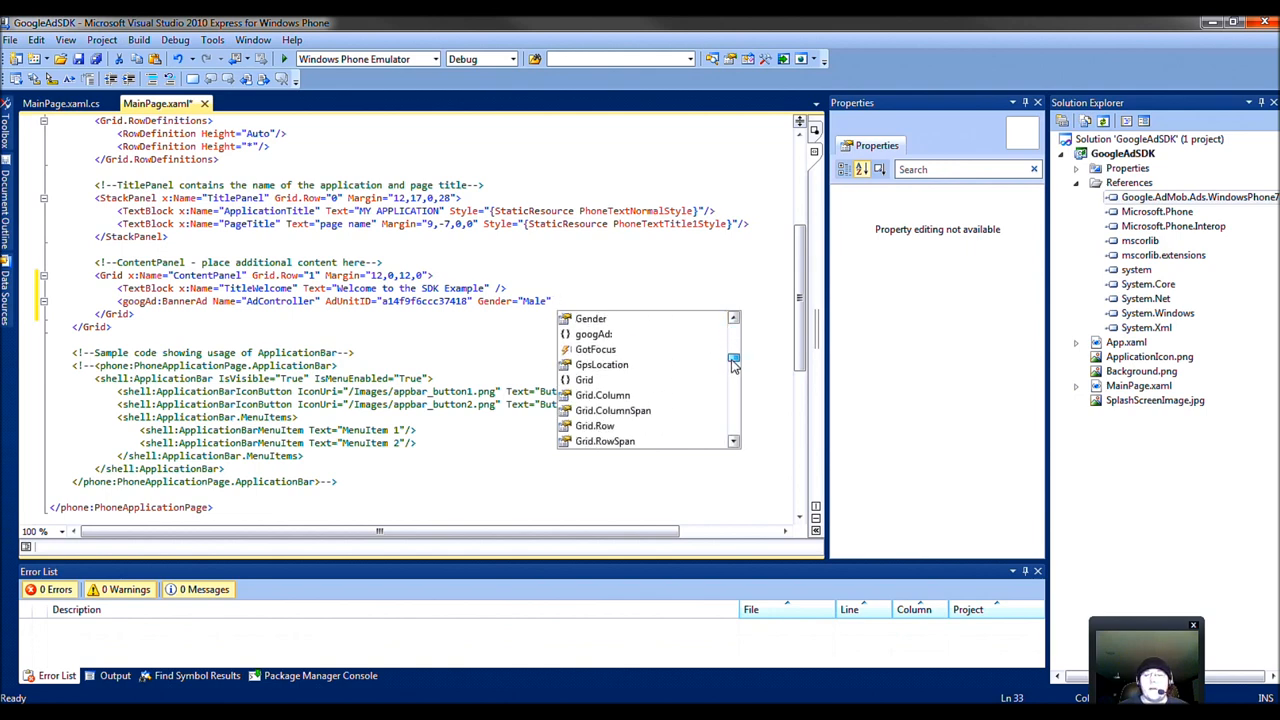
{"action": "mouse_move", "coordinate": [668, 374]}
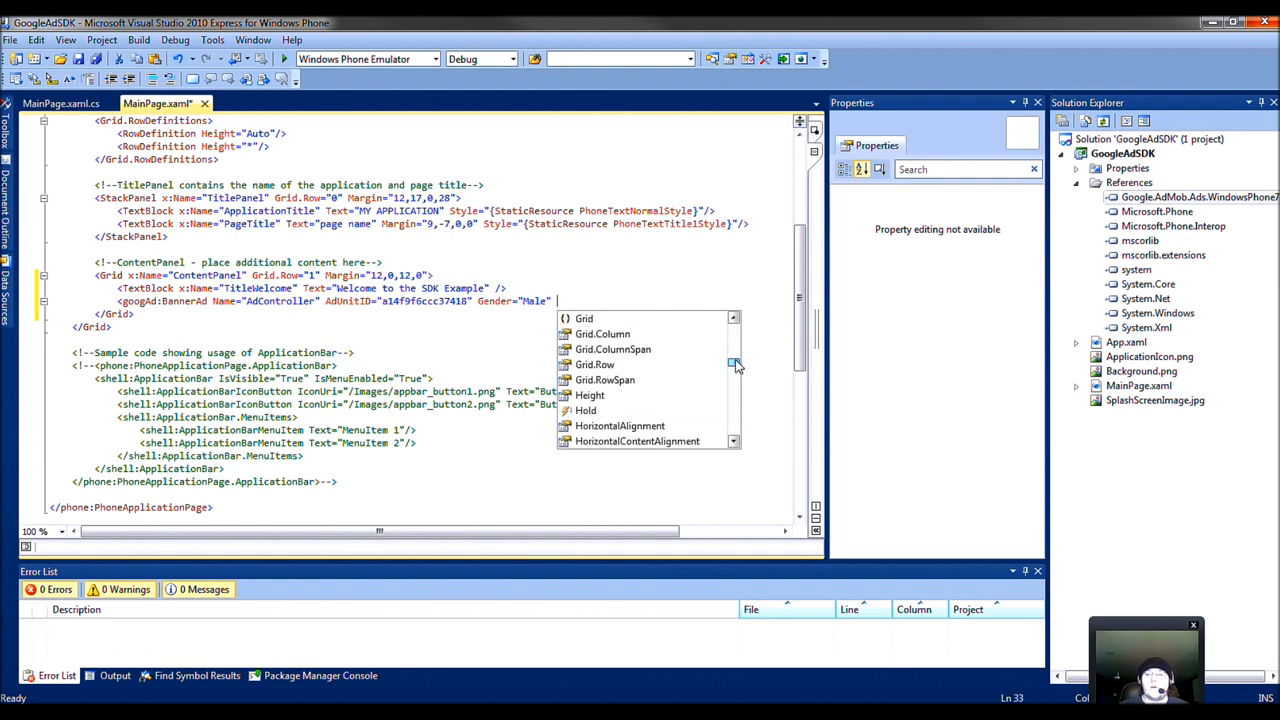
{"action": "scroll", "scroll_direction": "down", "scroll_amount": 3}
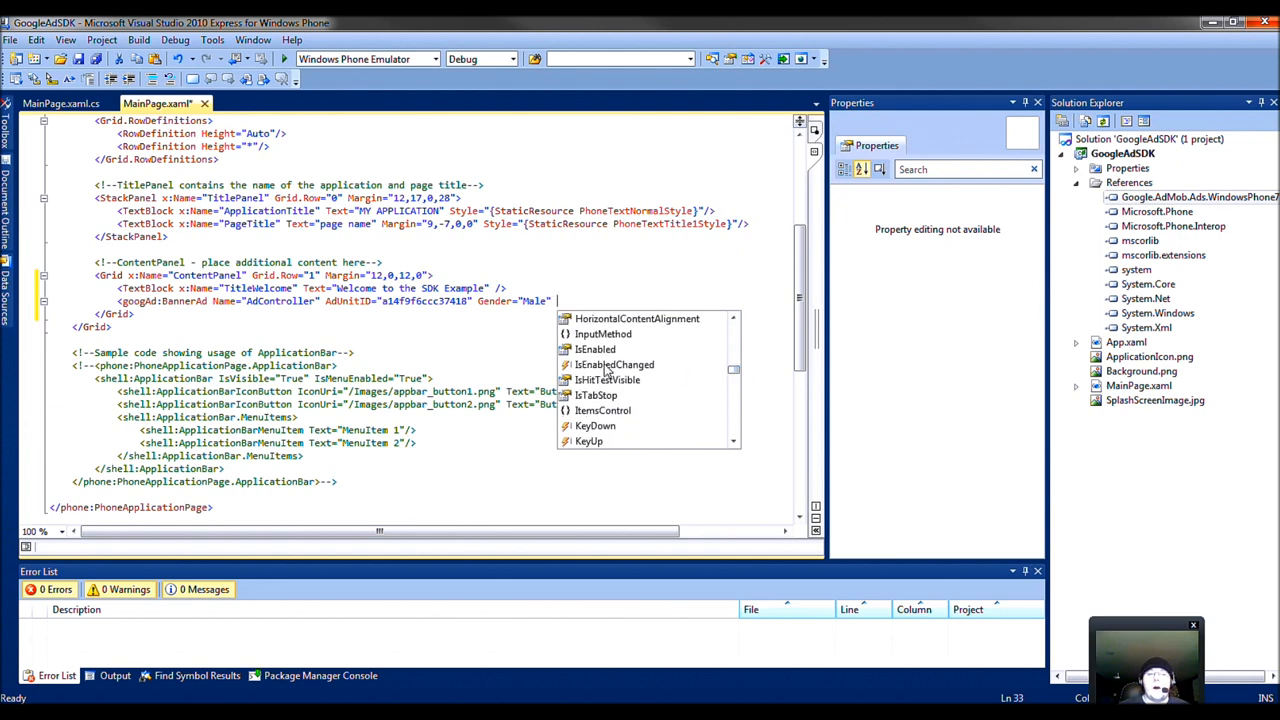
{"action": "mouse_move", "coordinate": [596, 348]}
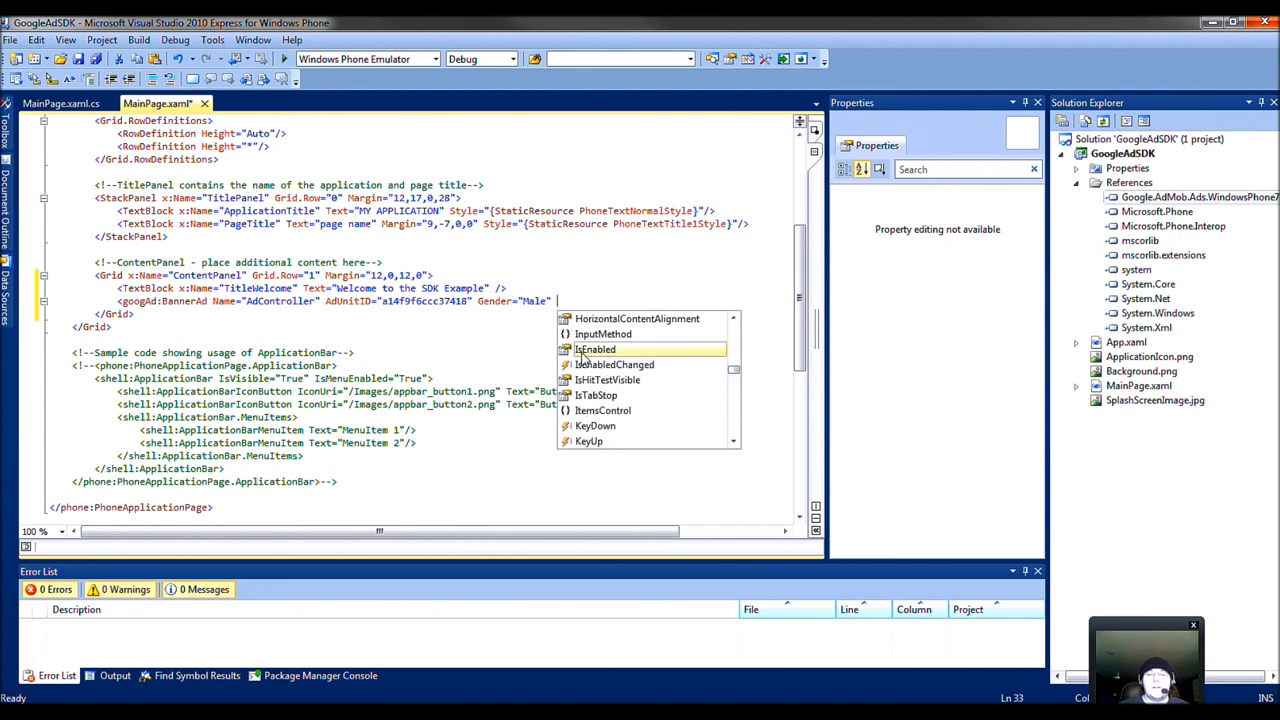
{"action": "type", "text": "IsEnabled=\"t"}
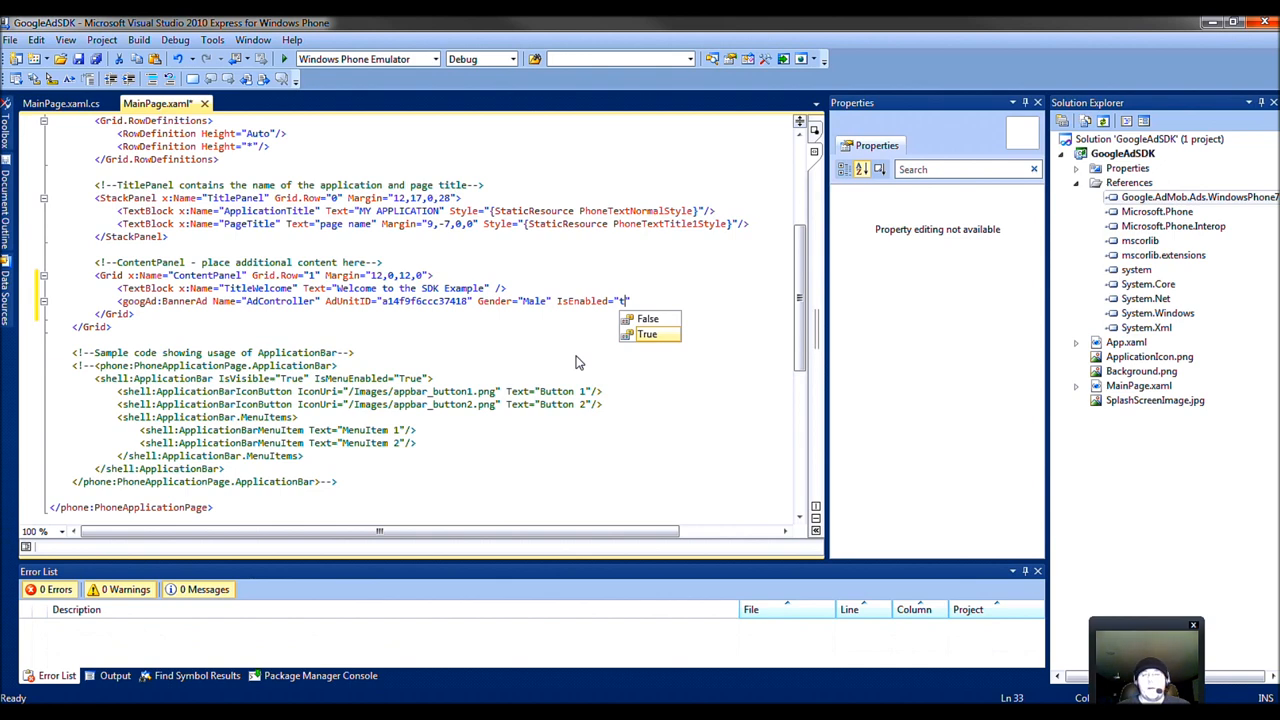
{"action": "left_click", "coordinate": [648, 332]}
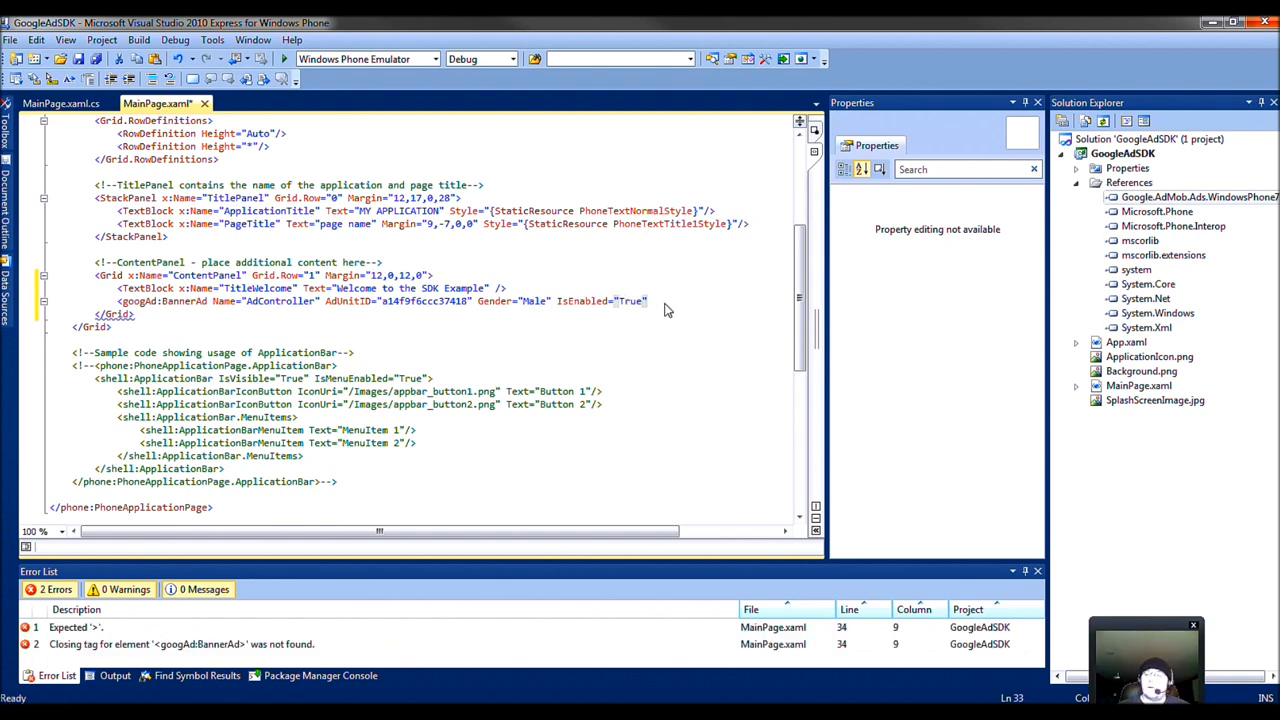
{"action": "mouse_move", "coordinate": [672, 308]}
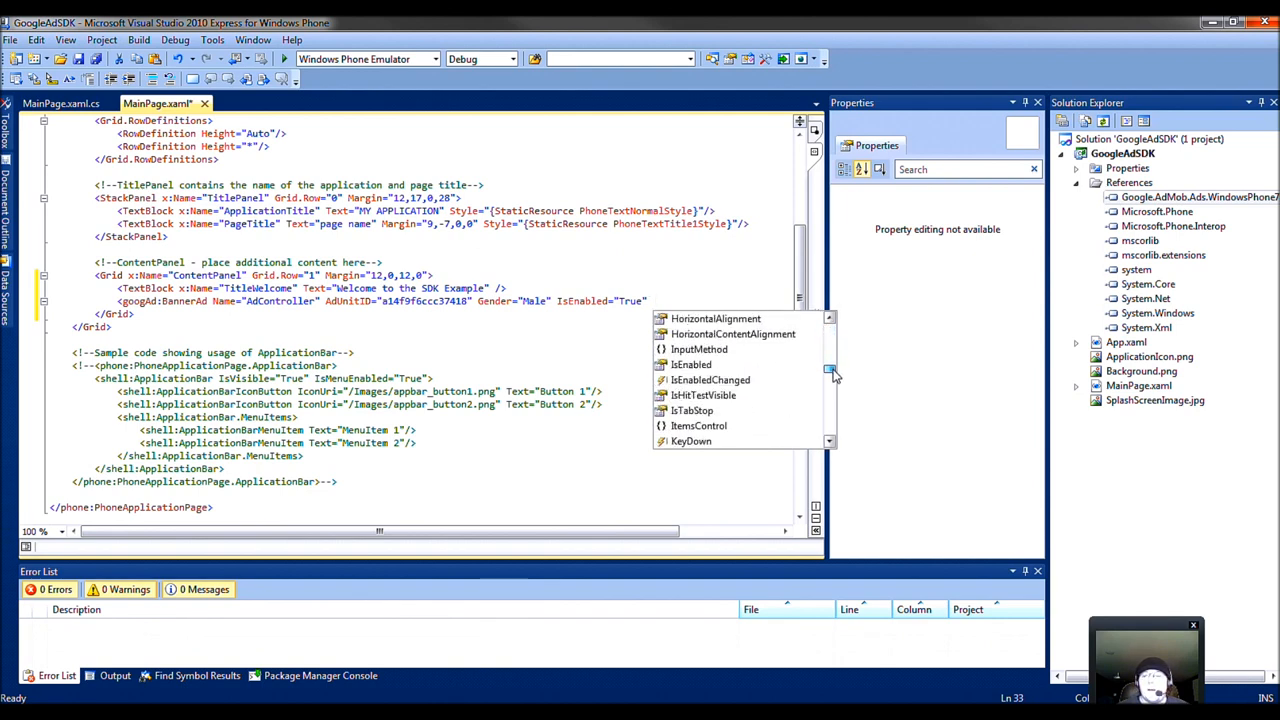
Step: Begin an empty Visibility attribute on the banner ad, ready for its value
{"action": "scroll", "scroll_direction": "down", "scroll_amount": 3}
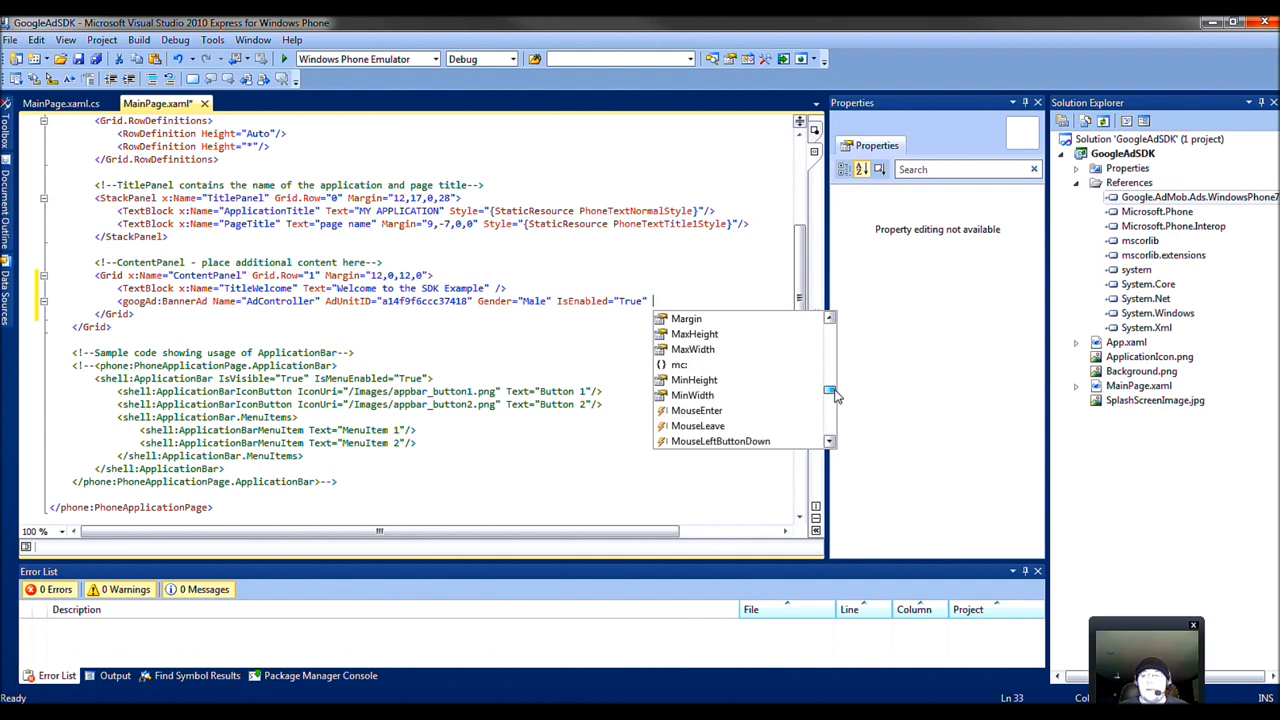
{"action": "scroll", "scroll_direction": "down", "scroll_amount": 3}
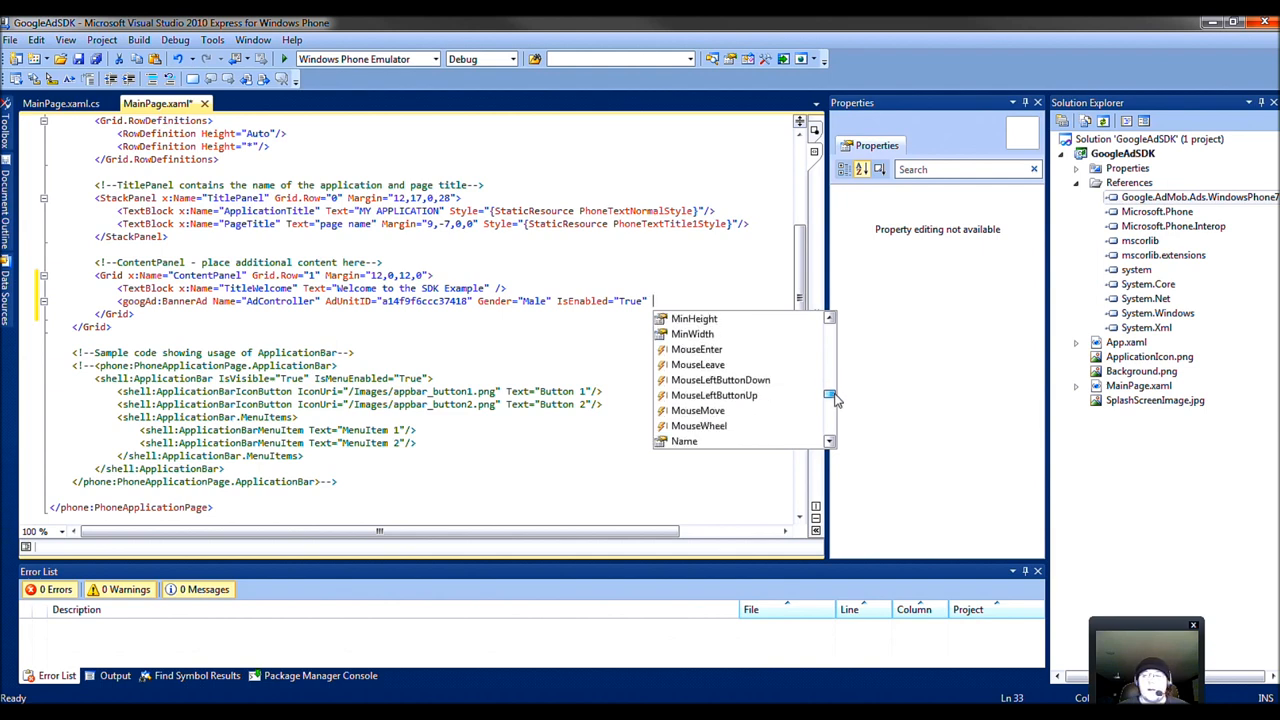
{"action": "scroll", "scroll_direction": "down", "scroll_amount": 3}
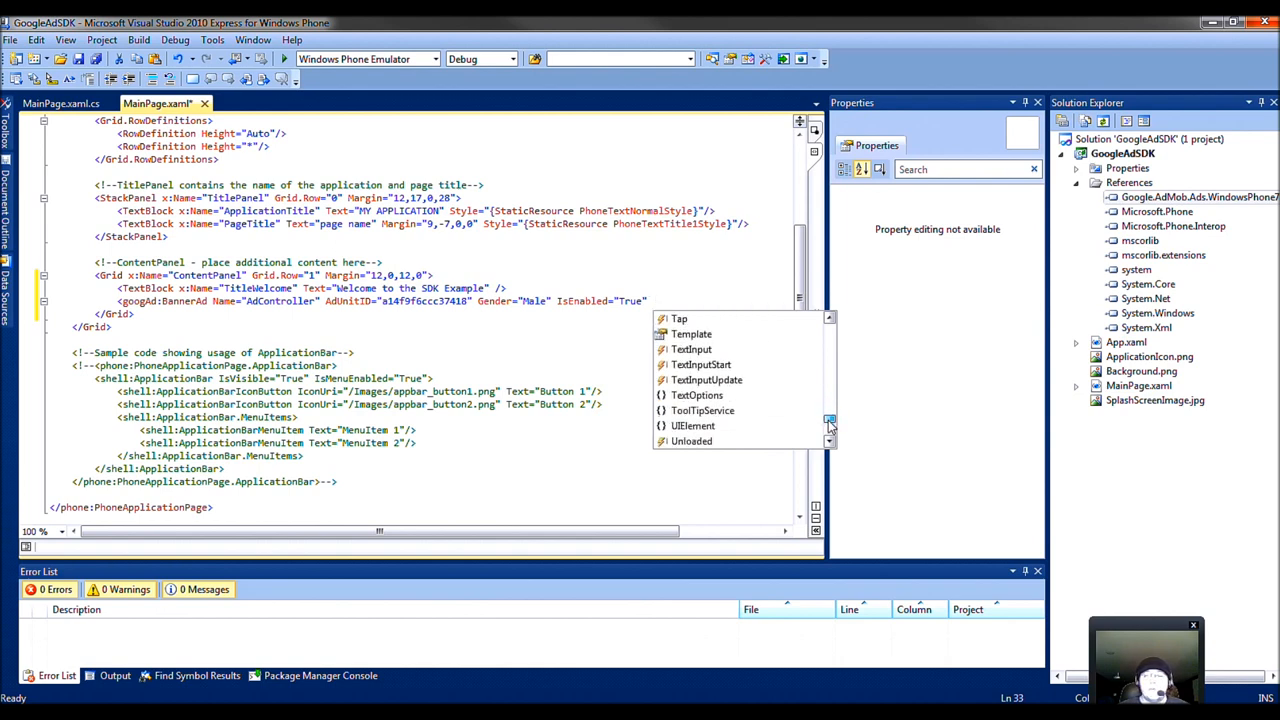
{"action": "scroll", "scroll_direction": "down", "scroll_amount": 3}
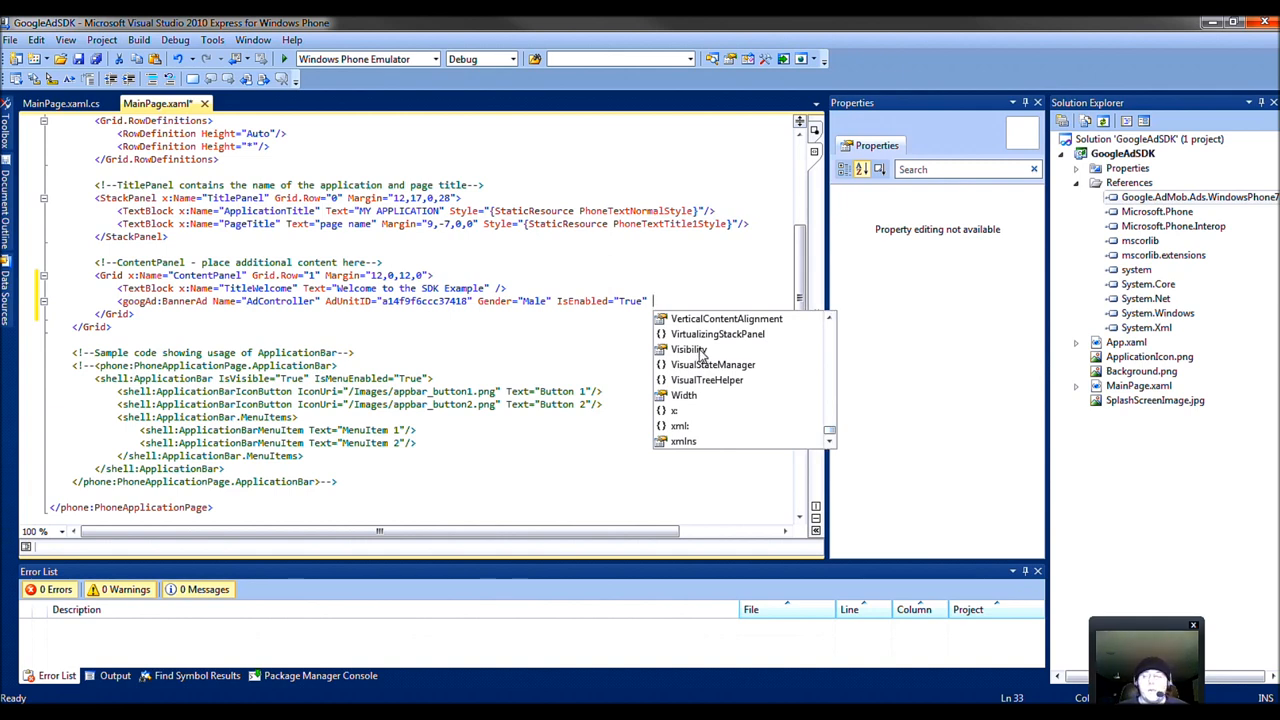
{"action": "left_click", "coordinate": [688, 348]}
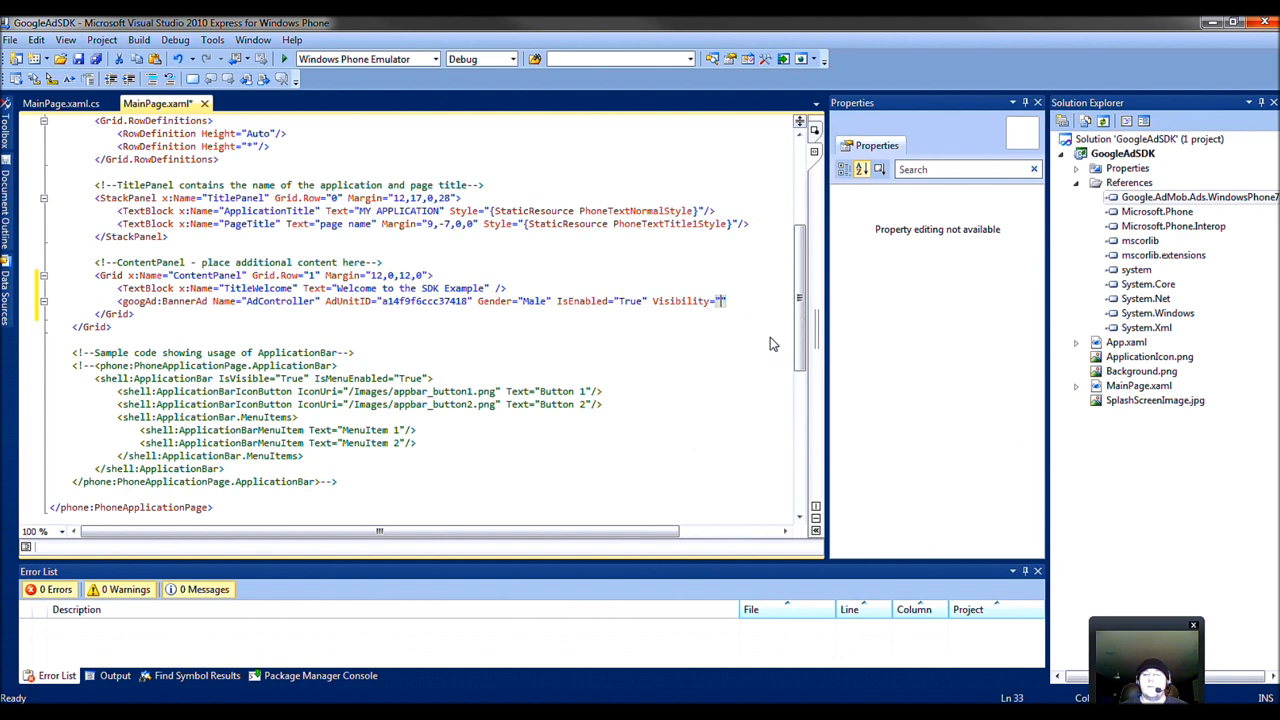
Step: Set Visibility="Visible" and make the BannerAd self-closing in place of its closing tag
{"action": "type", "text": "Visible"}
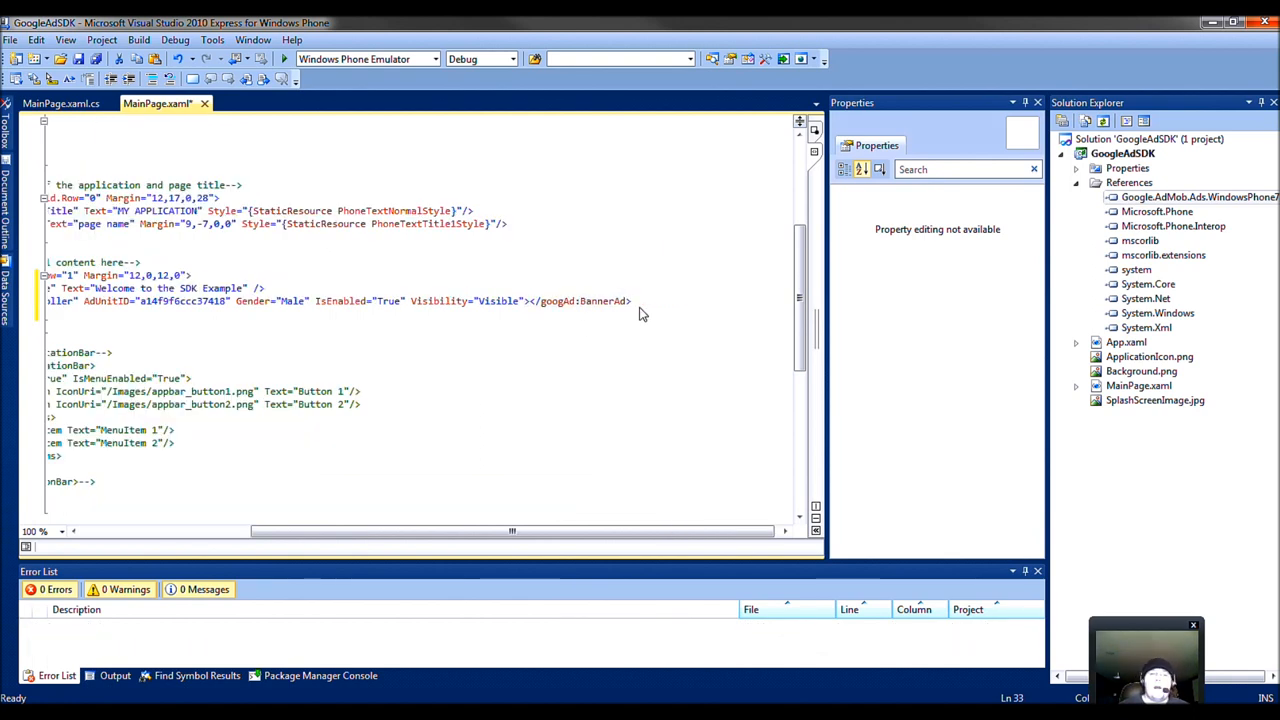
{"action": "double_click", "coordinate": [580, 300]}
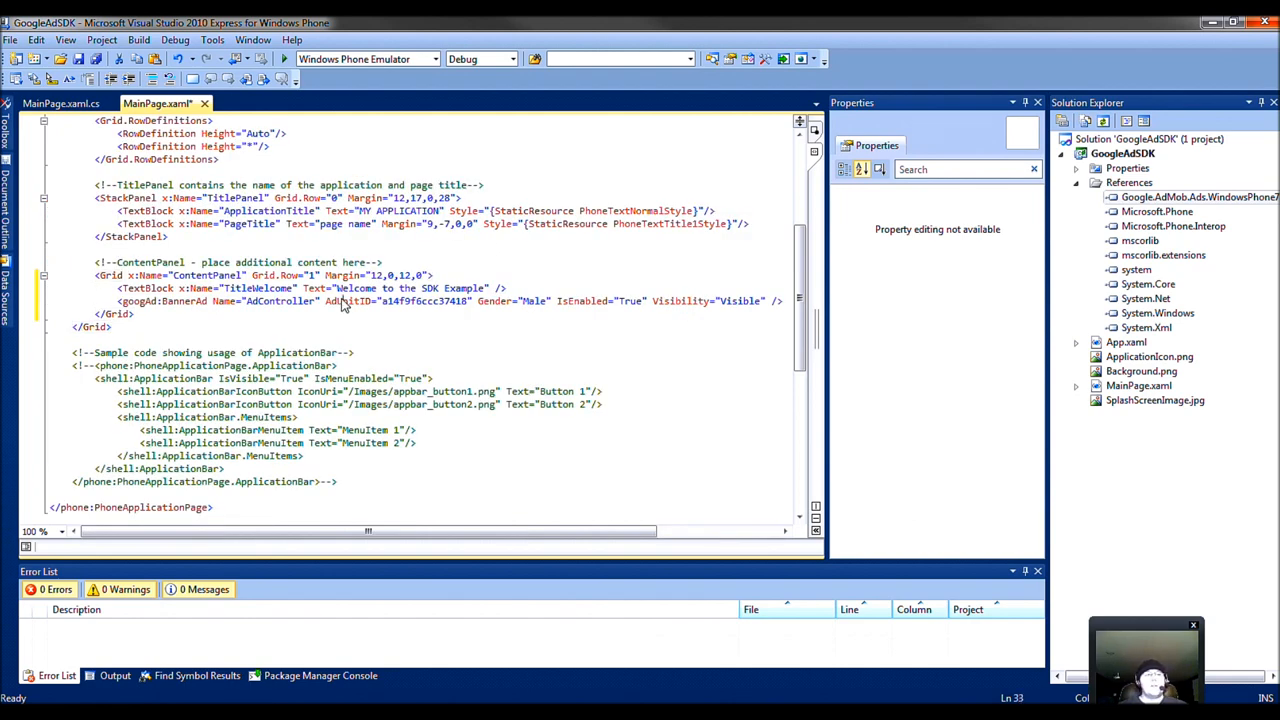
{"action": "left_click_drag", "start_coordinate": [368, 532], "coordinate": [488, 532]}
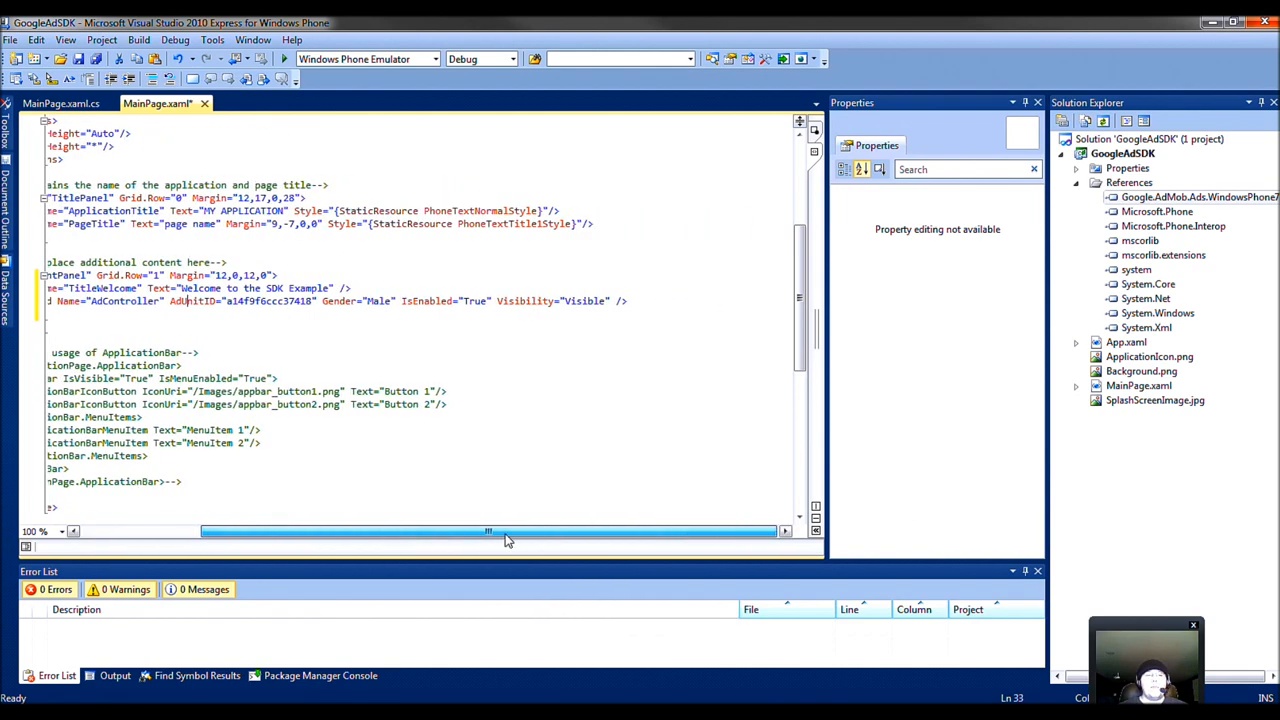
{"action": "left_click_drag", "start_coordinate": [484, 532], "coordinate": [364, 532]}
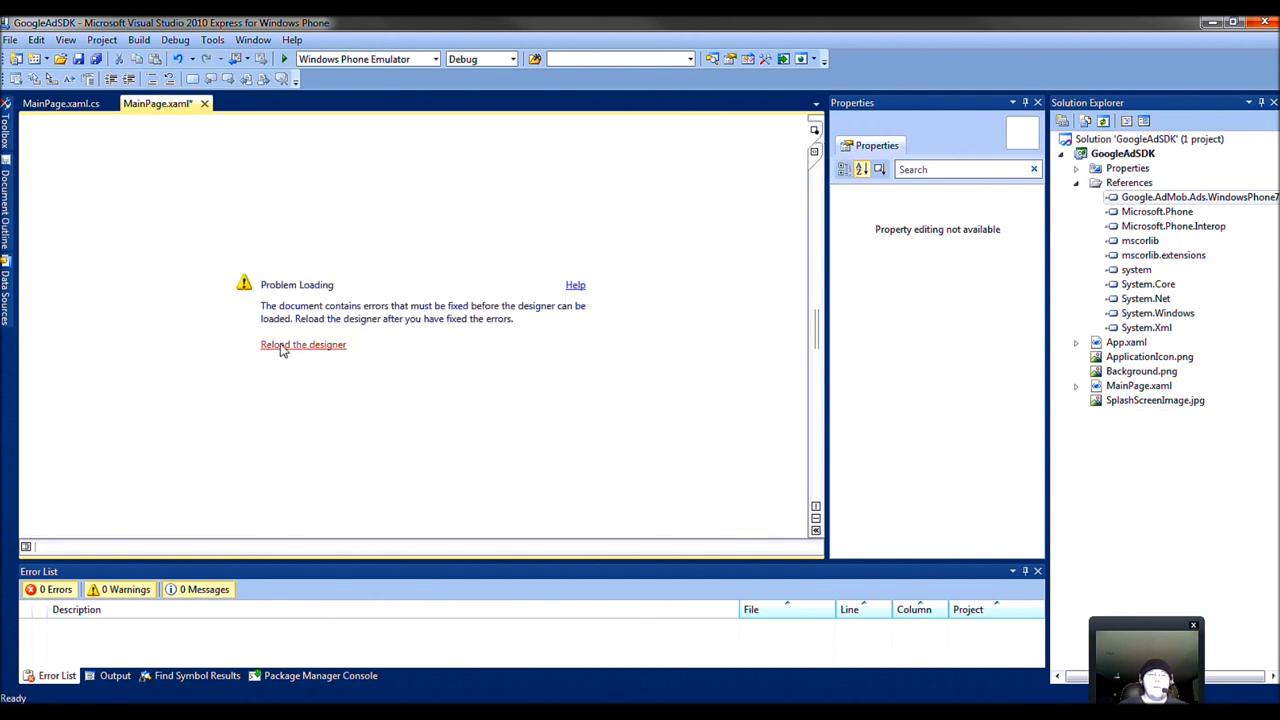
Step: Reload the designer and size the BannerAd to Width 480 and Height 80
{"action": "left_click", "coordinate": [304, 344]}
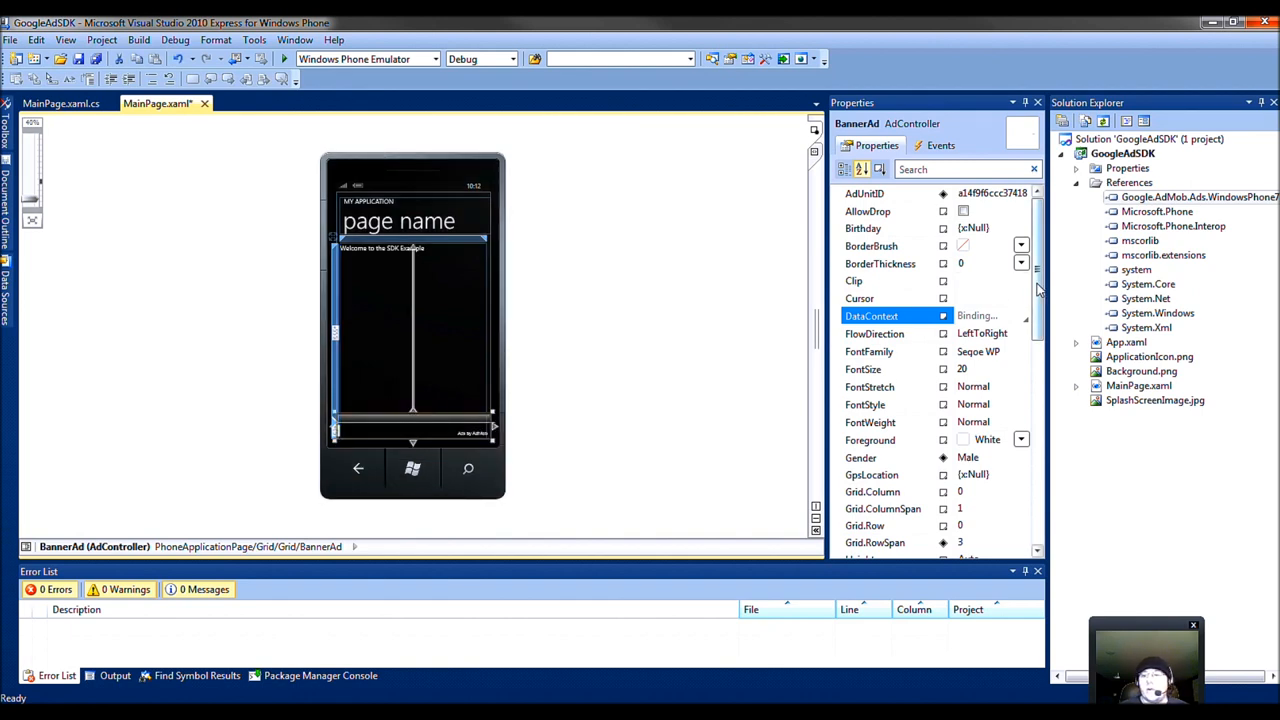
{"action": "scroll", "scroll_direction": "down", "scroll_amount": 3}
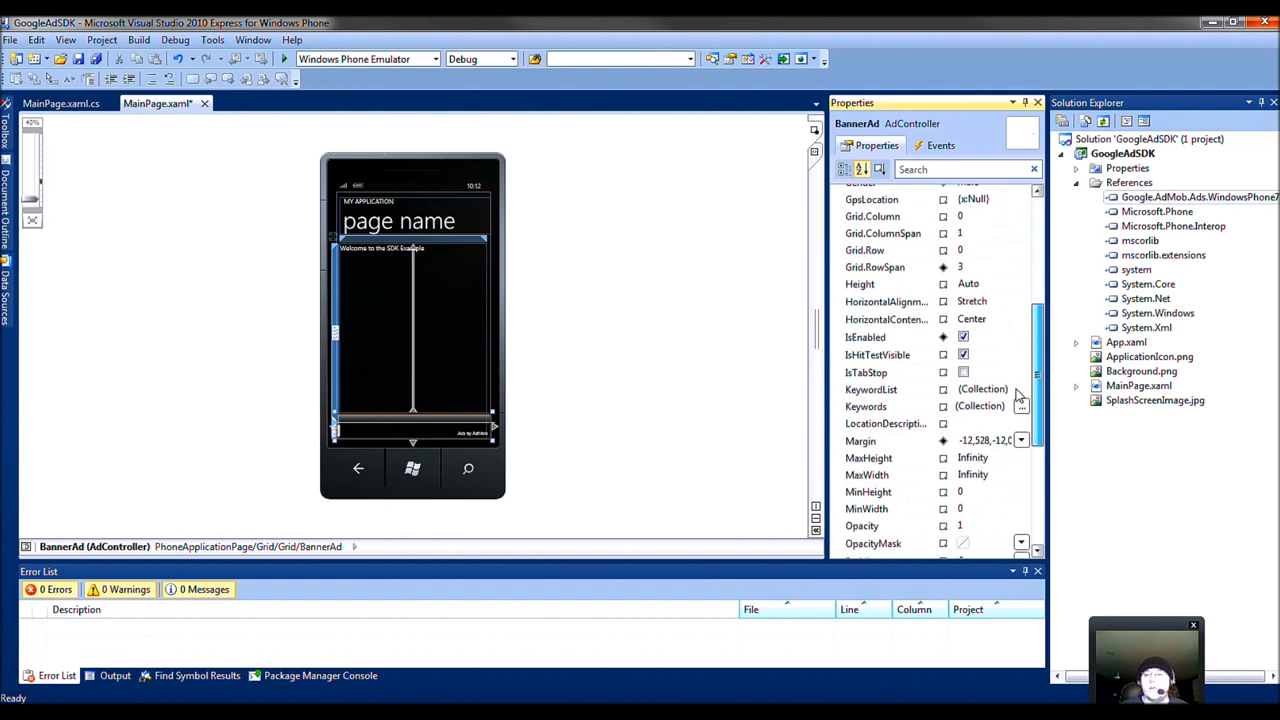
{"action": "mouse_move", "coordinate": [892, 296]}
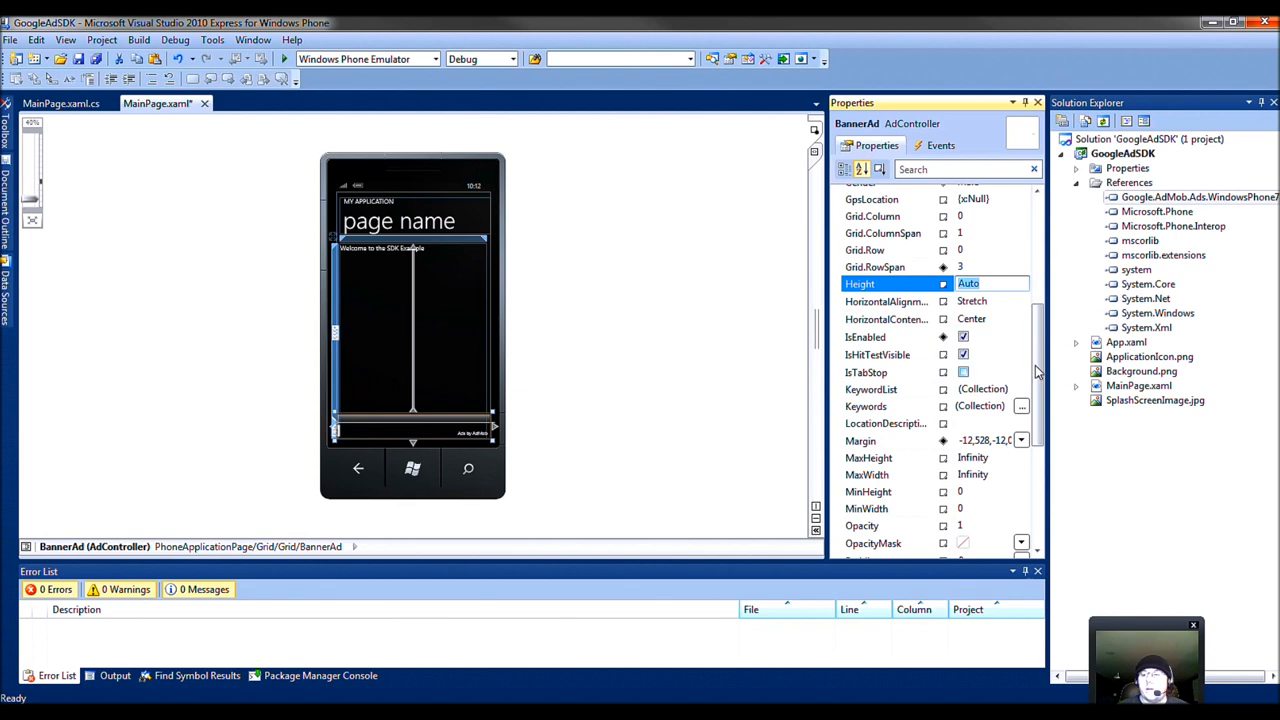
{"action": "scroll", "scroll_direction": "down", "scroll_amount": 3}
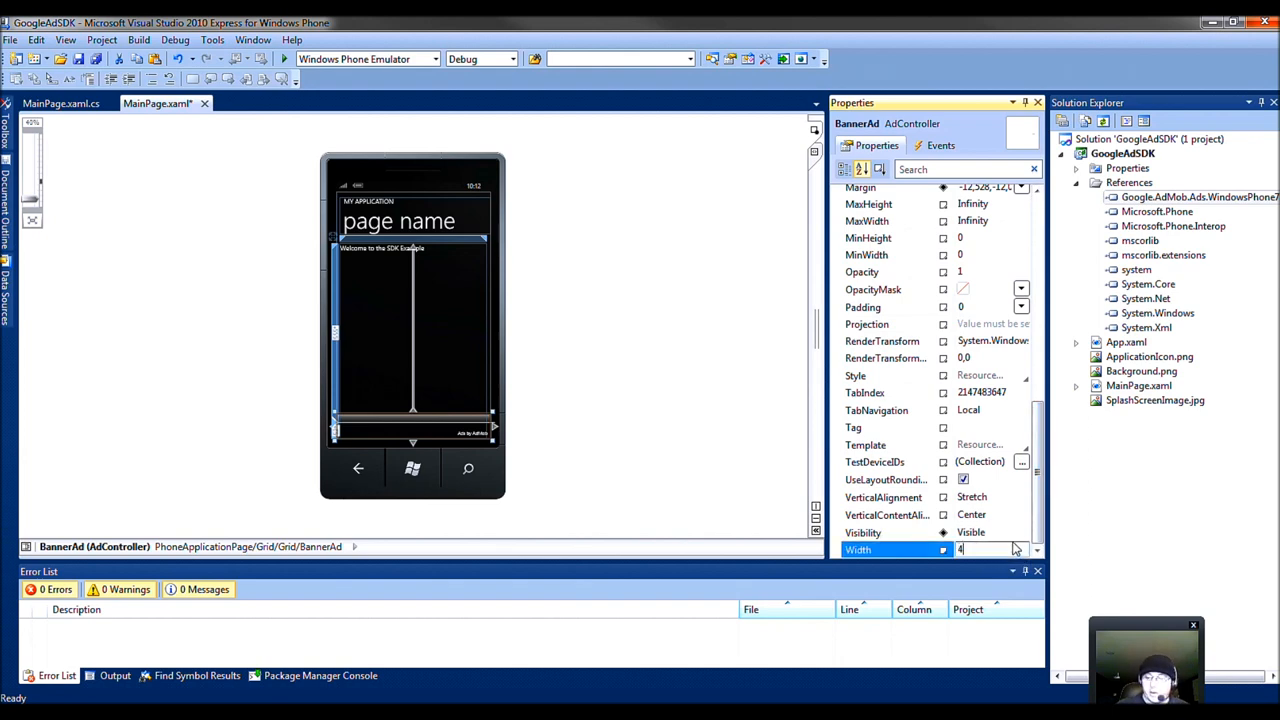
{"action": "type", "text": "480"}
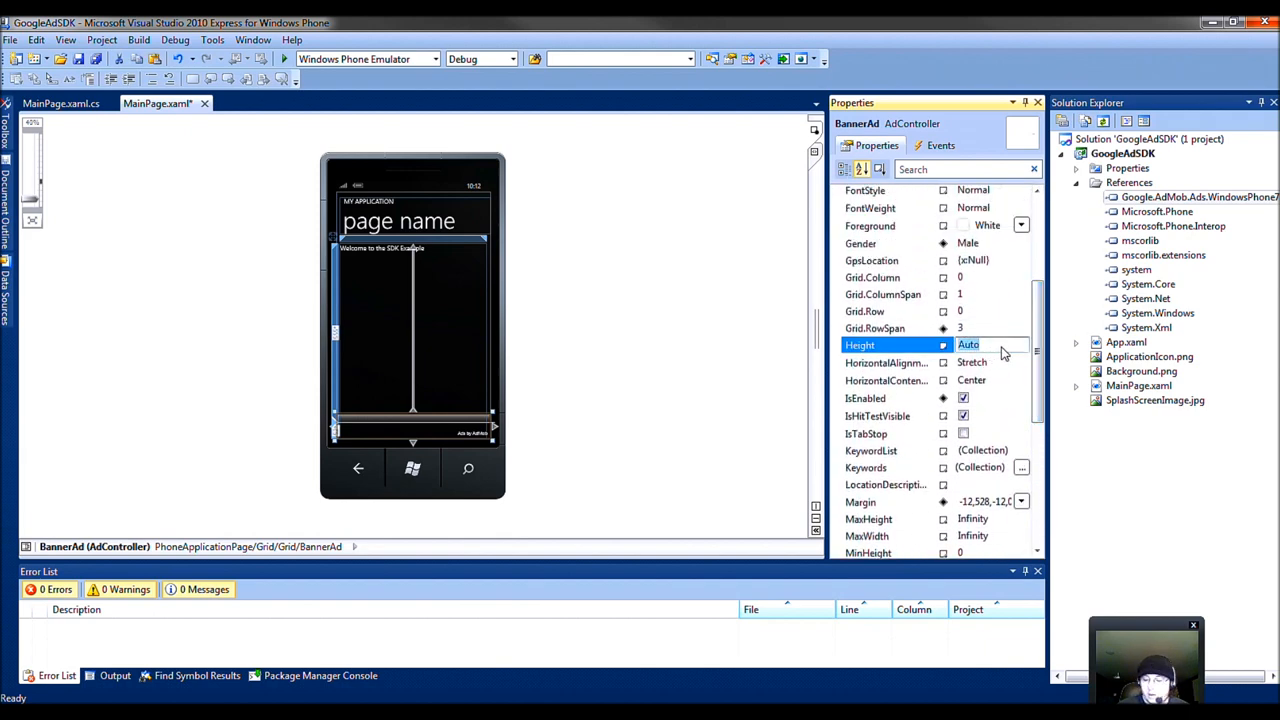
{"action": "type", "text": "80"}
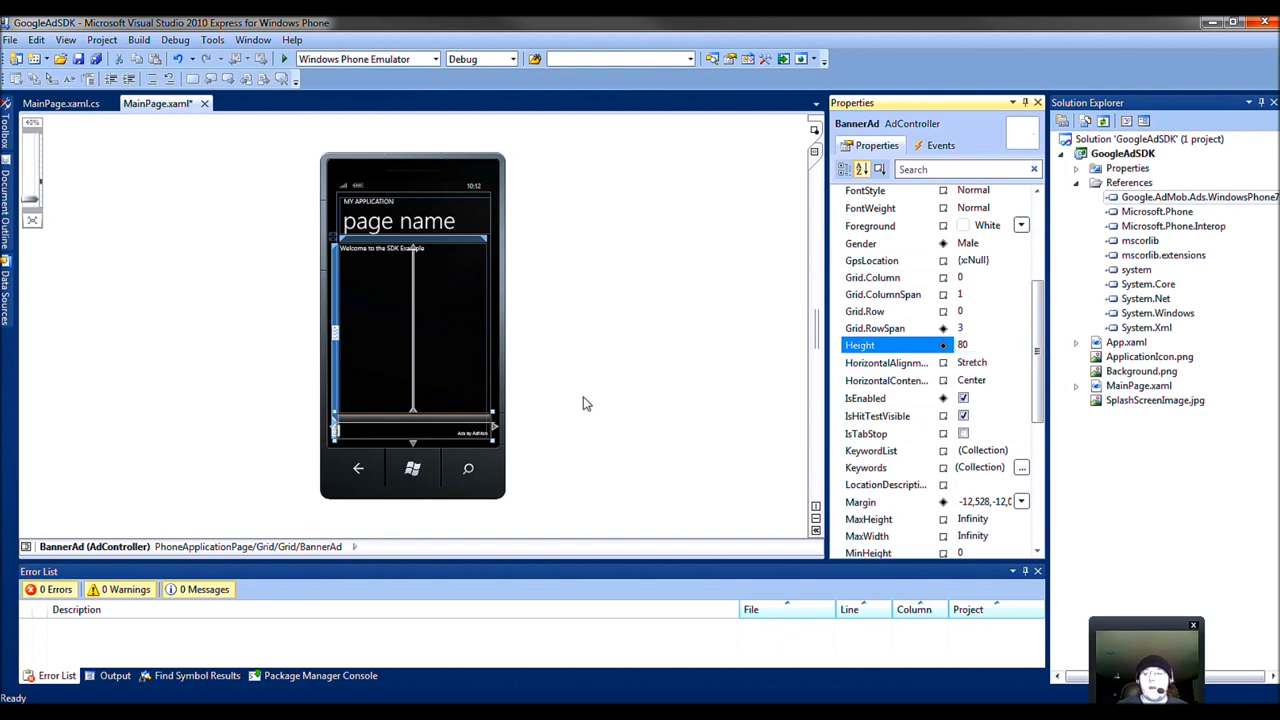
{"action": "left_click", "coordinate": [176, 40]}
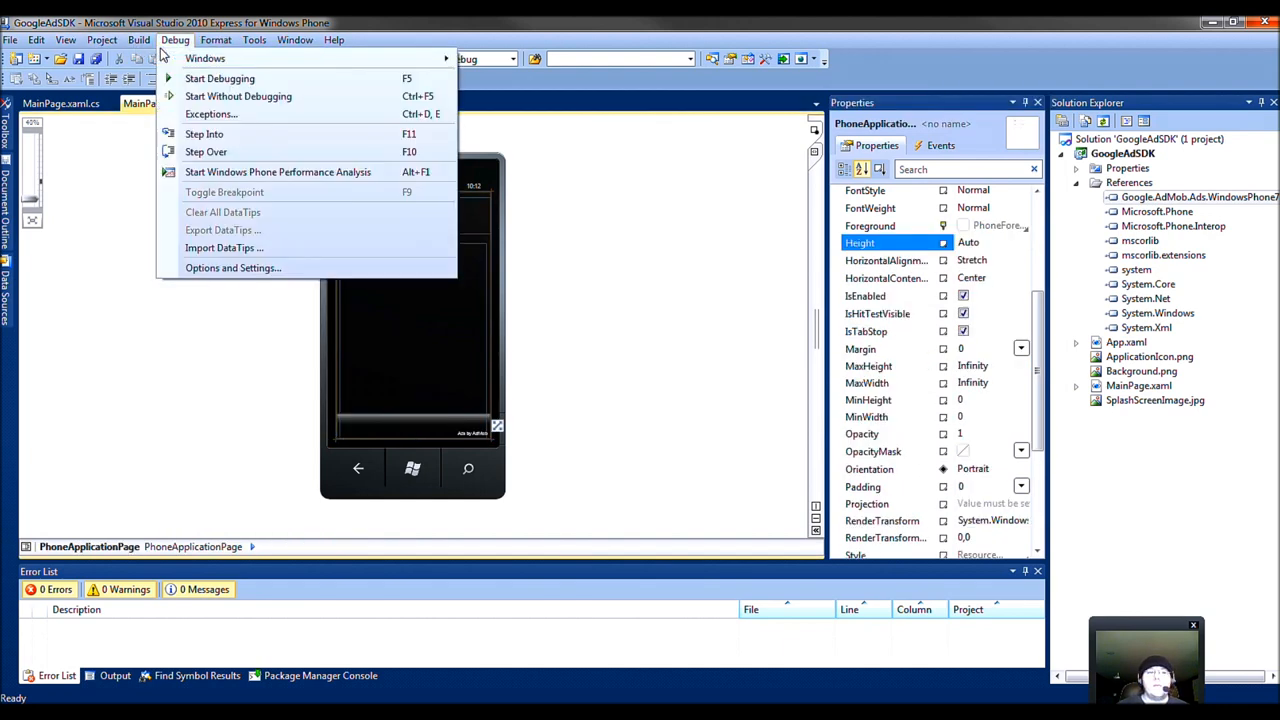
{"action": "left_click", "coordinate": [220, 78]}
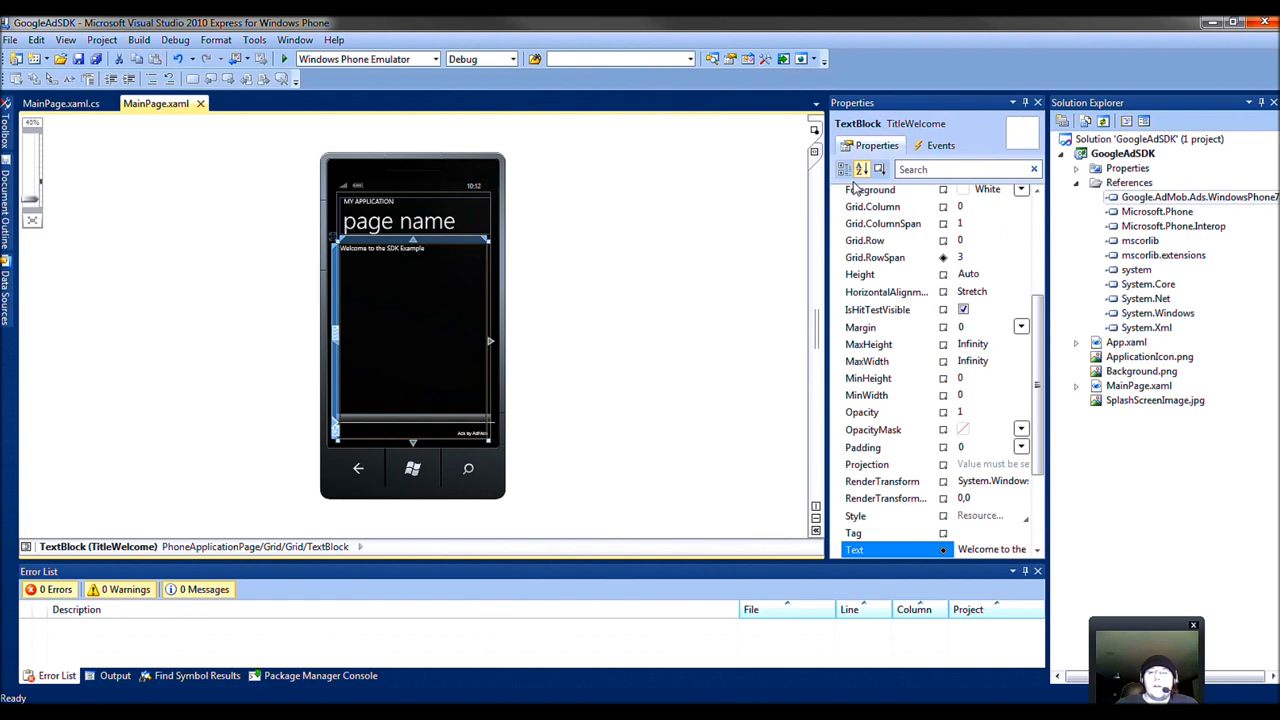
{"action": "mouse_move", "coordinate": [444, 410]}
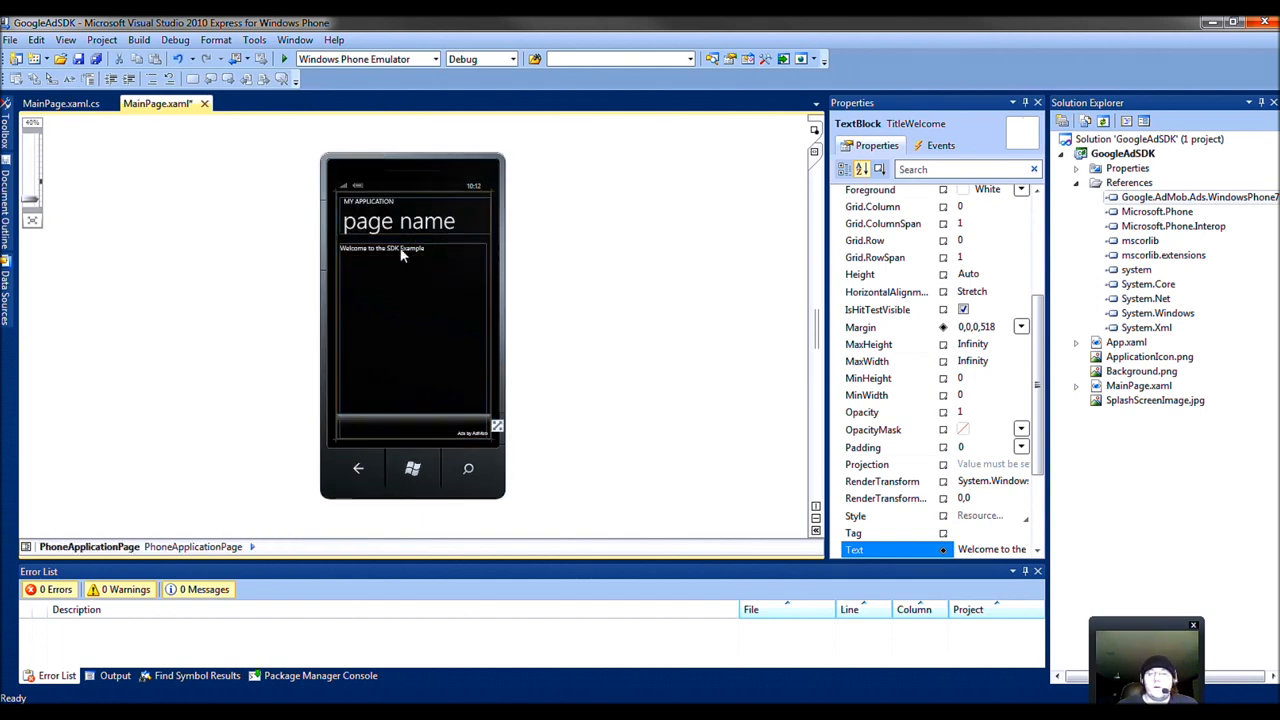
{"action": "left_click", "coordinate": [384, 248]}
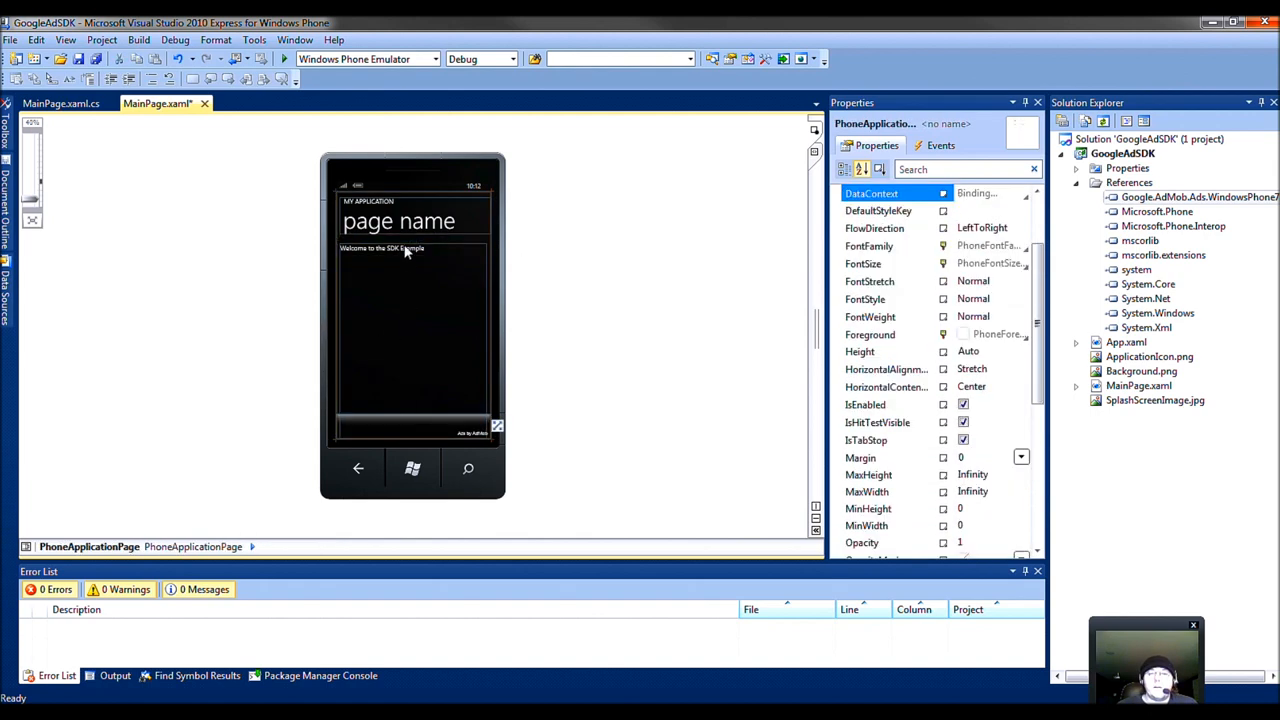
{"action": "left_click", "coordinate": [404, 248]}
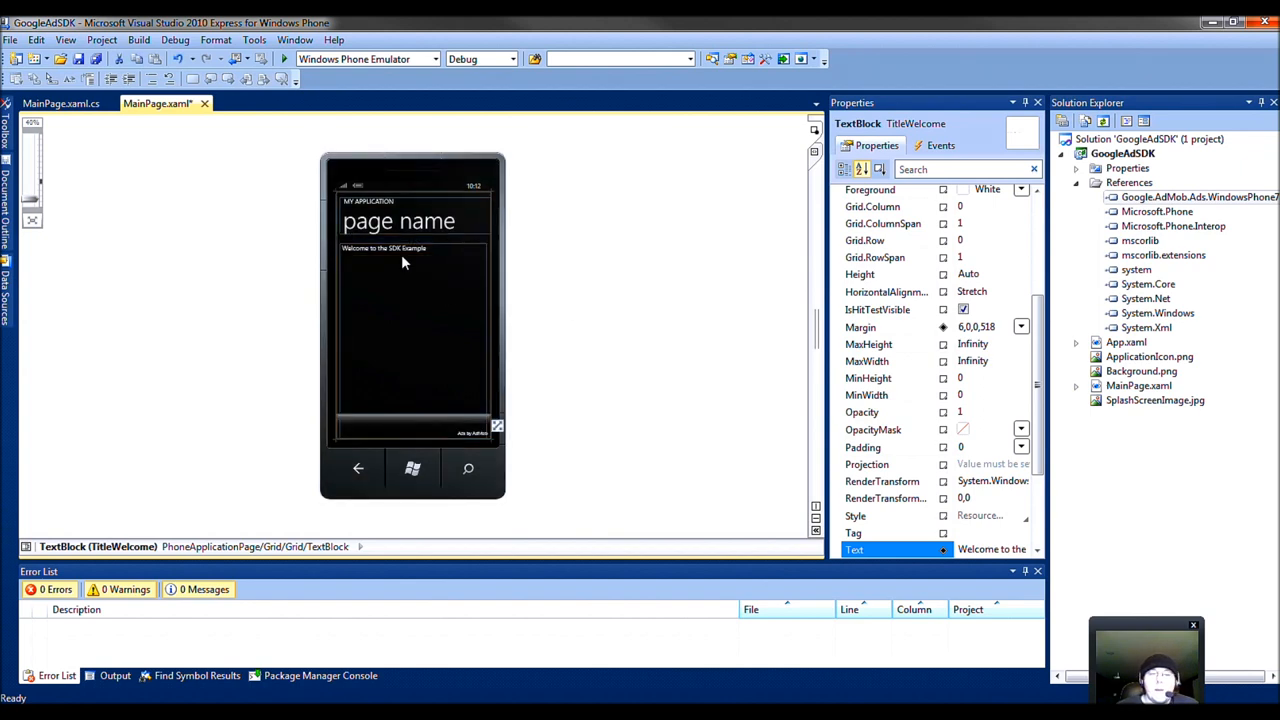
{"action": "left_click", "coordinate": [628, 374]}
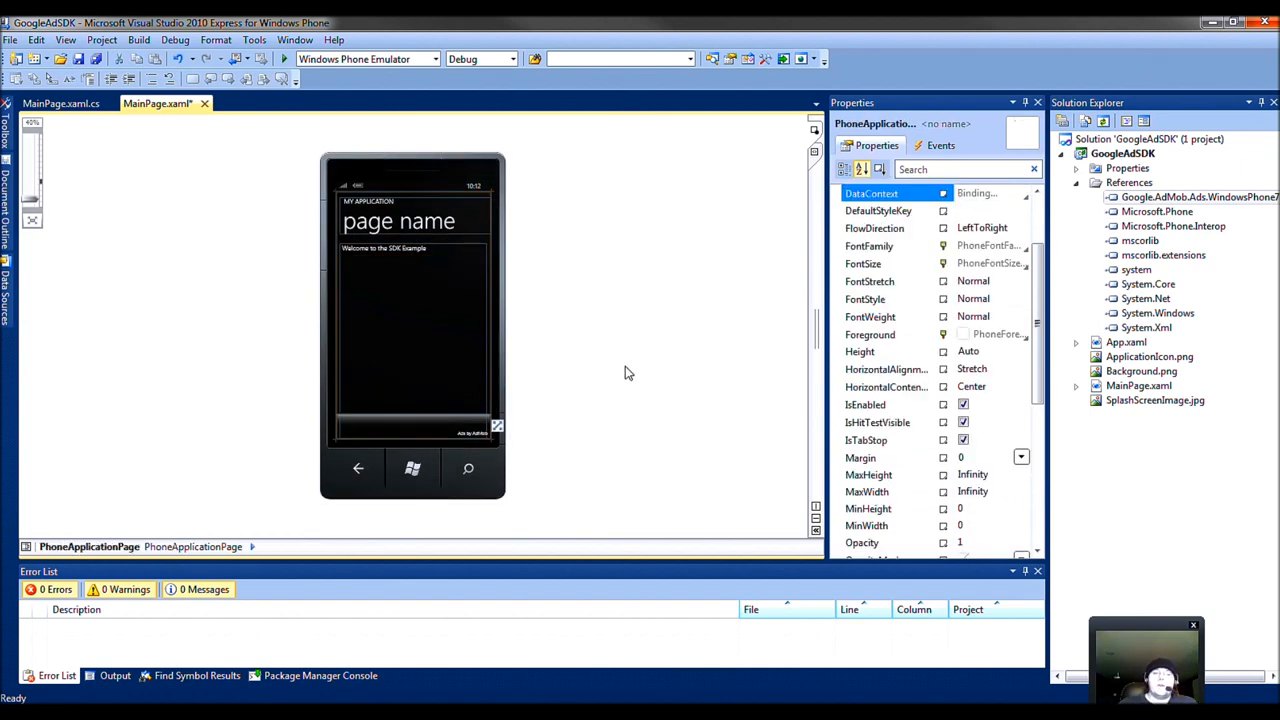
{"action": "mouse_move", "coordinate": [288, 60]}
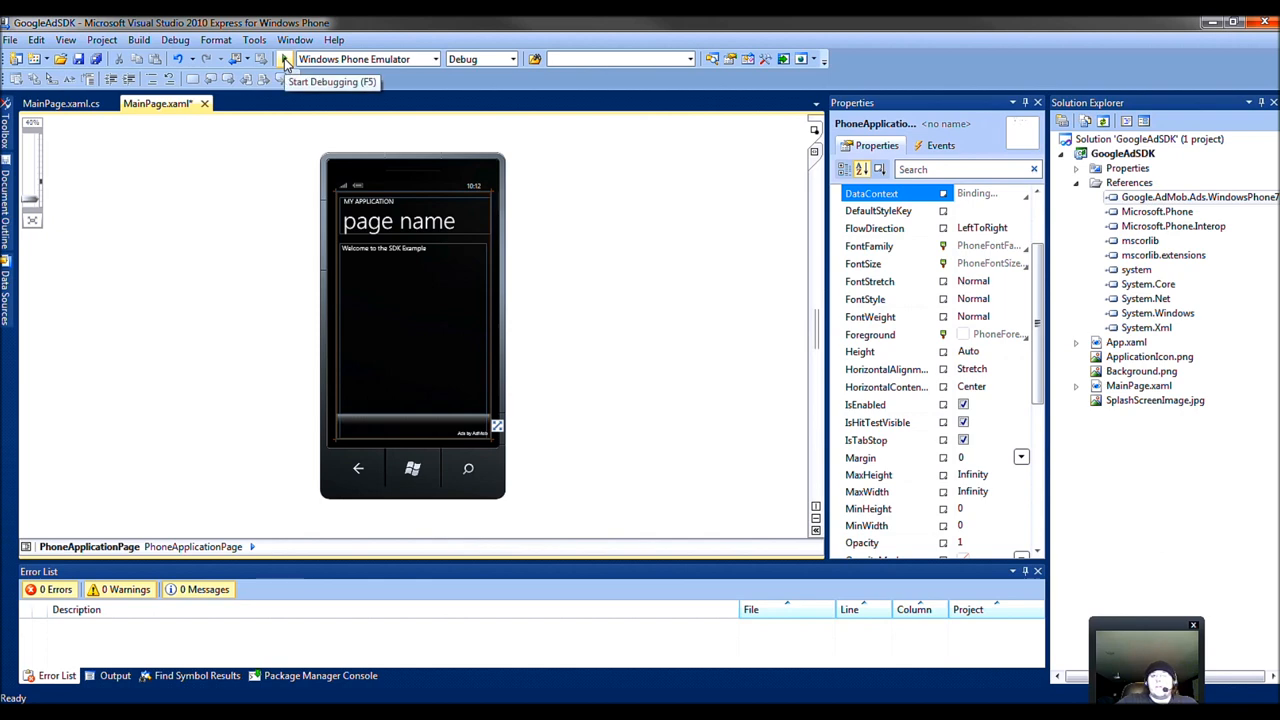
{"action": "mouse_move", "coordinate": [284, 60]}
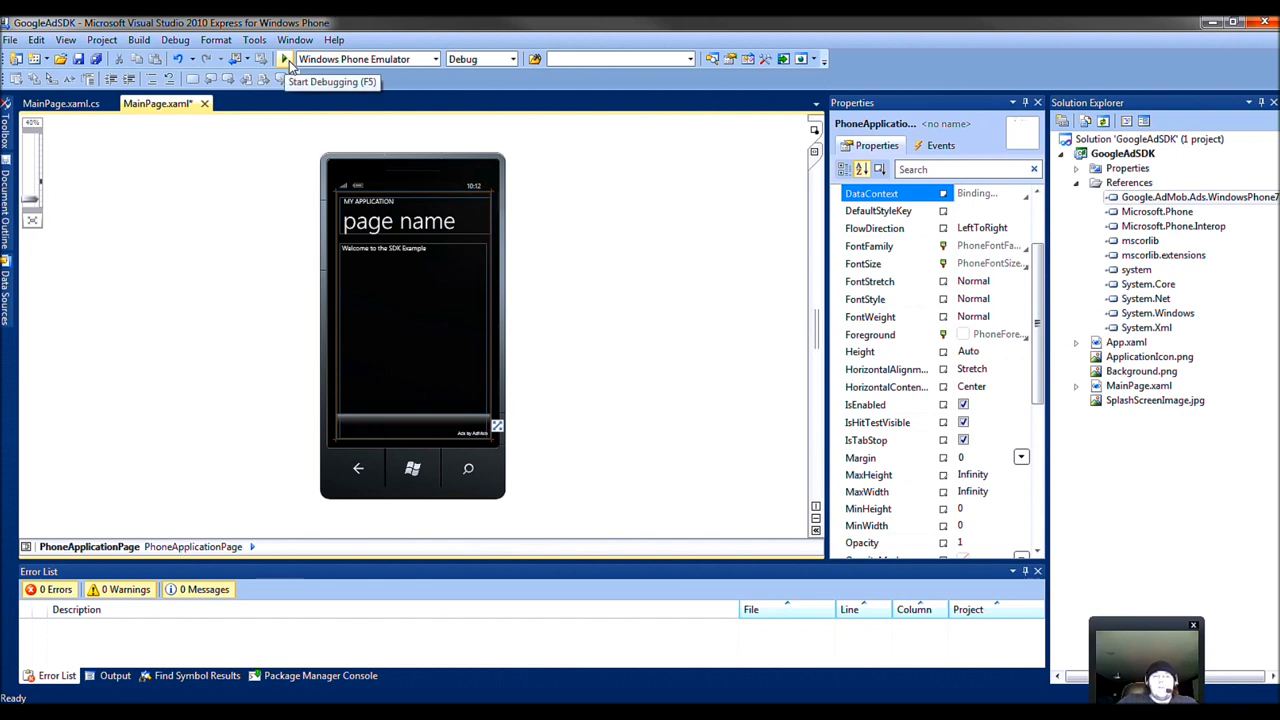
Step: Start debugging to build and launch the GoogleAdSDK app in the Windows Phone Emulator
{"action": "left_click", "coordinate": [286, 58]}
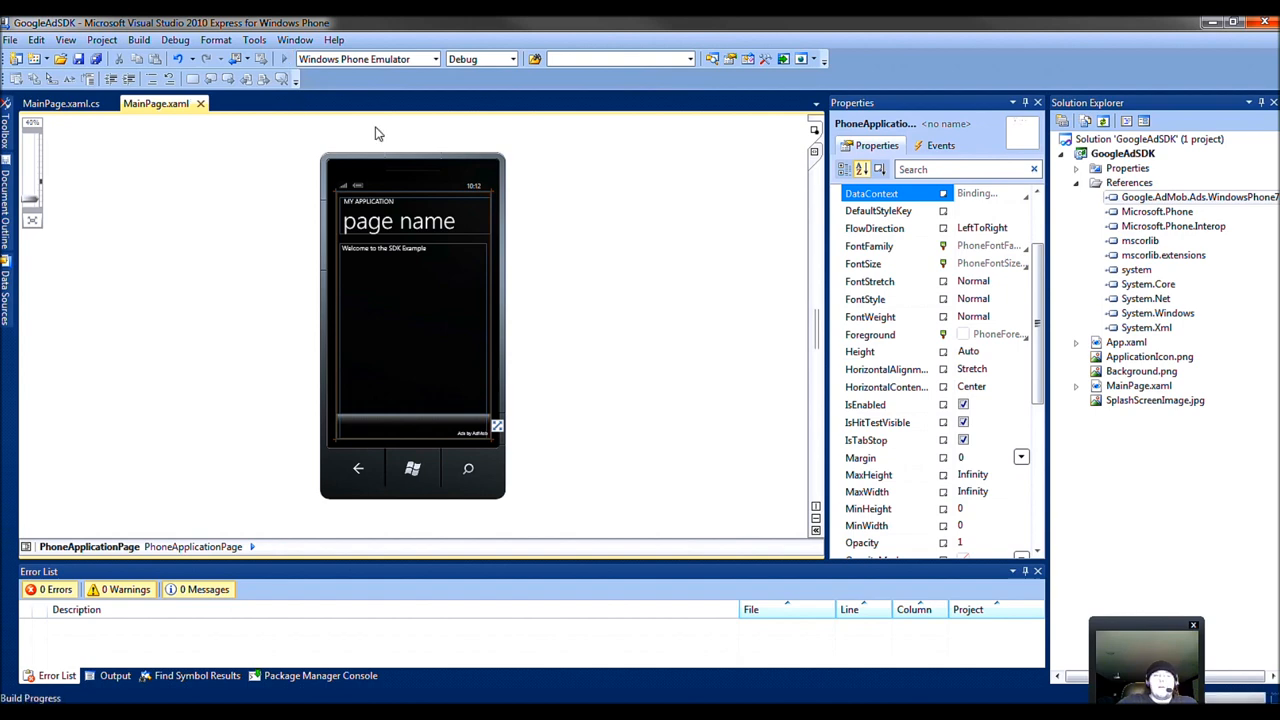
{"action": "left_click", "coordinate": [708, 58]}
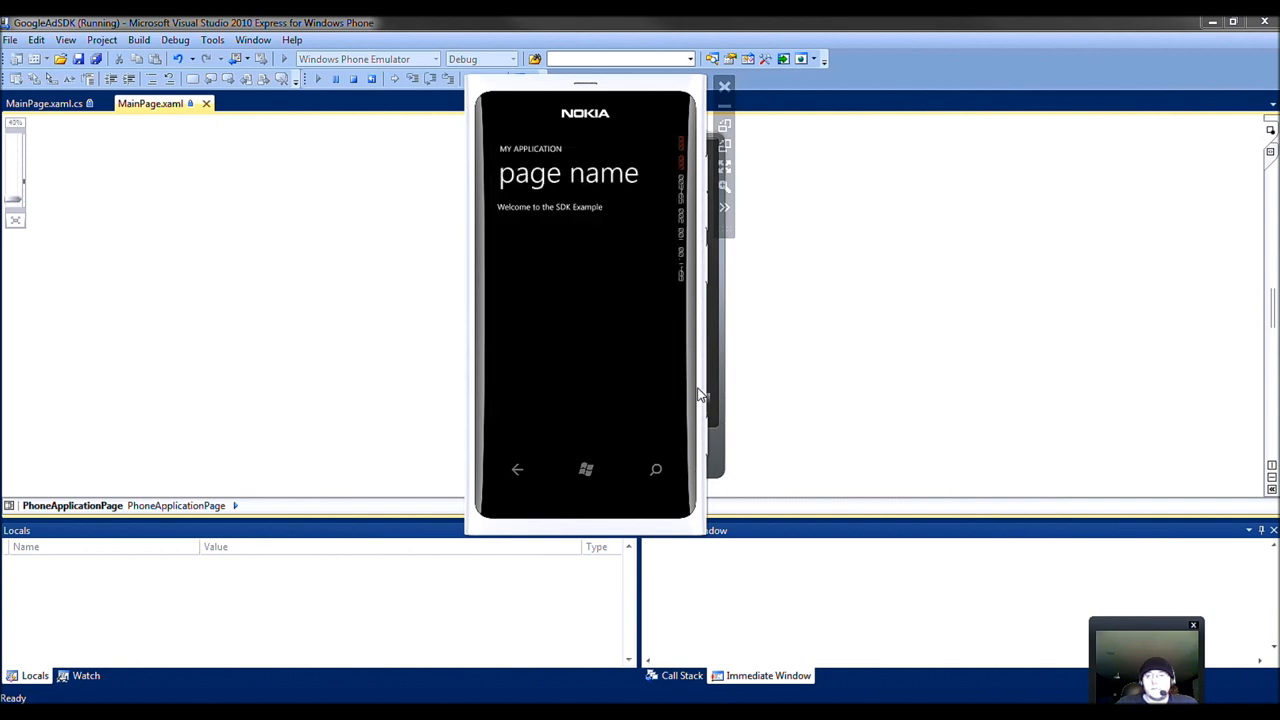
{"action": "mouse_move", "coordinate": [542, 212]}
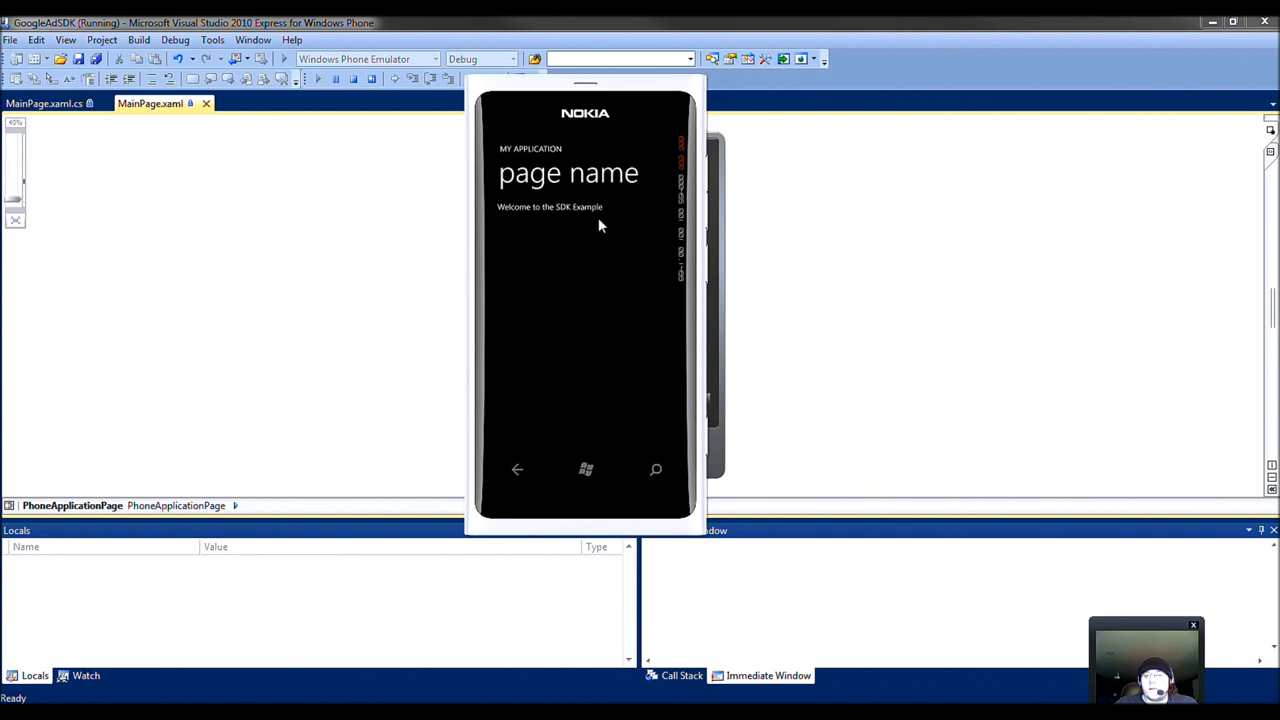
{"action": "mouse_move", "coordinate": [536, 438]}
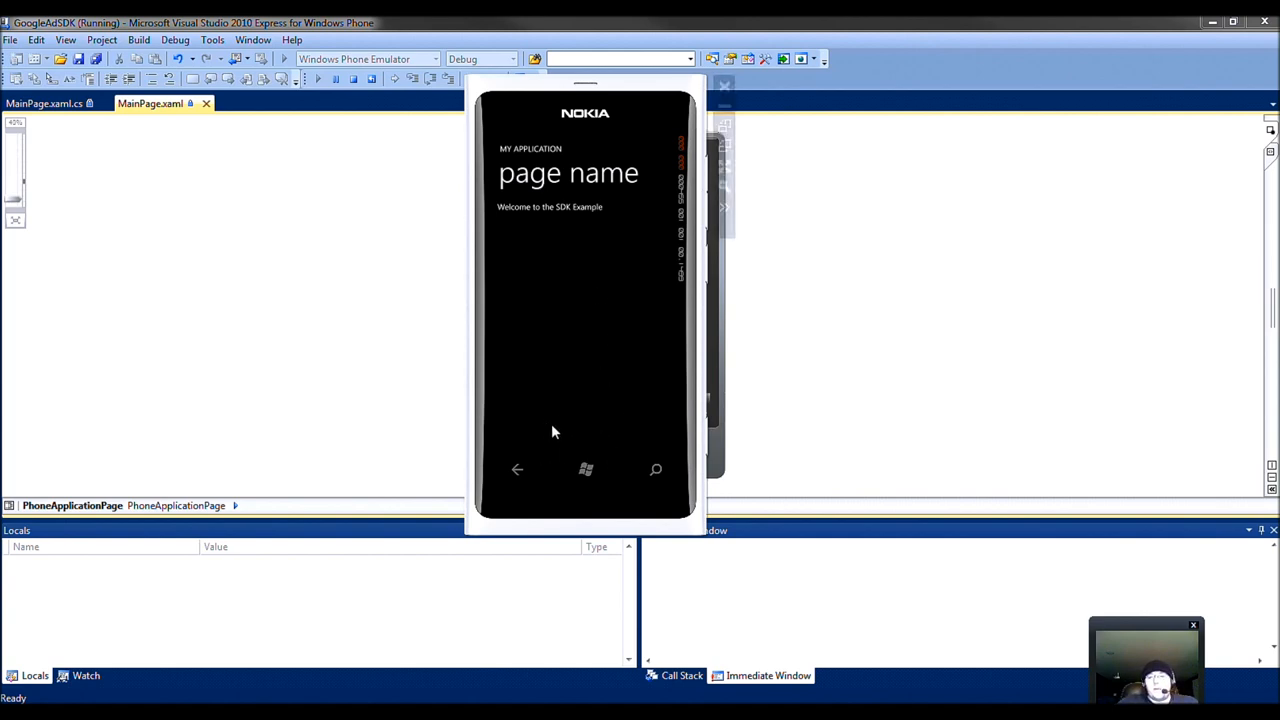
{"action": "mouse_move", "coordinate": [596, 392]}
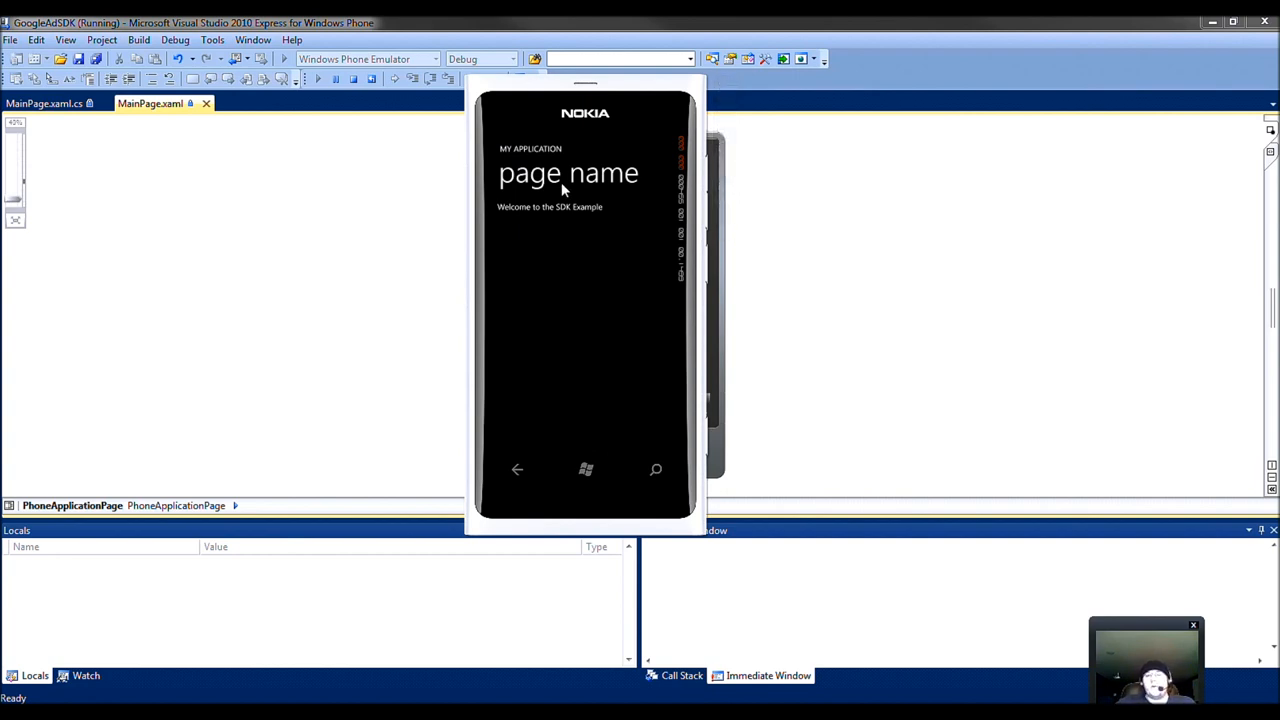
{"action": "mouse_move", "coordinate": [578, 252]}
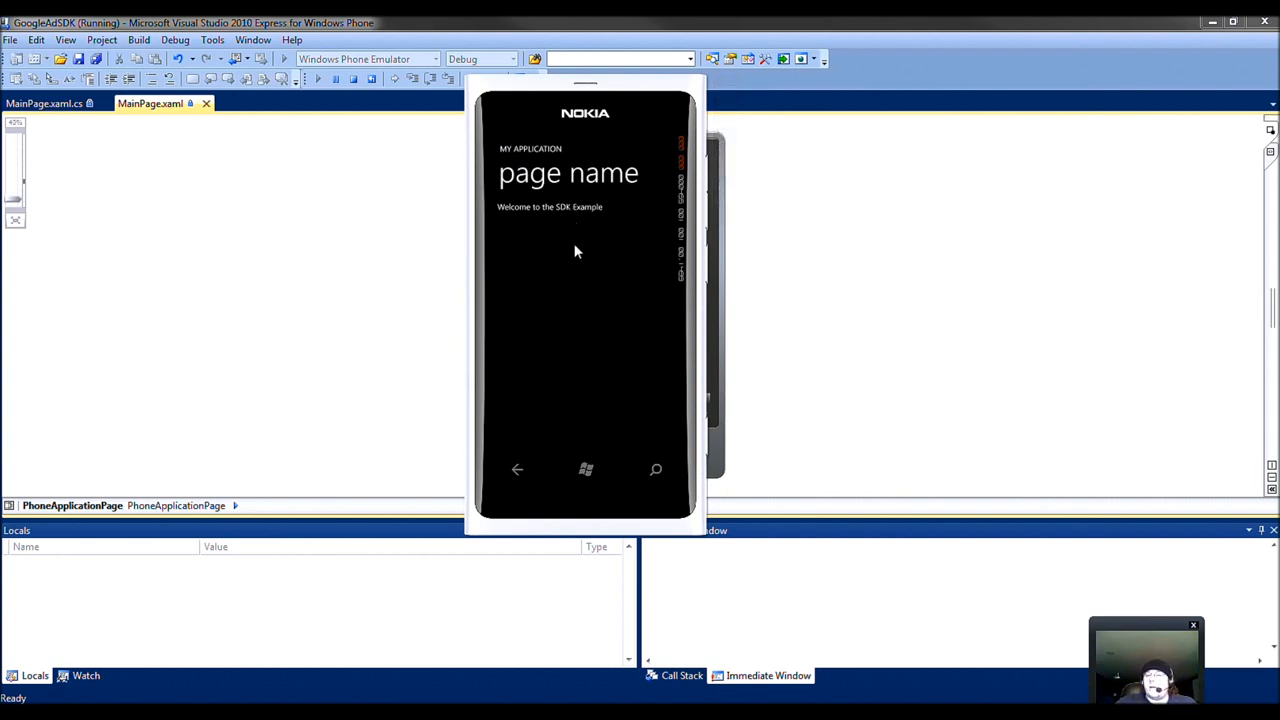
{"action": "mouse_move", "coordinate": [588, 188]}
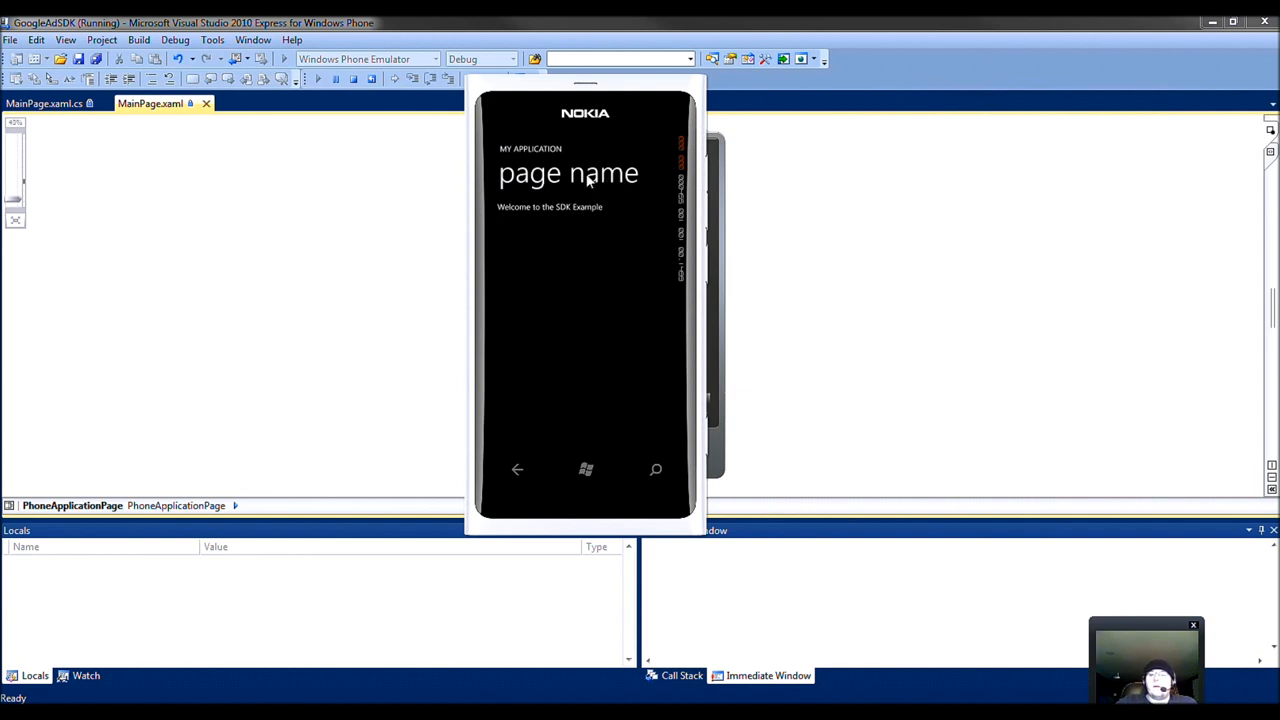
{"action": "mouse_move", "coordinate": [580, 306]}
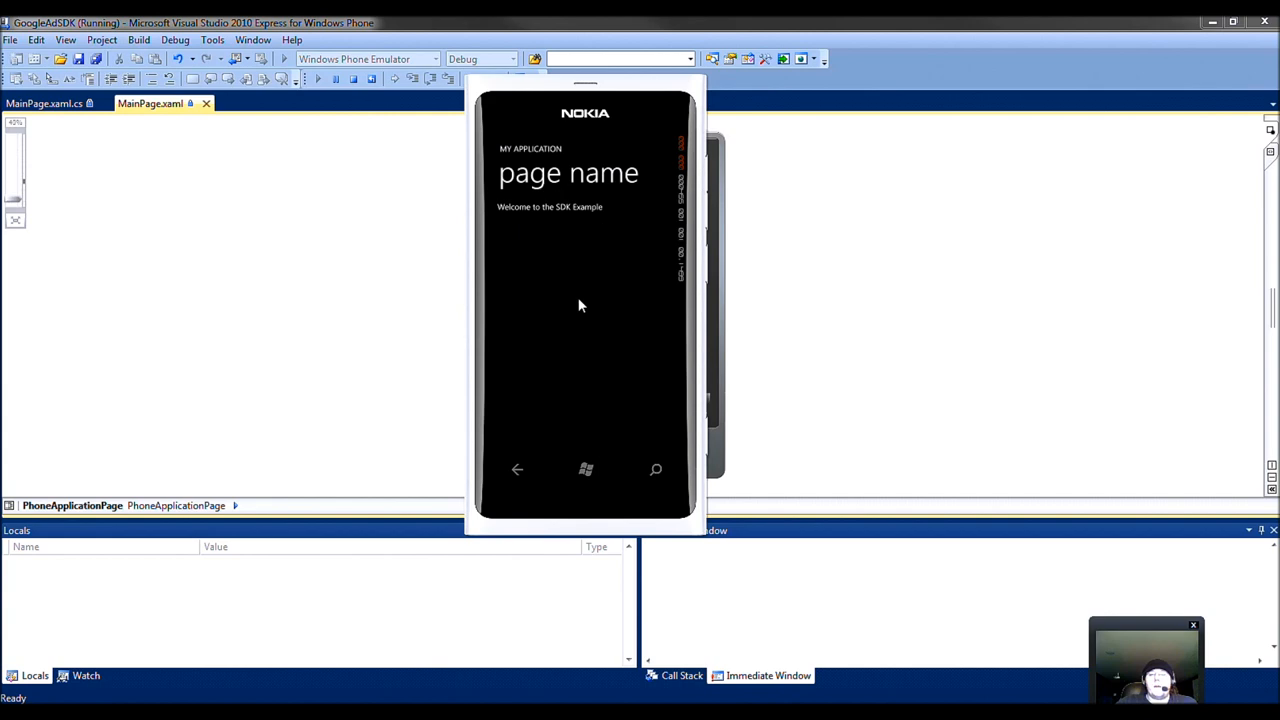